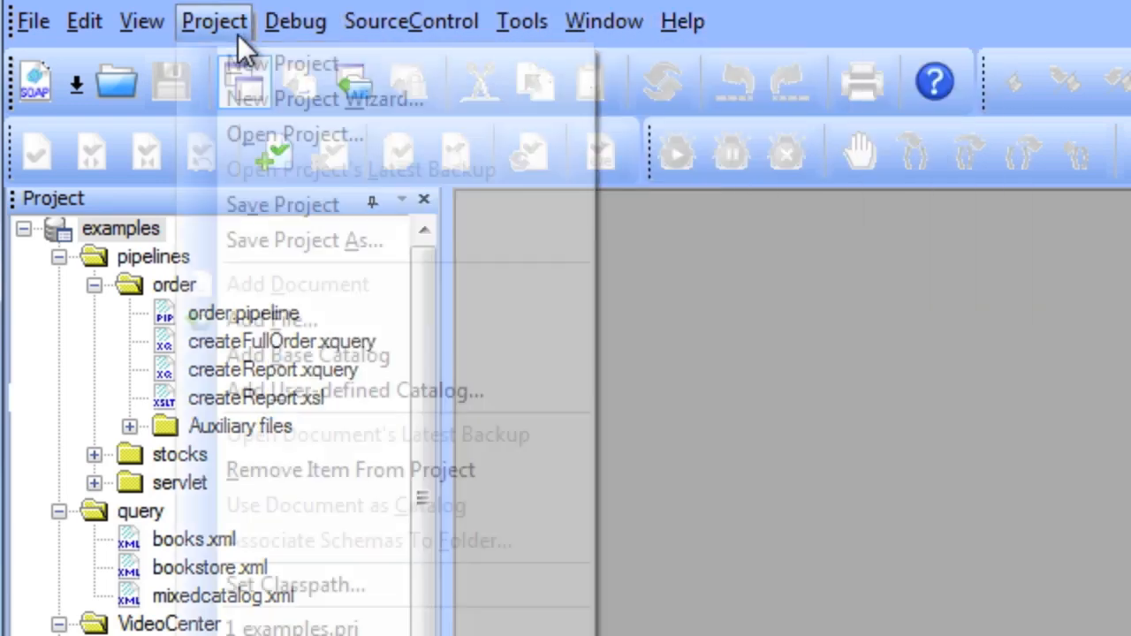
- Browse the File menu's new-document commands and dismiss the editing-actions list in sampleVideo.xsl
left_click(32, 21)
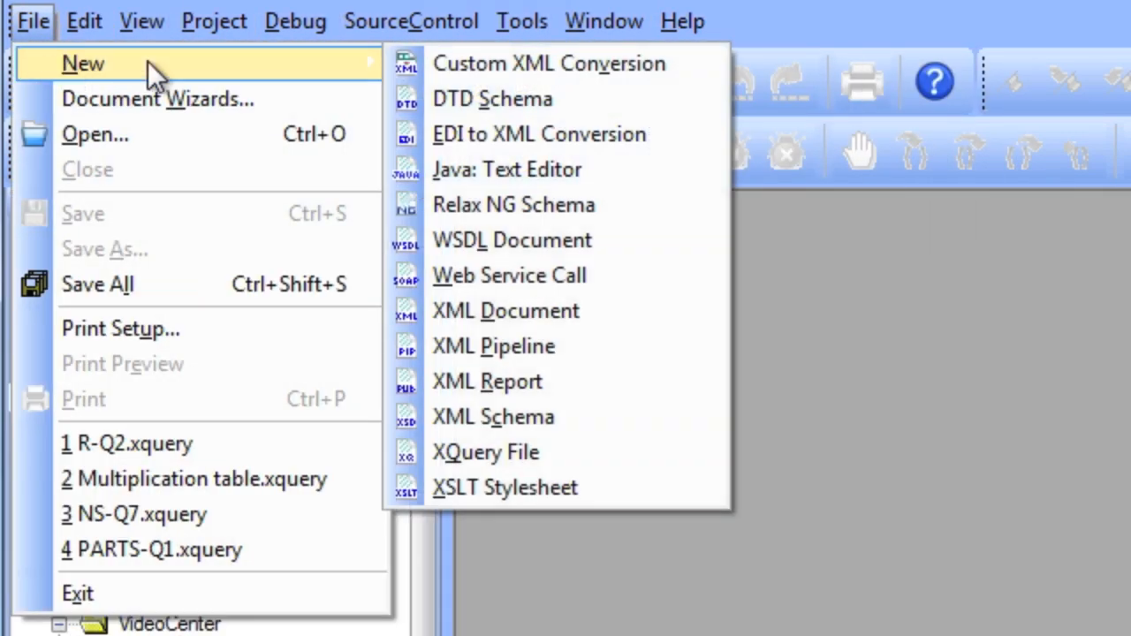
mouse_move(689, 318)
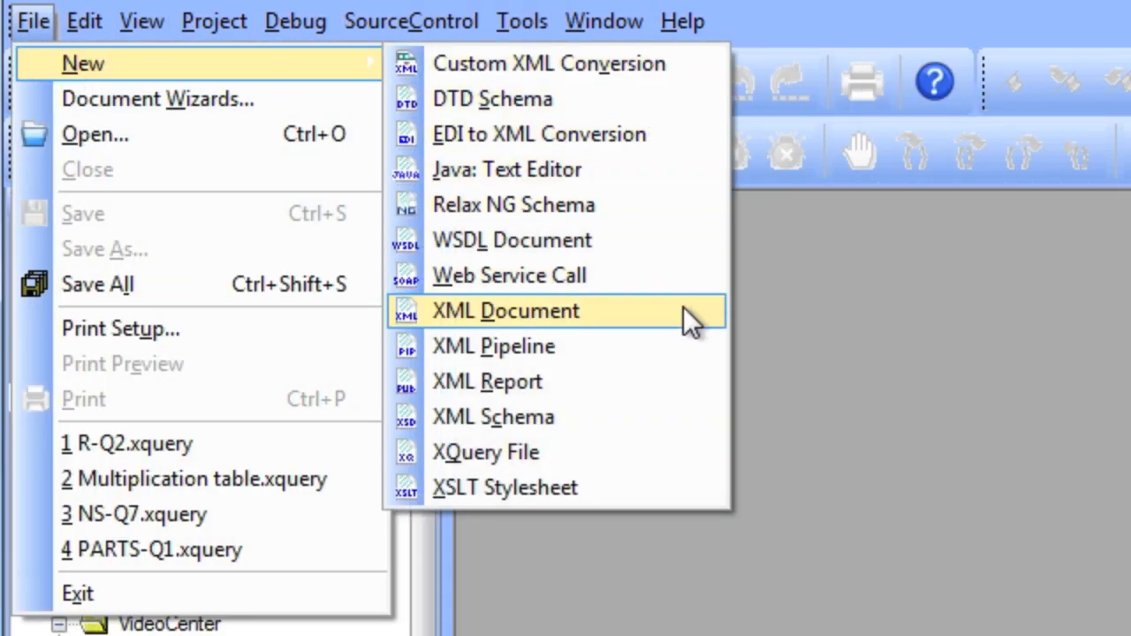
mouse_move(704, 115)
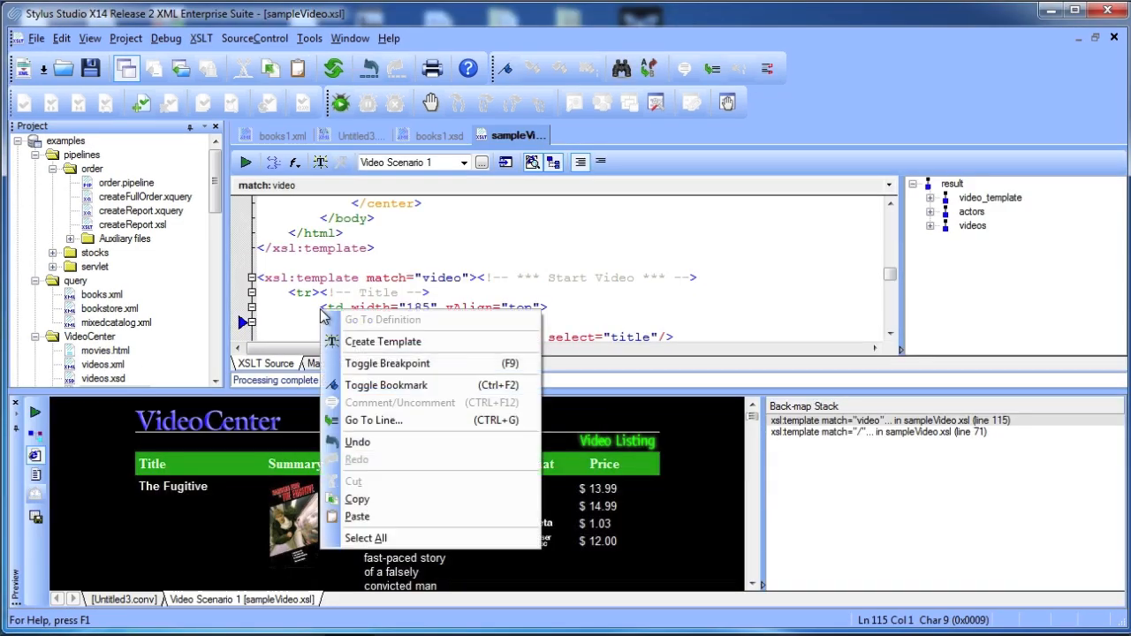
left_click(386, 364)
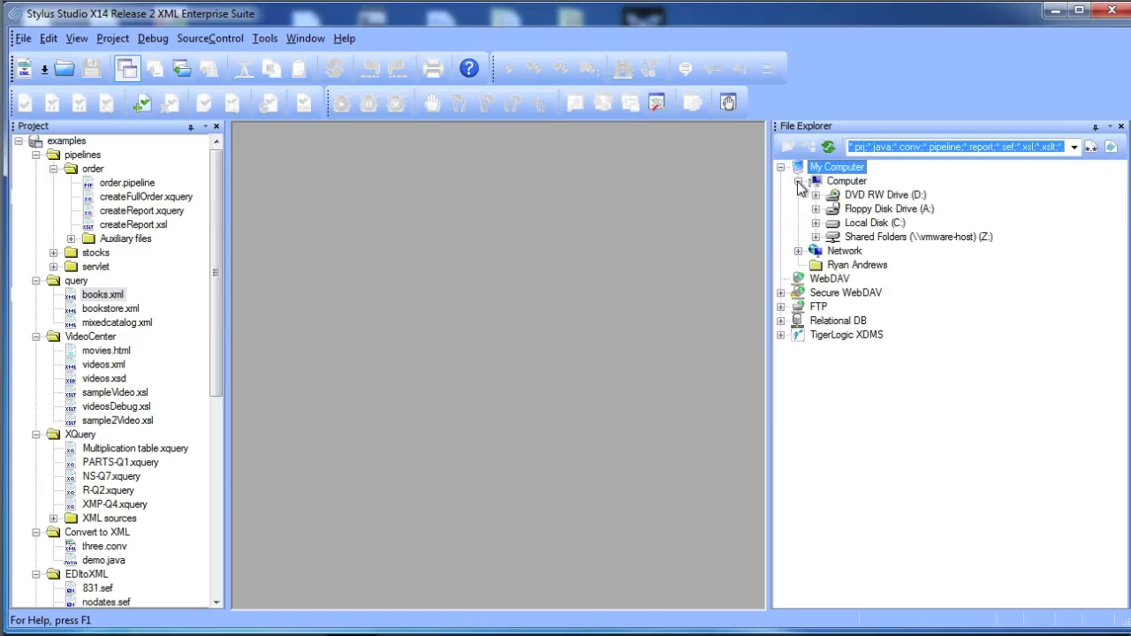
- Collapse My Computer, toggle the pipelines folder, and re-dock the File Explorer panel
left_click(845, 180)
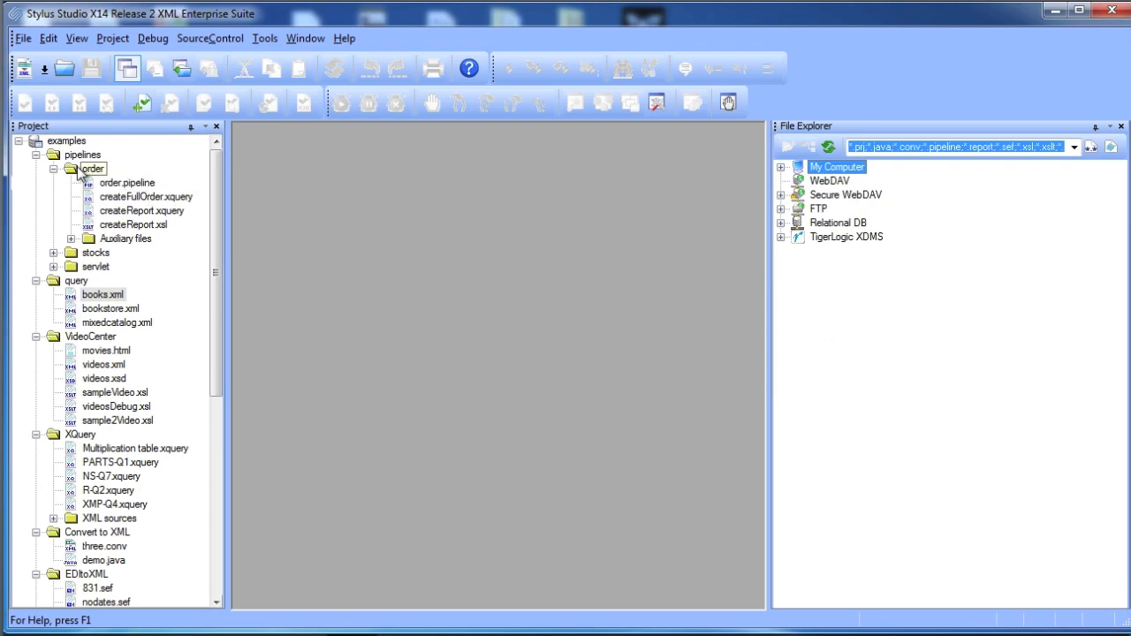
left_click(31, 156)
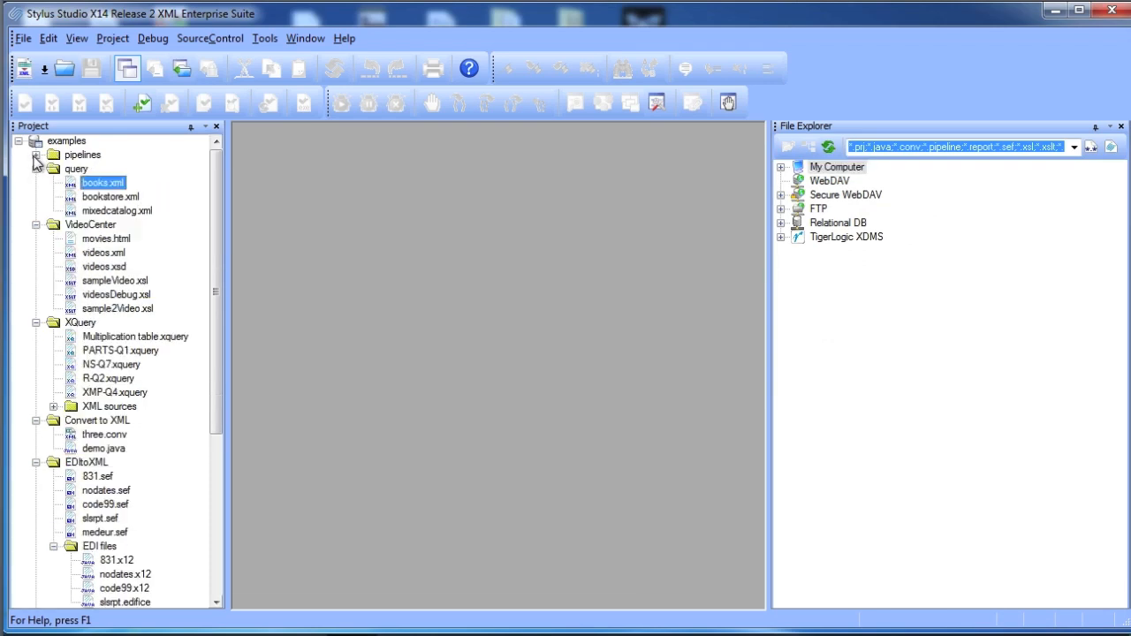
left_click(19, 156)
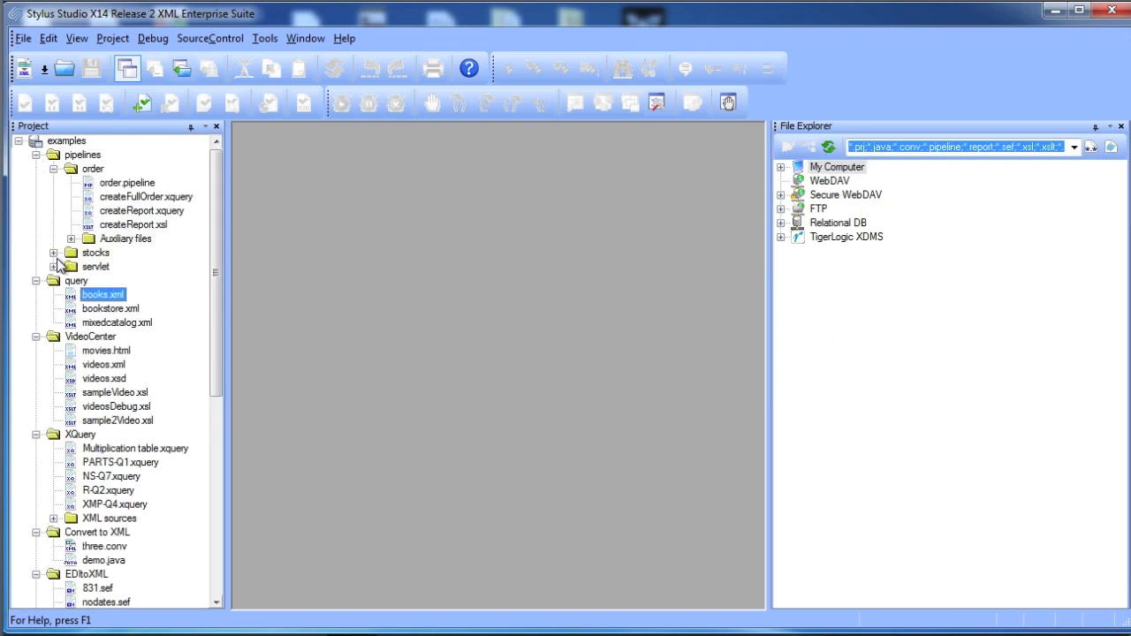
mouse_move(146, 265)
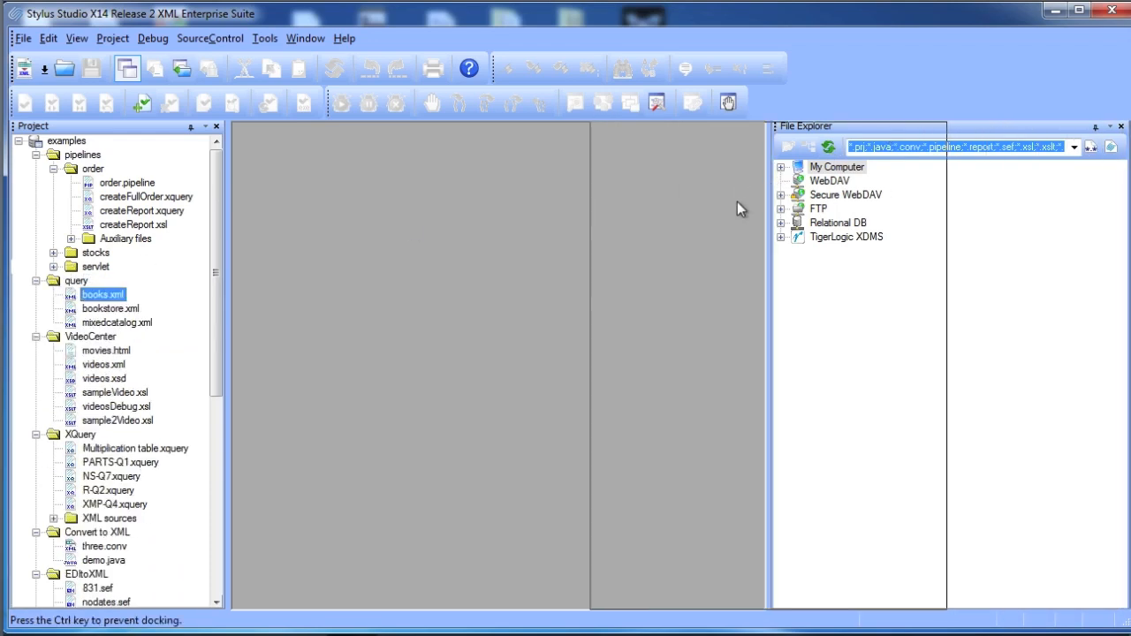
left_click_drag(857, 125, 572, 297)
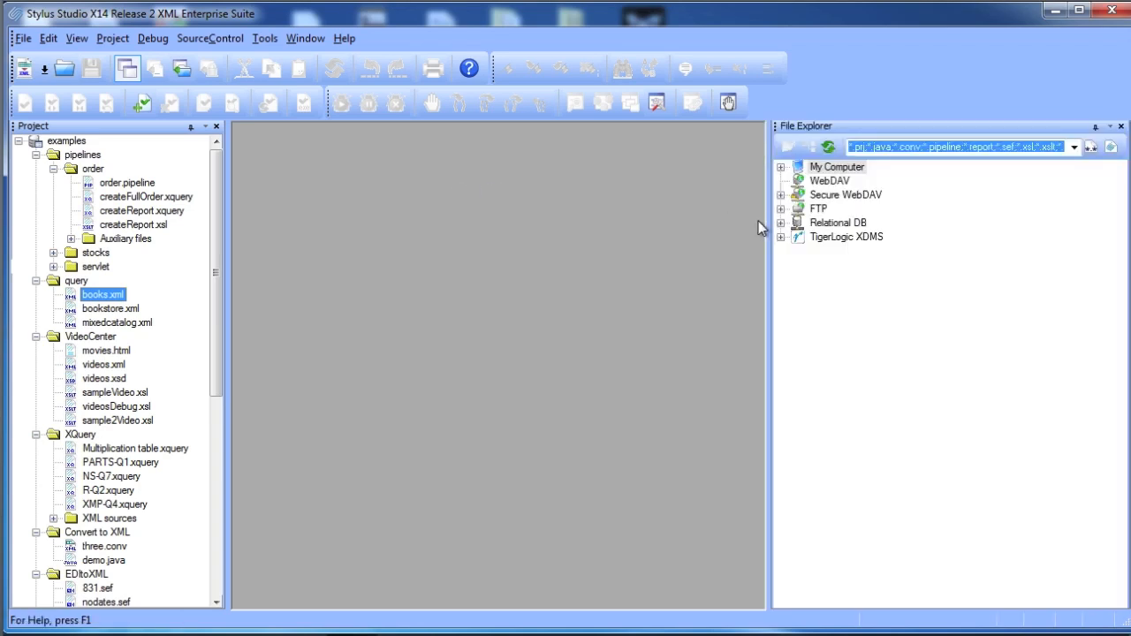
left_click_drag(770, 221, 880, 221)
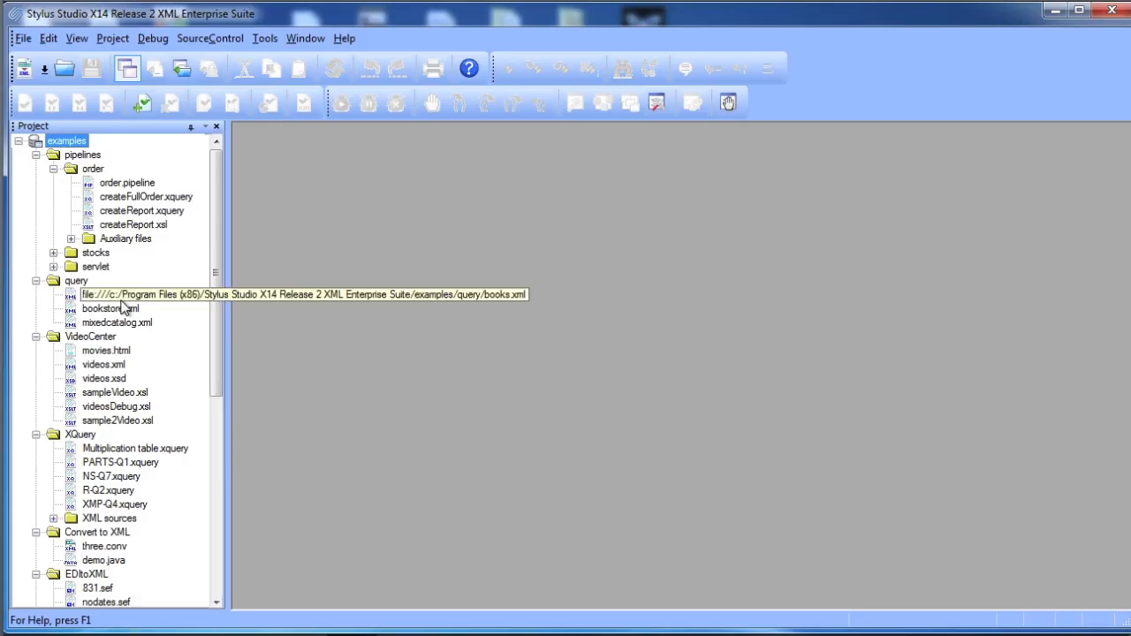
- Open books.xml, view it as a tree with the books element collapsed, then as a grid
double_click(102, 293)
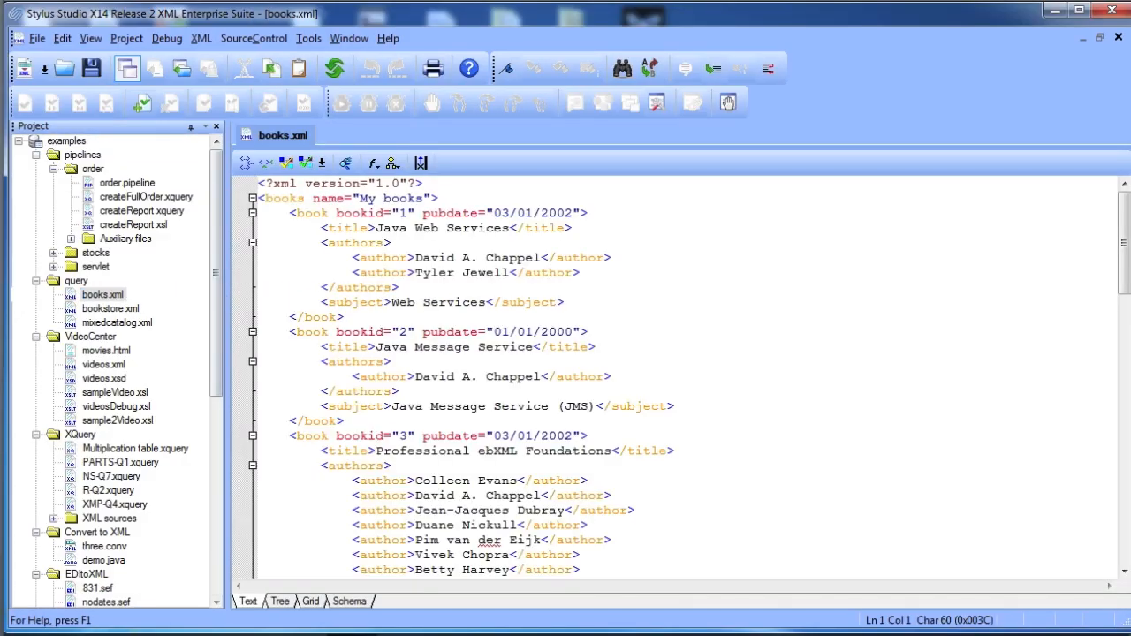
mouse_move(311, 601)
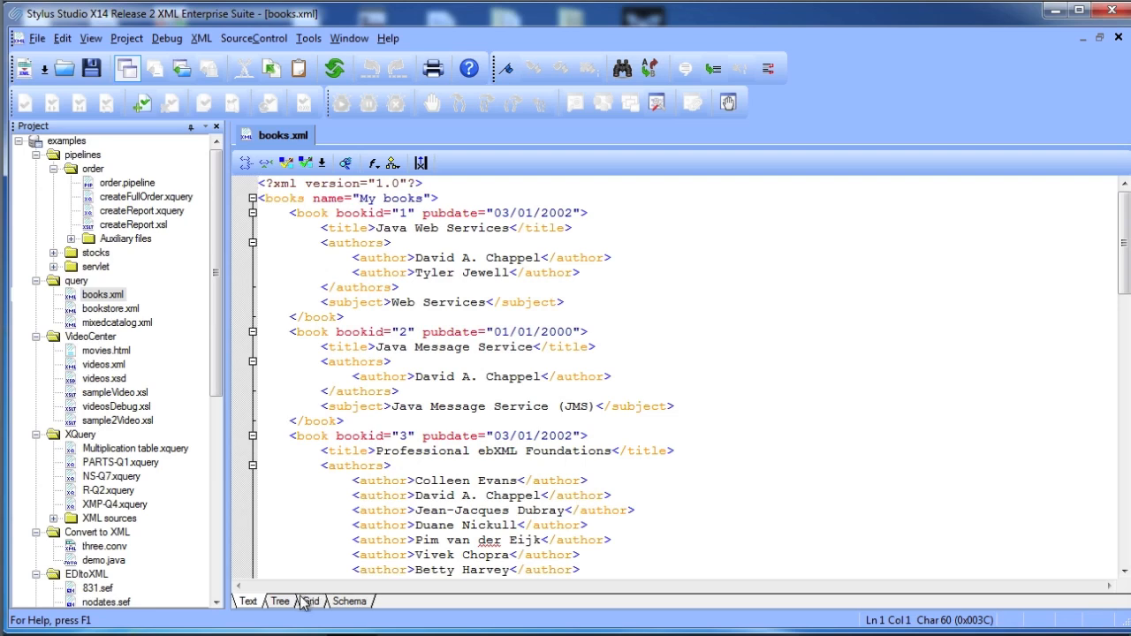
left_click(284, 601)
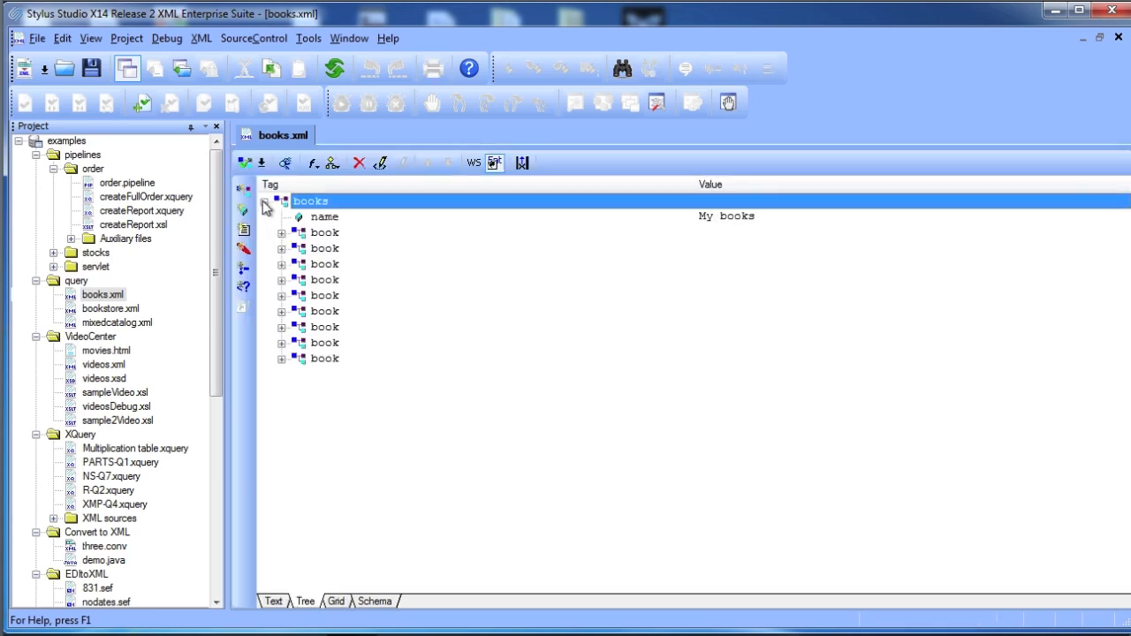
left_click(276, 201)
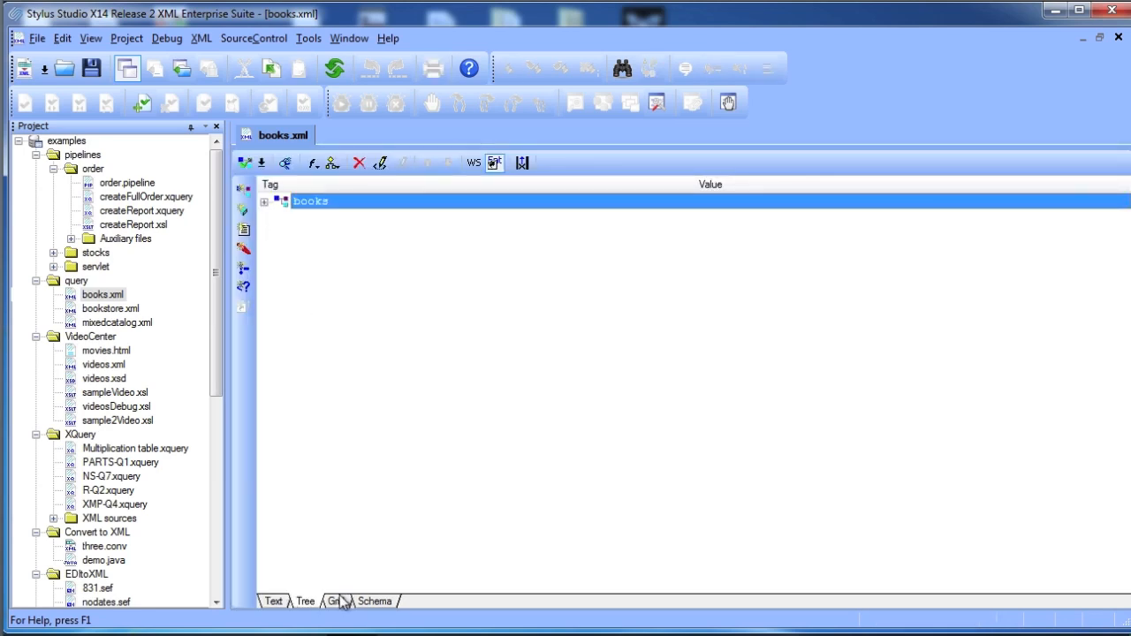
left_click(334, 601)
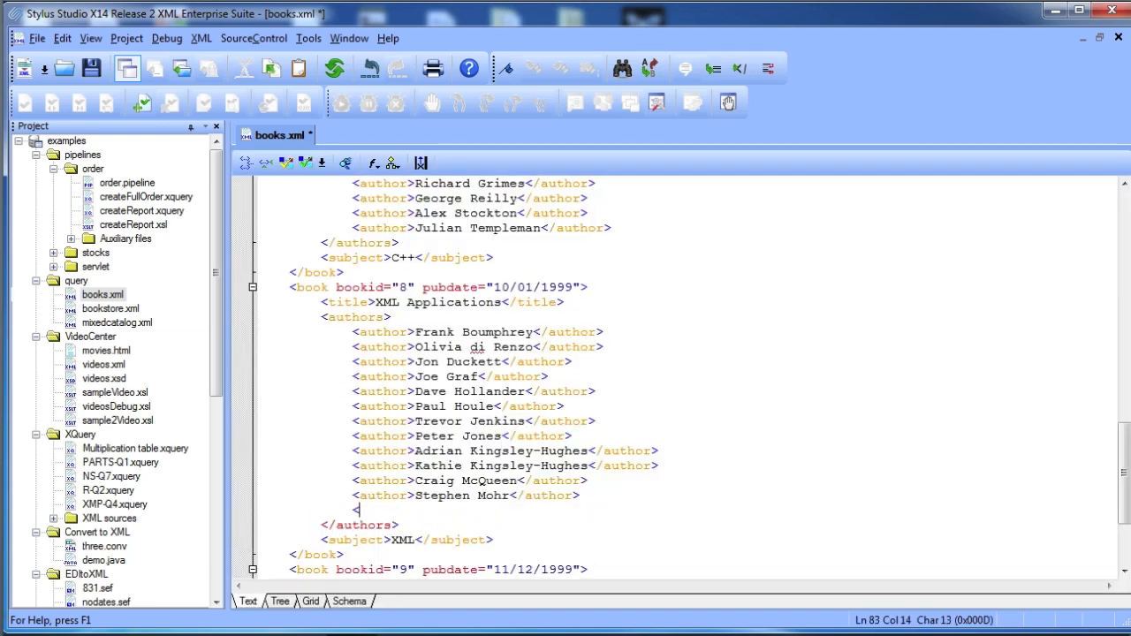
- Add <author>New Author</author> after Stephen Mohr and validate the document
type("<author>")
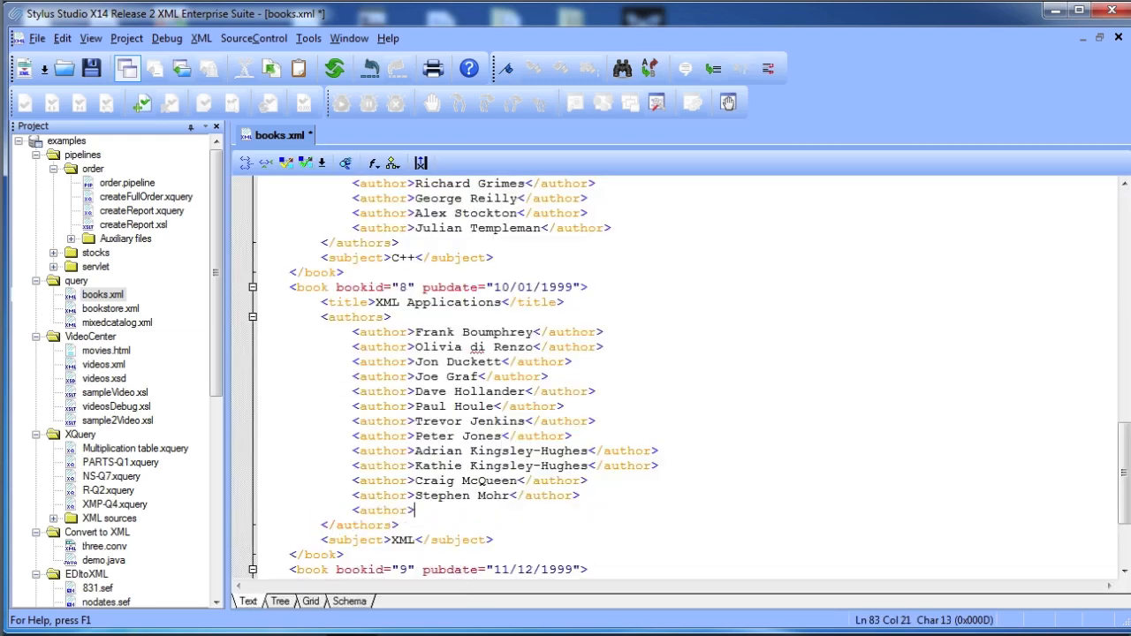
type("New Author")
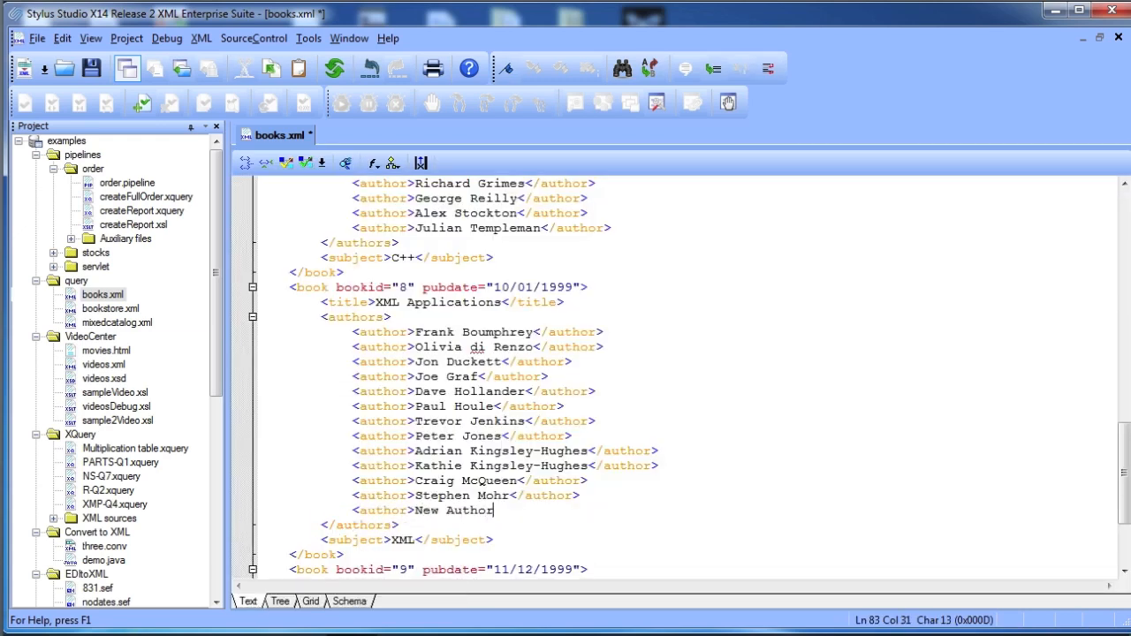
type("</author>")
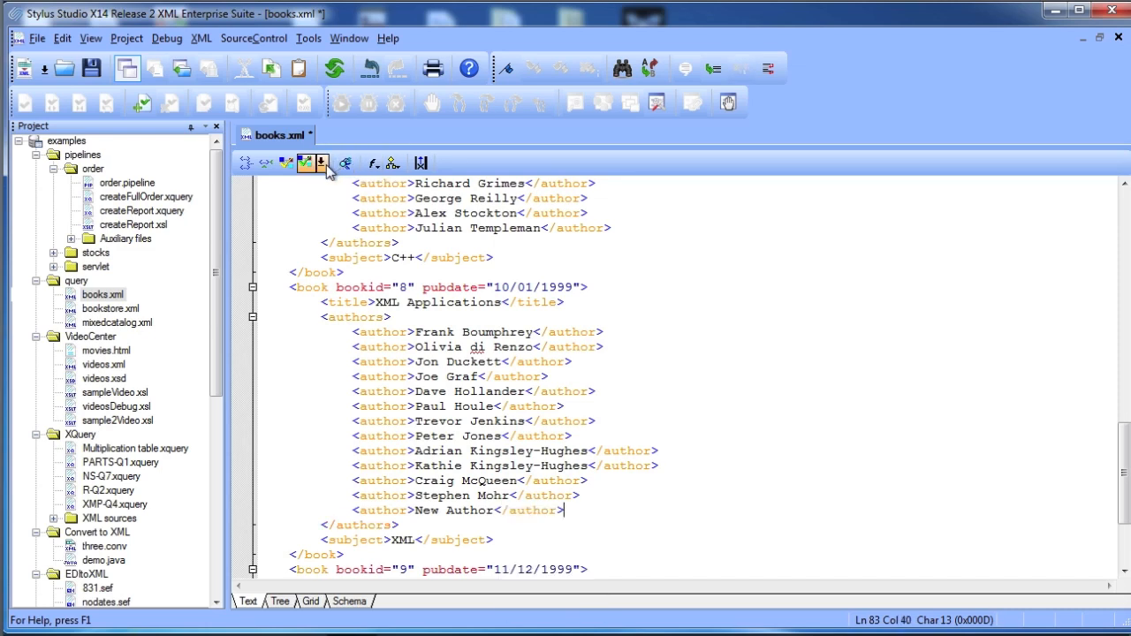
left_click(321, 163)
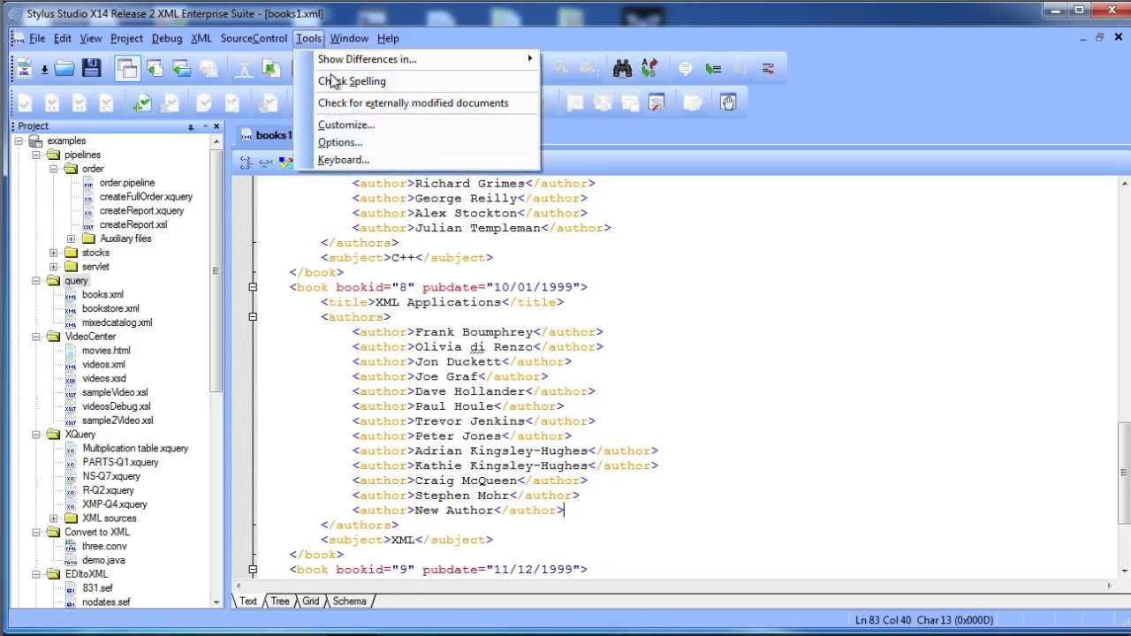
- Review the Editor Format and Editor General options and the list of editor types
left_click(339, 141)
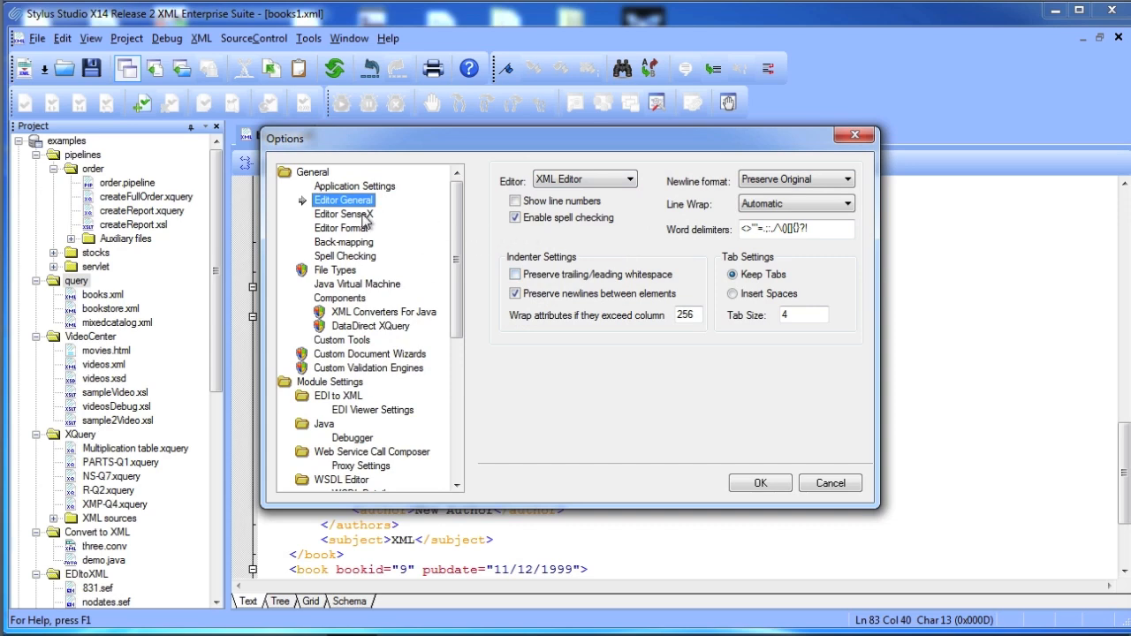
left_click(343, 228)
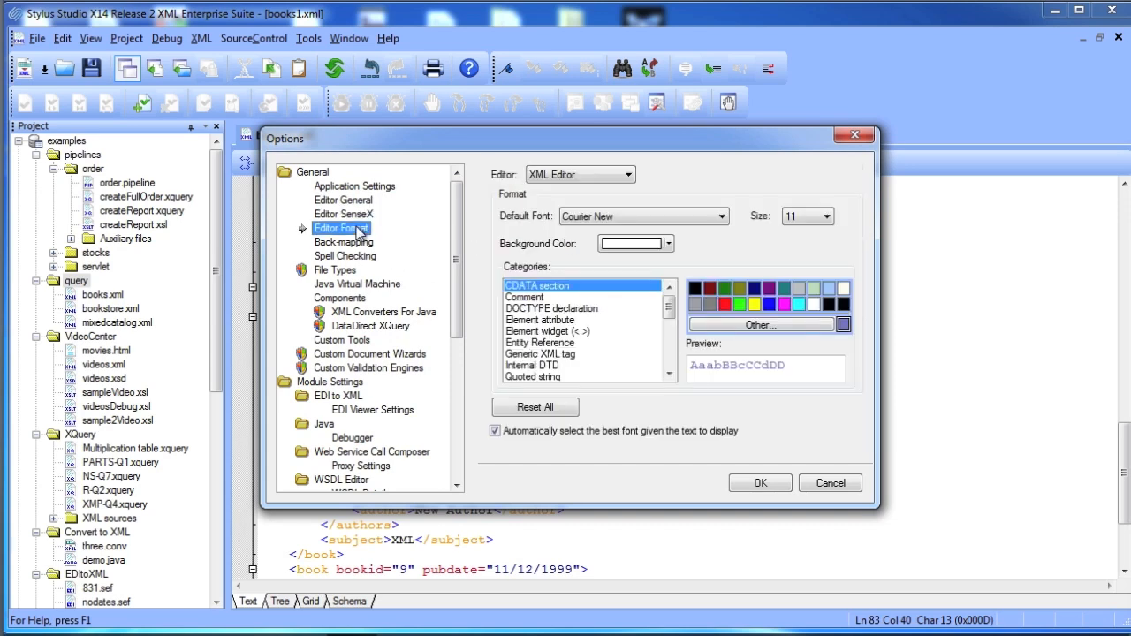
mouse_move(651, 272)
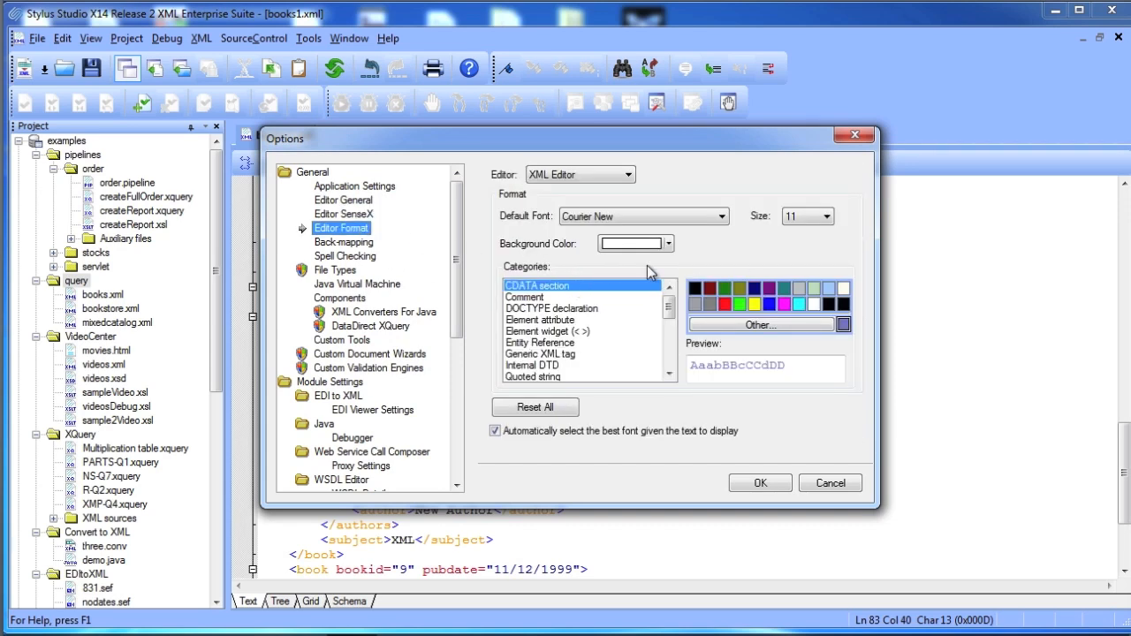
left_click(343, 199)
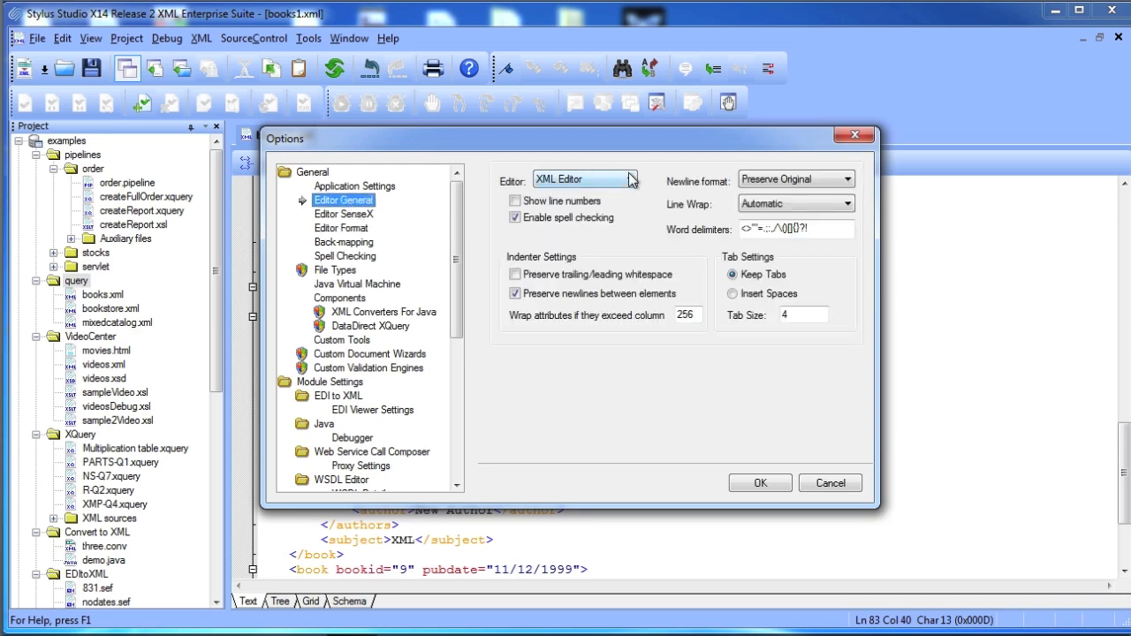
left_click(629, 178)
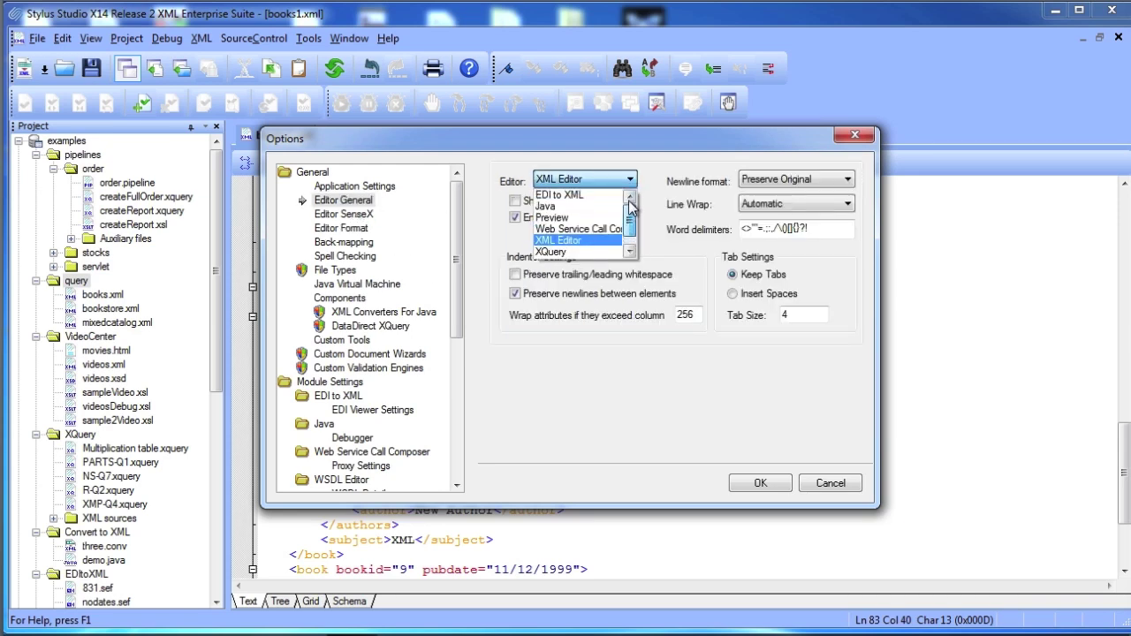
left_click(629, 231)
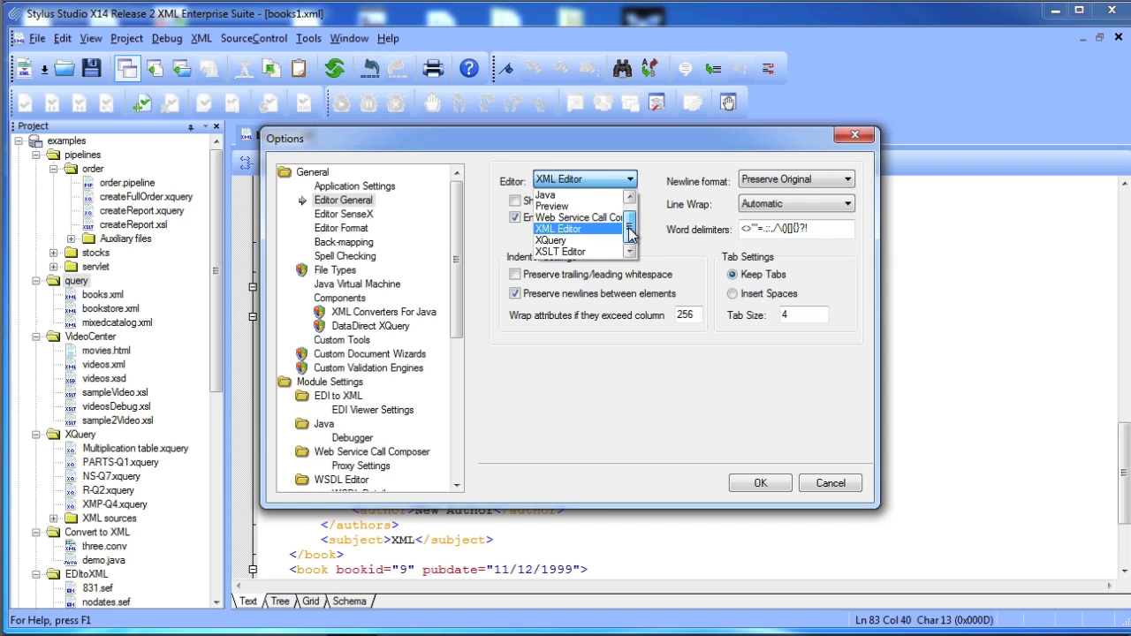
left_click(566, 228)
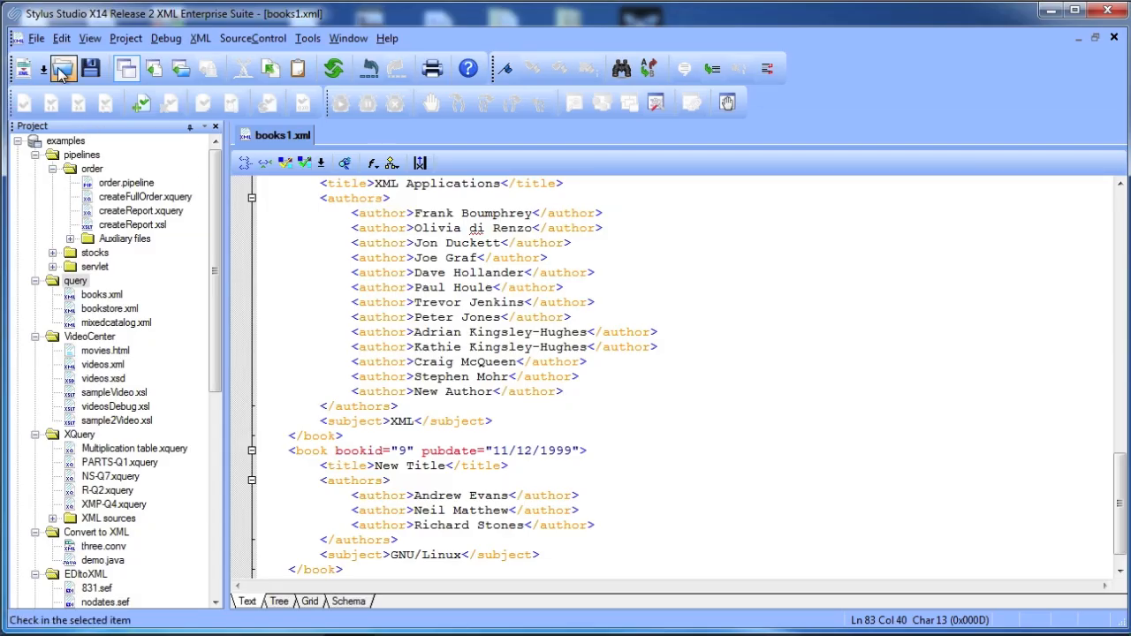
- Create a Custom XML Conversion with one.csv as input and save the .conv file
left_click(36, 39)
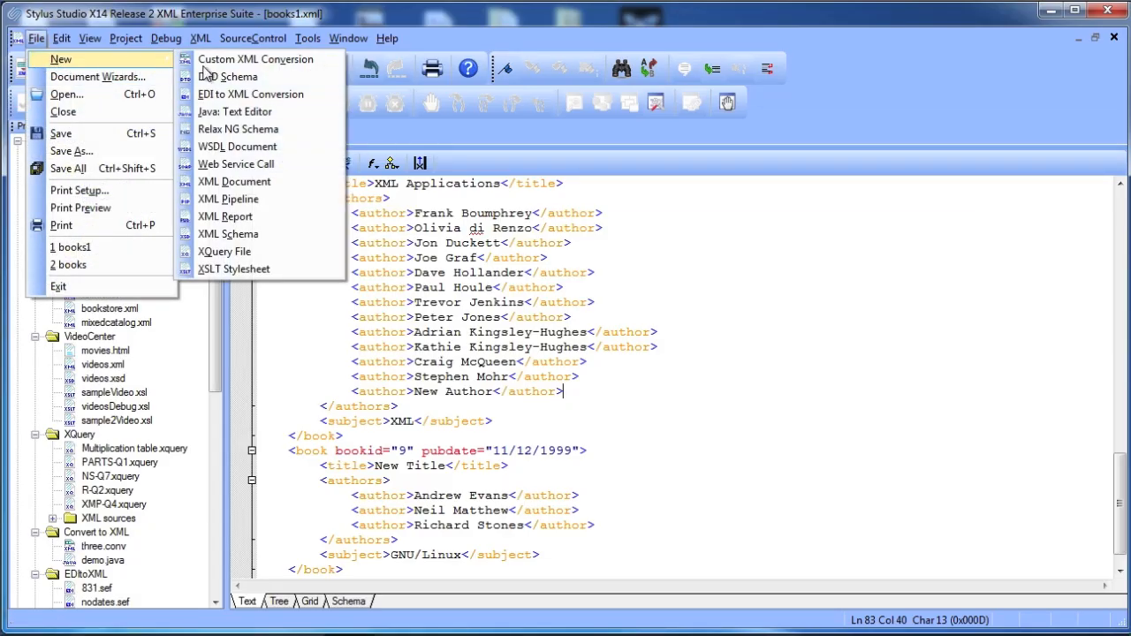
left_click(258, 60)
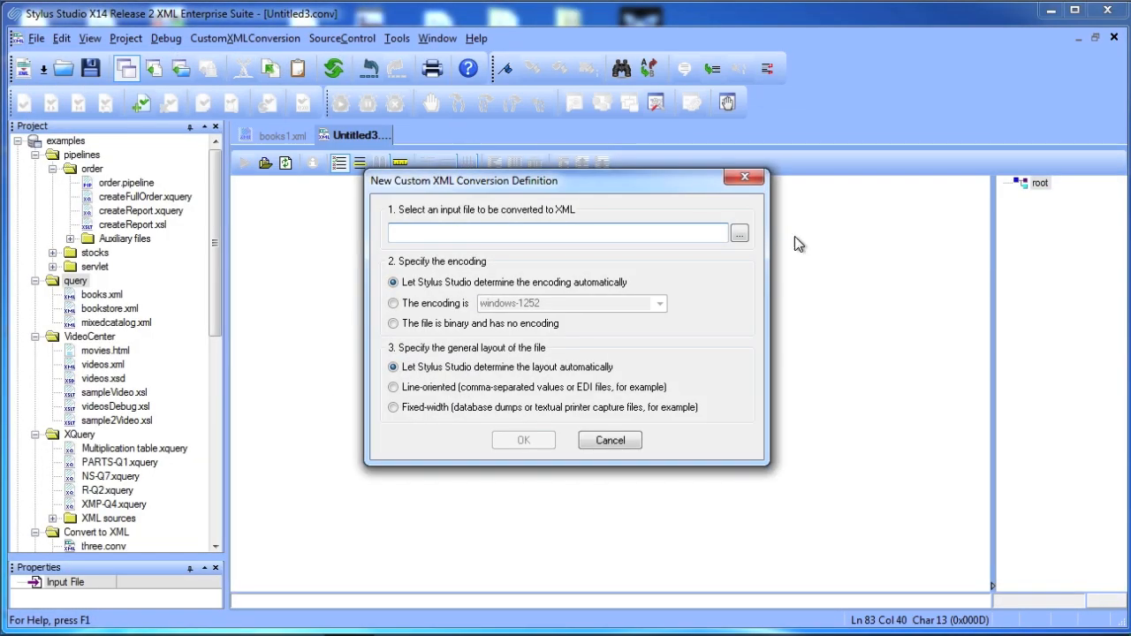
left_click(739, 233)
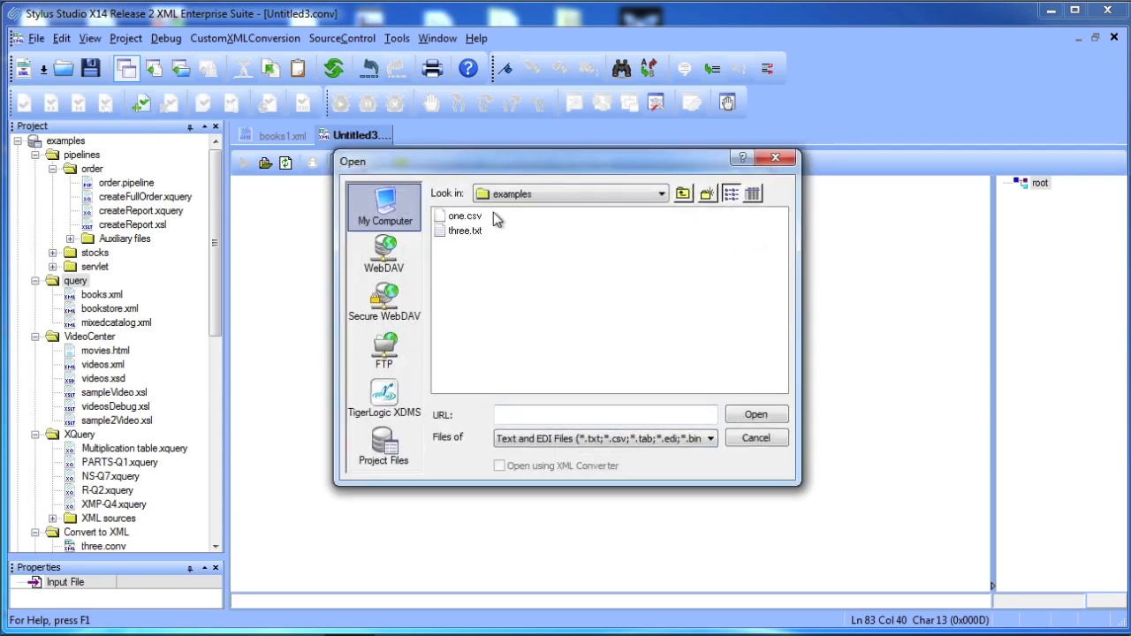
left_click(462, 215)
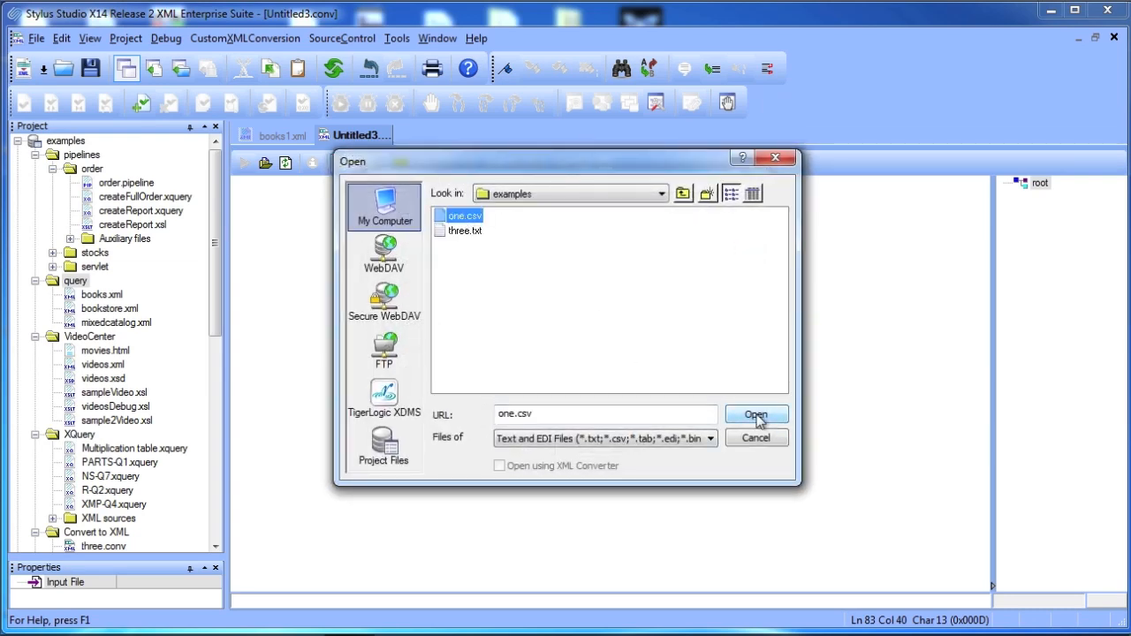
left_click(757, 414)
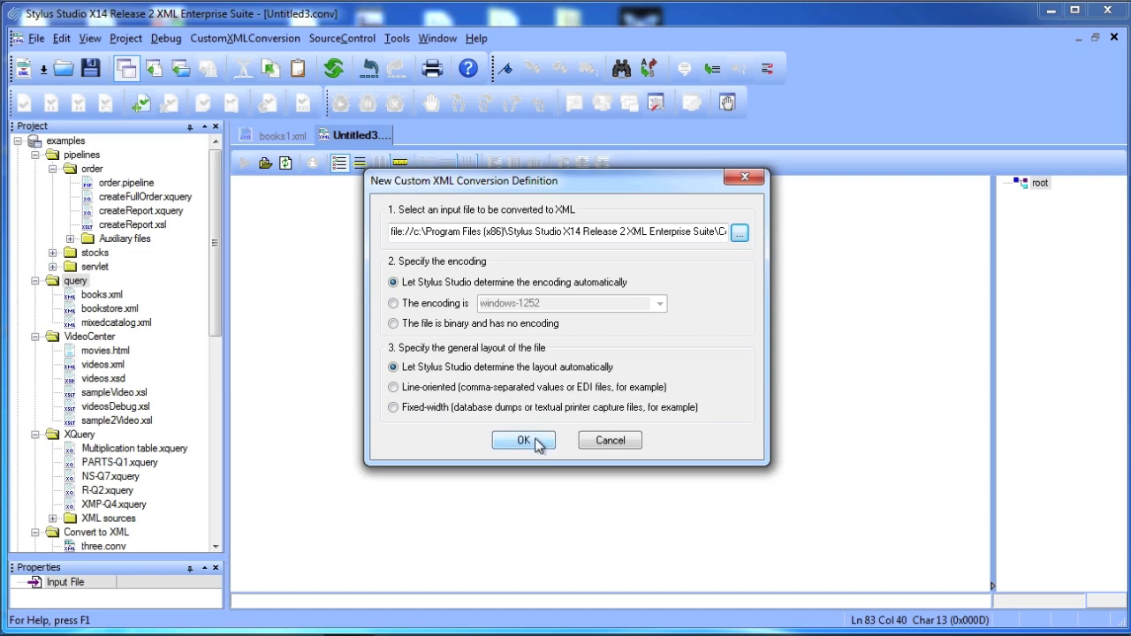
left_click(521, 440)
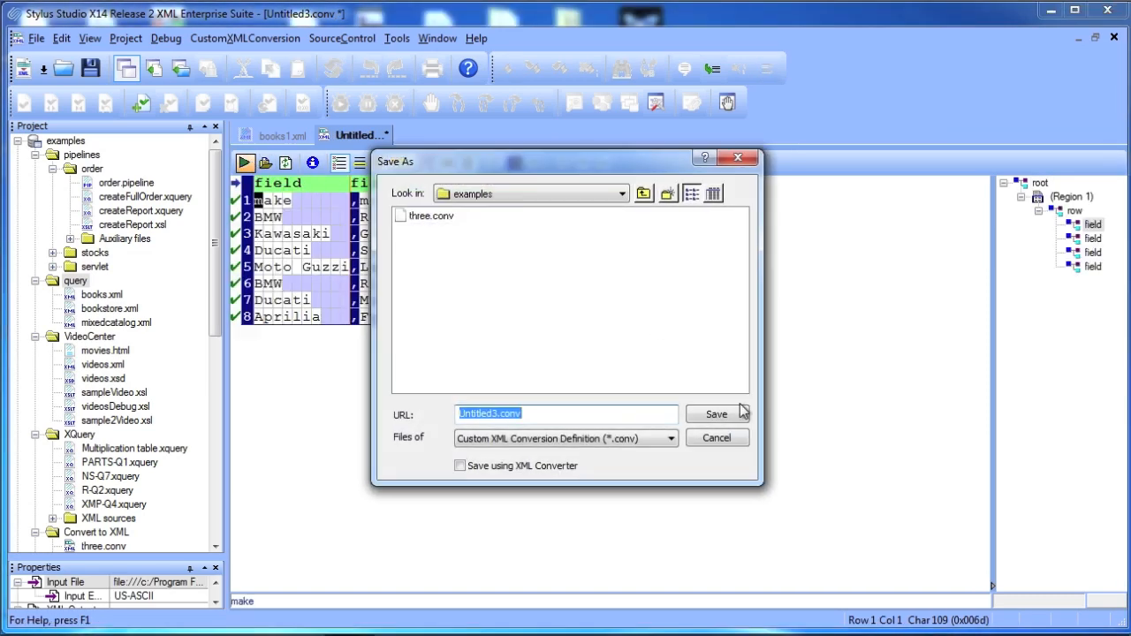
left_click(715, 414)
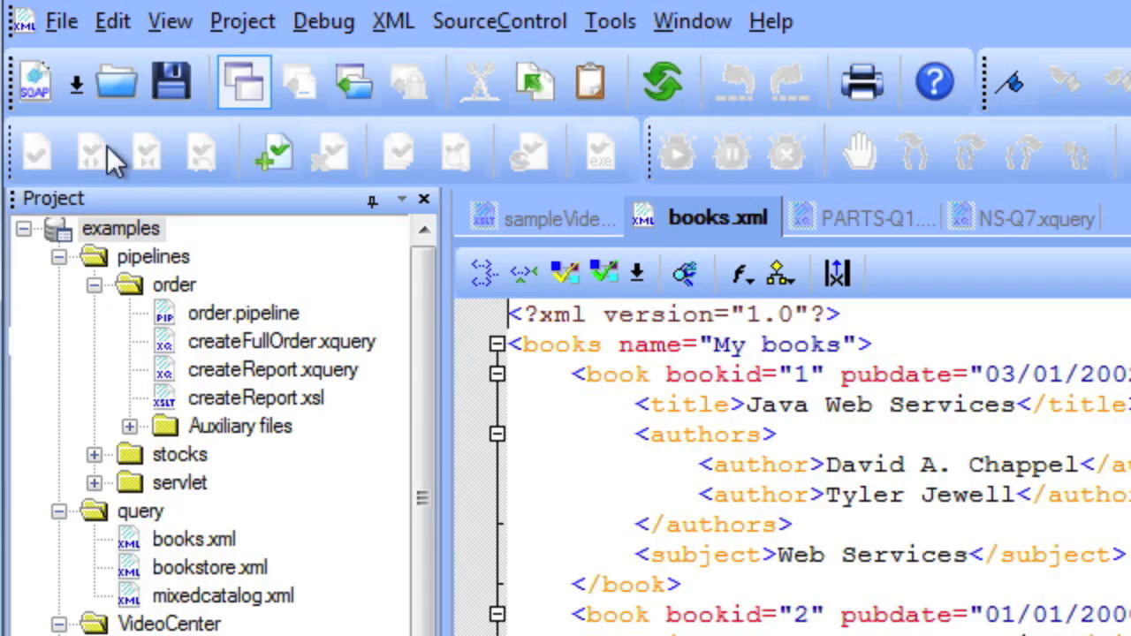
- Browse the Document Wizards' XML Editor and Java tabs, then close without running one
left_click(60, 21)
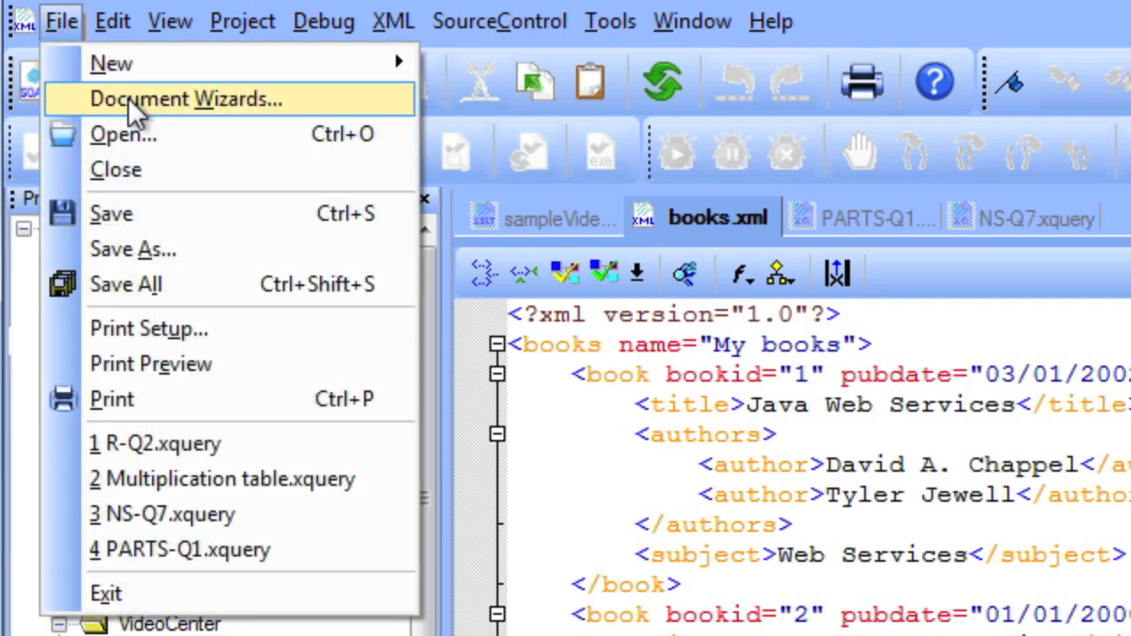
left_click(183, 99)
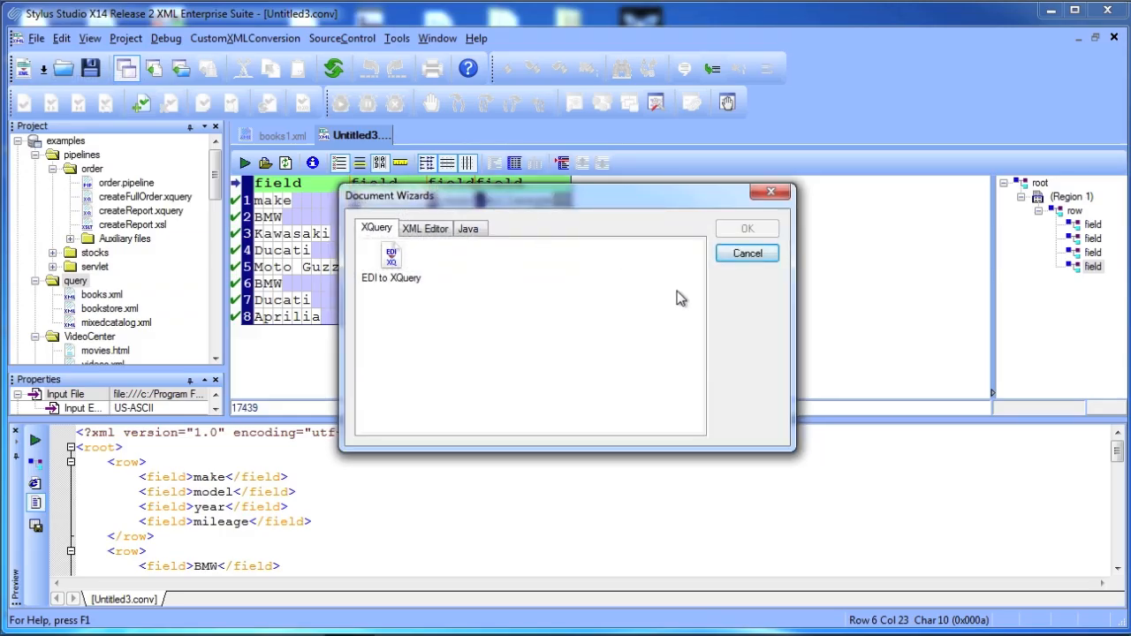
left_click(424, 228)
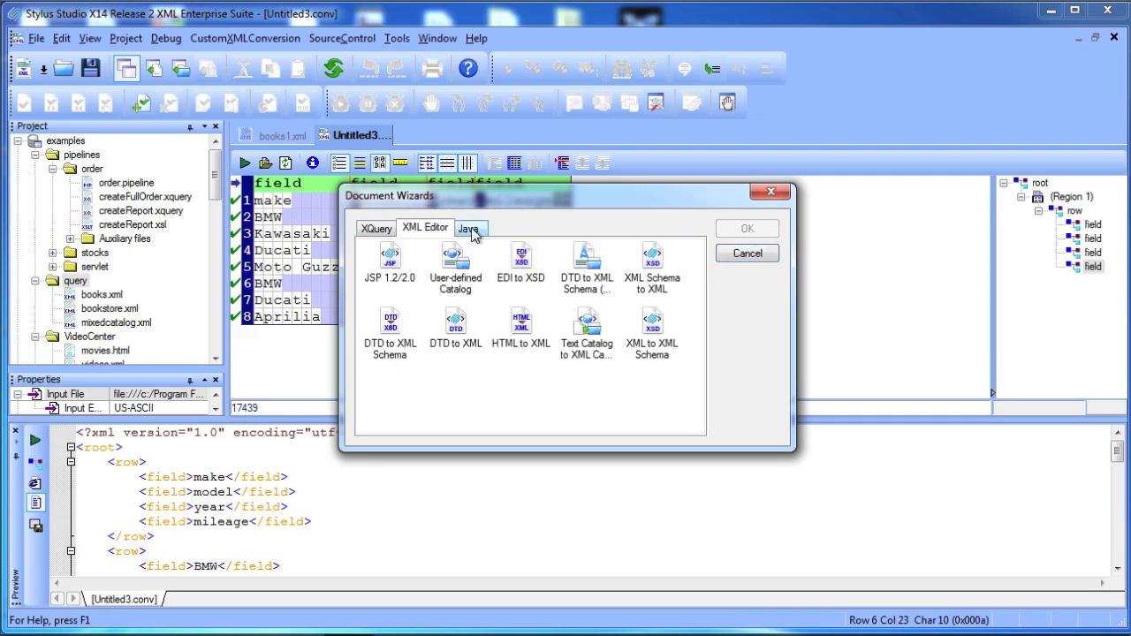
left_click(470, 228)
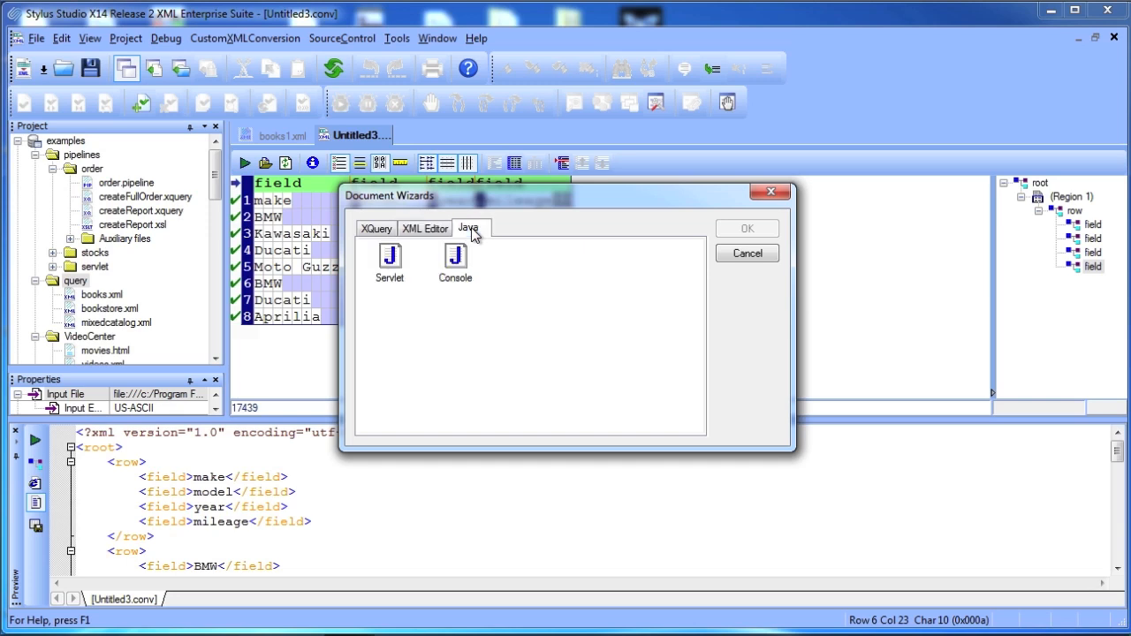
mouse_move(546, 233)
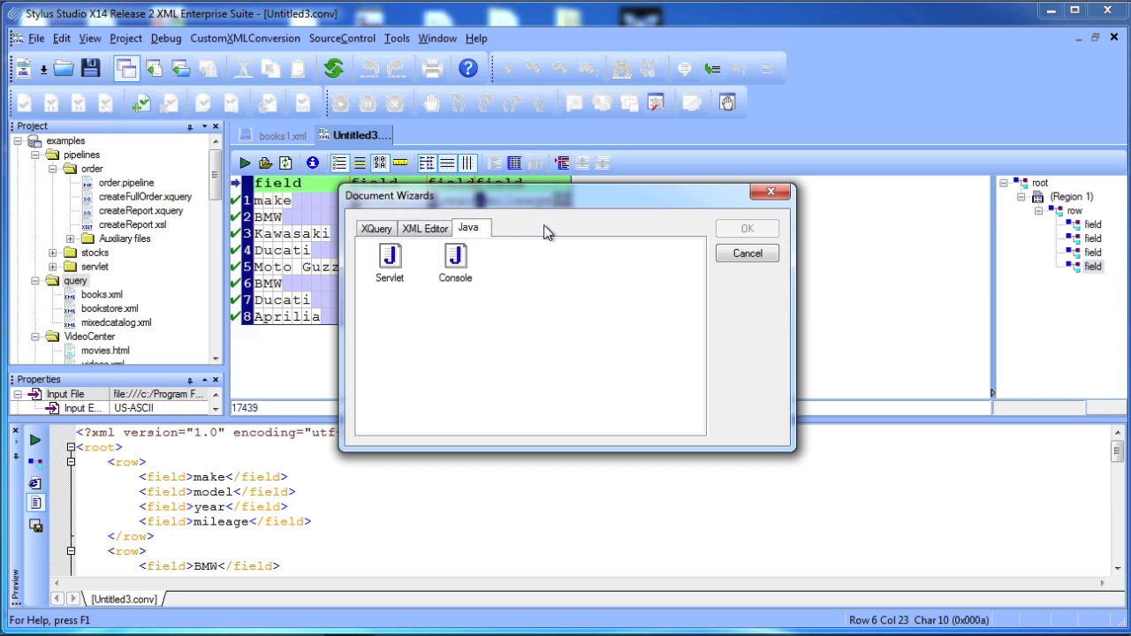
left_click(424, 228)
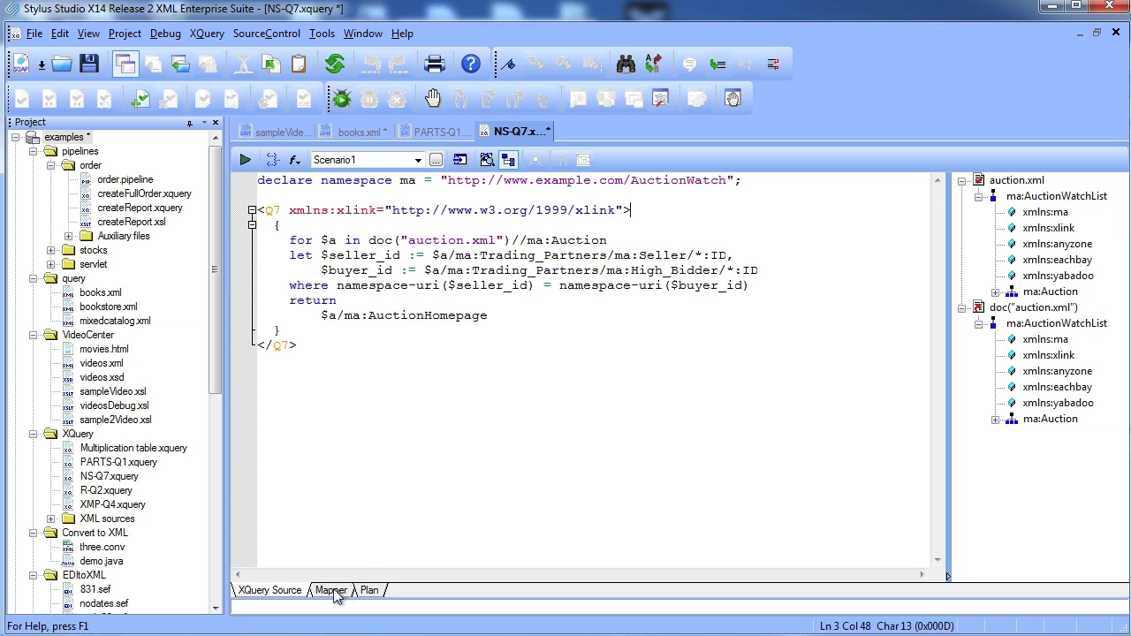
- Switch NS-Q7.xquery to the Mapper view and expand the ma:Auction source element
left_click(330, 590)
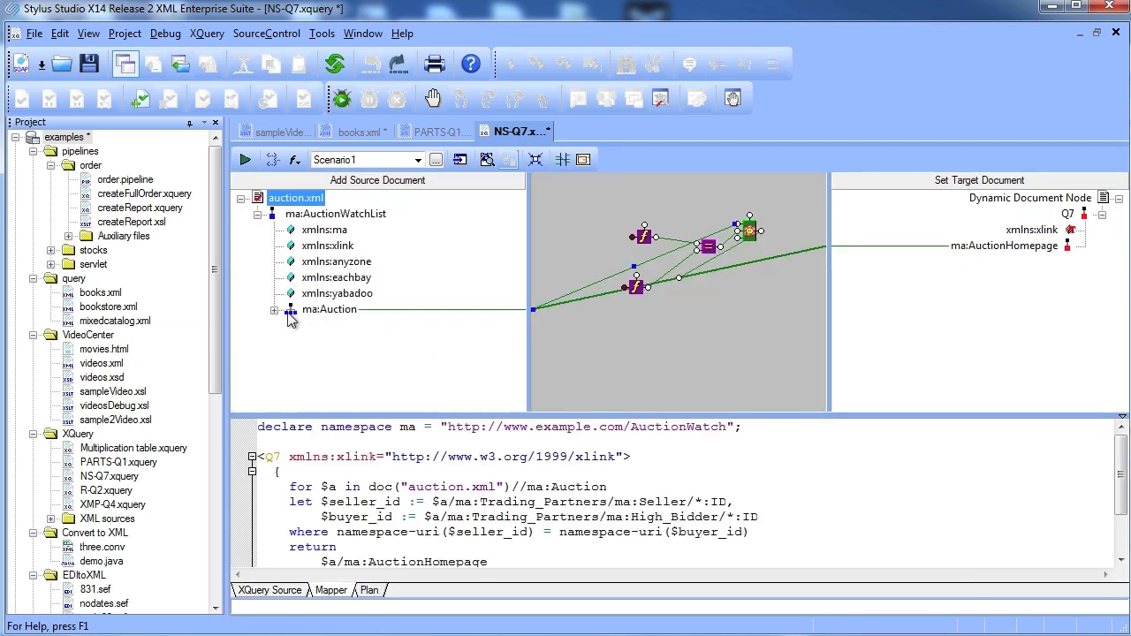
left_click(274, 309)
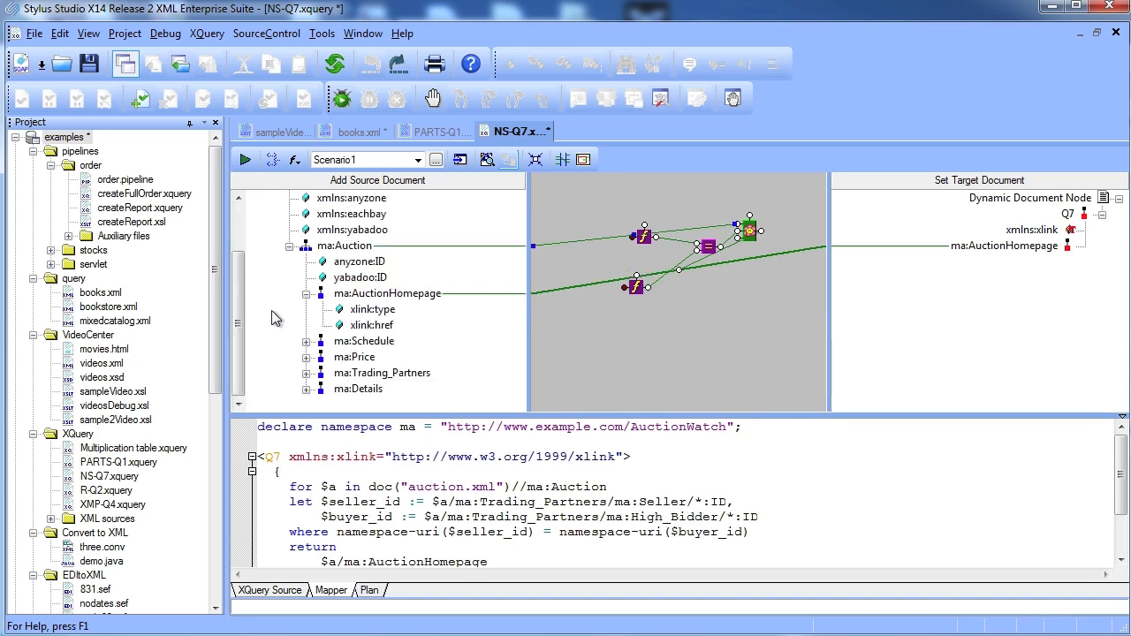
mouse_move(396, 298)
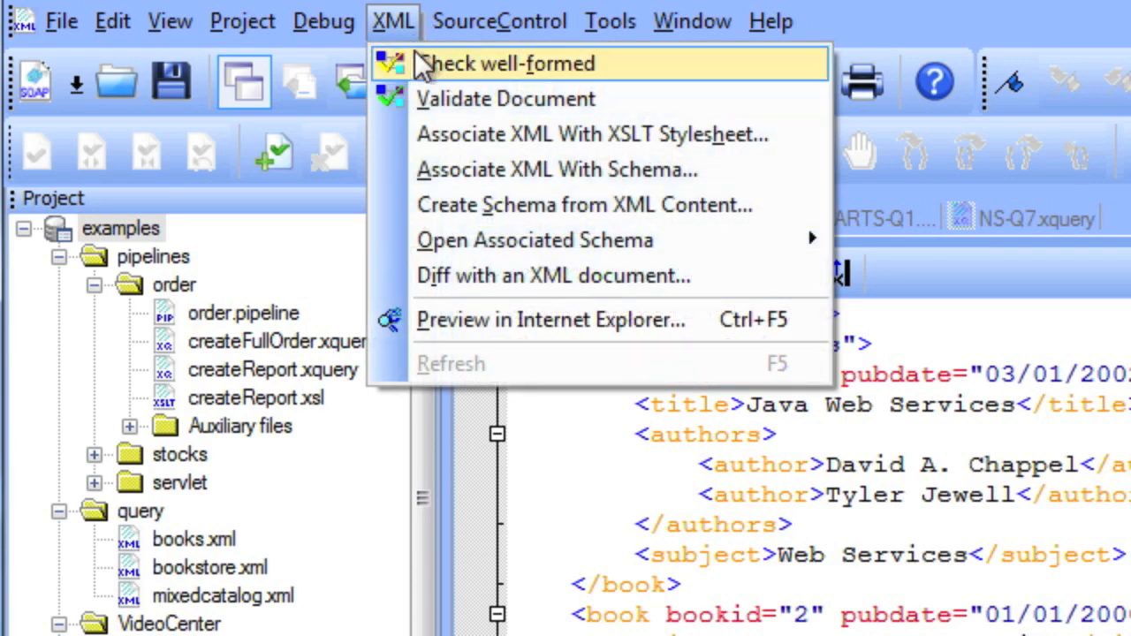
mouse_move(784, 288)
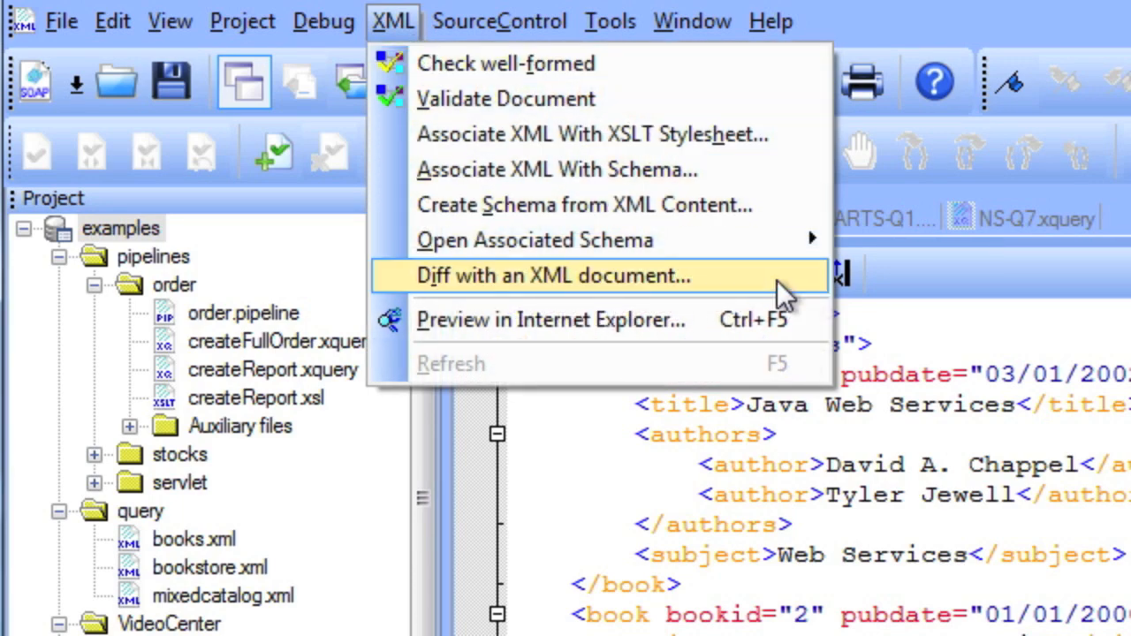
- Diff books1.xml with books.xml, expand all changes, and compare text, merged and tree views
left_click(554, 276)
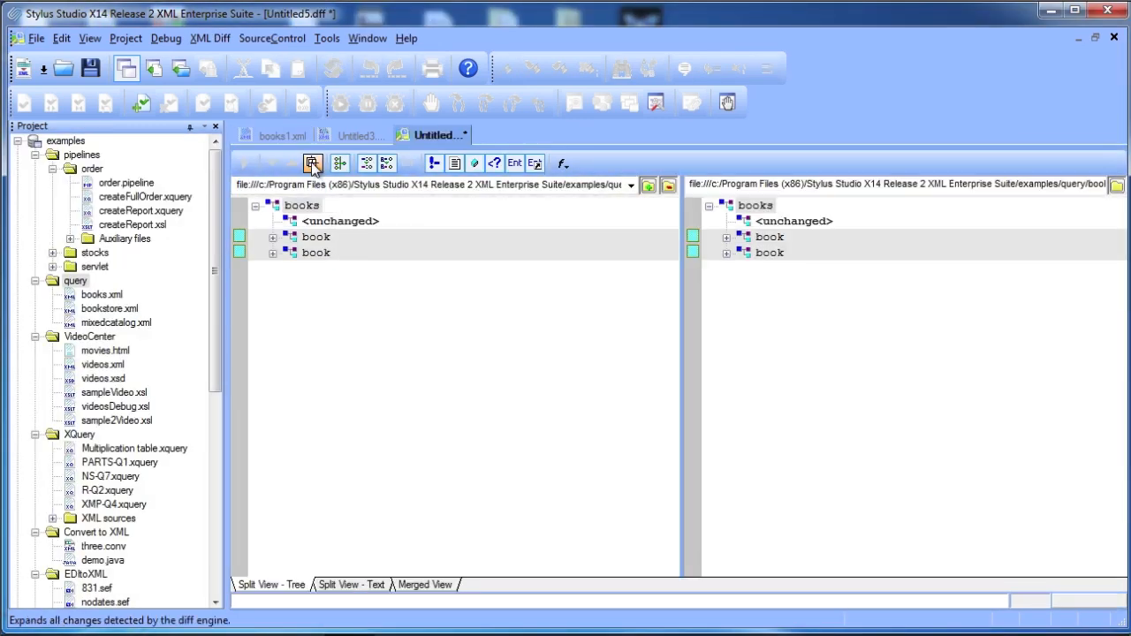
left_click(311, 163)
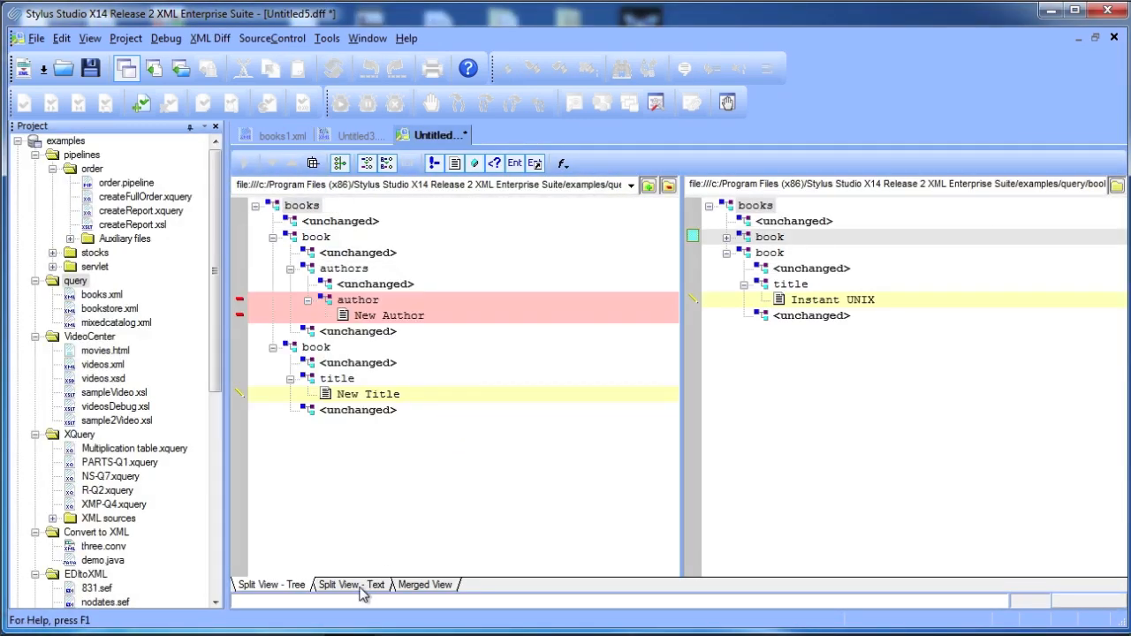
left_click(350, 583)
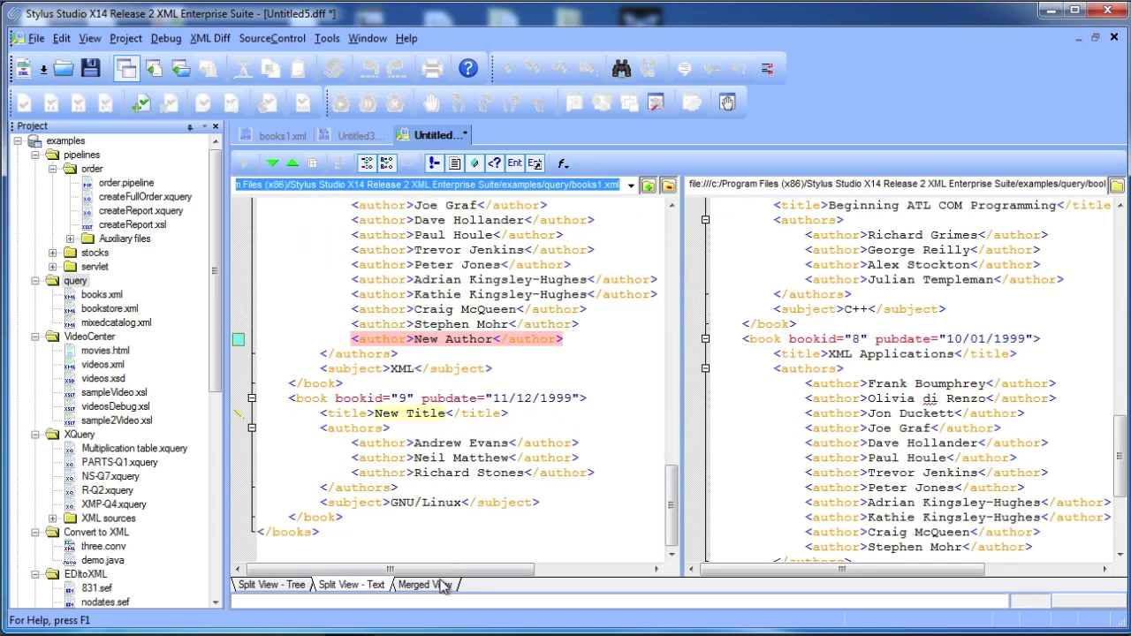
left_click(268, 583)
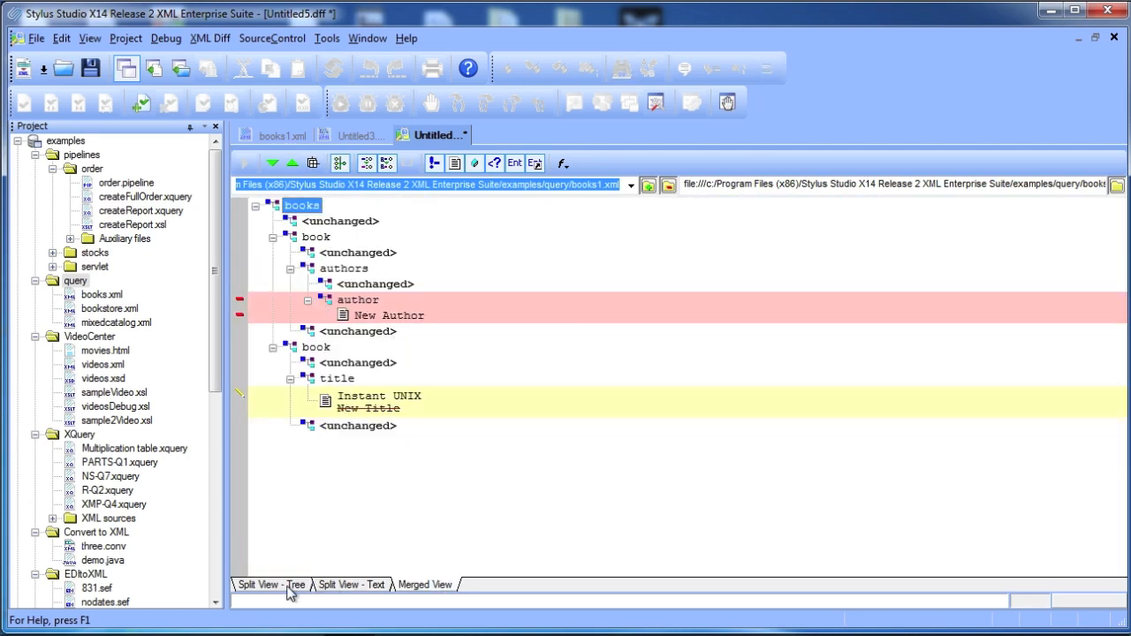
left_click(273, 584)
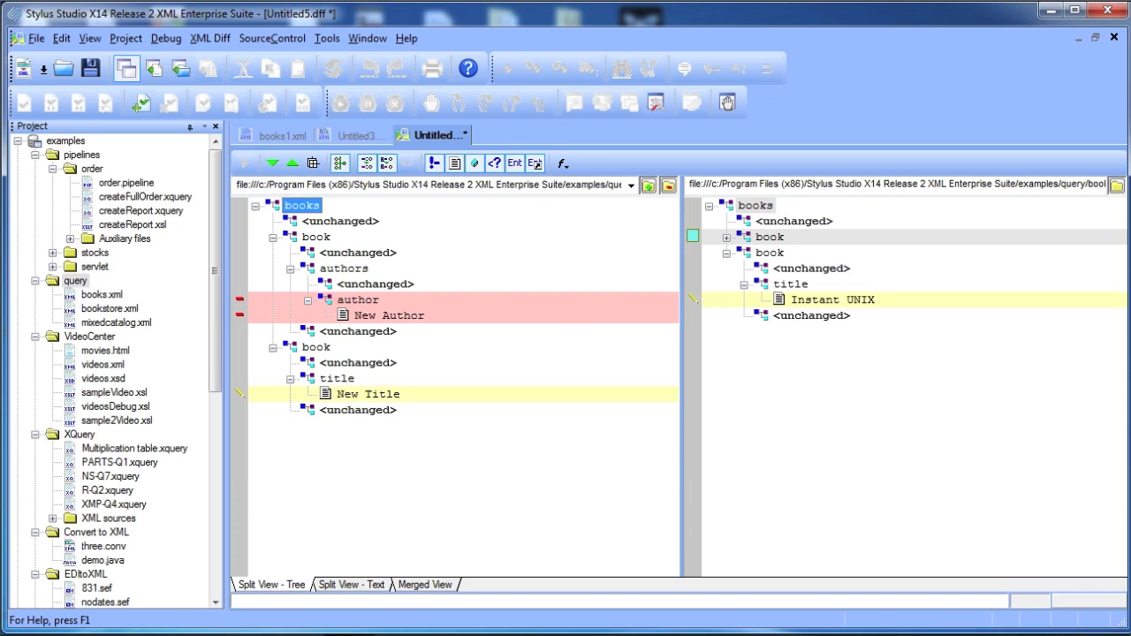
mouse_move(454, 162)
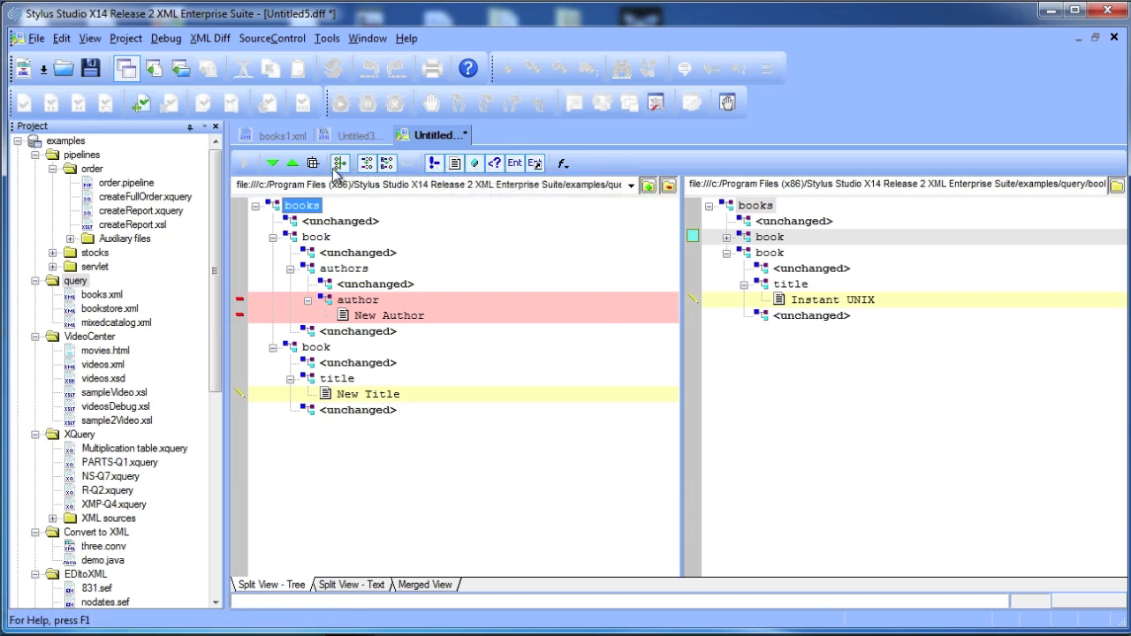
mouse_move(383, 219)
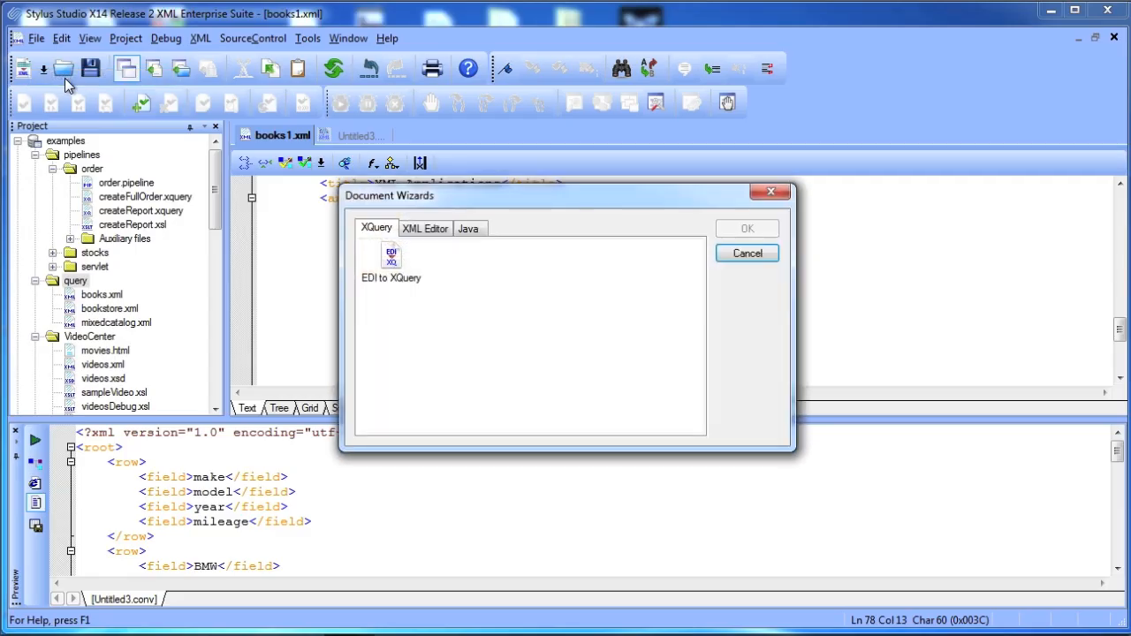
- Select the title reference under book in books1.xsd and bring up its context actions
left_click(424, 228)
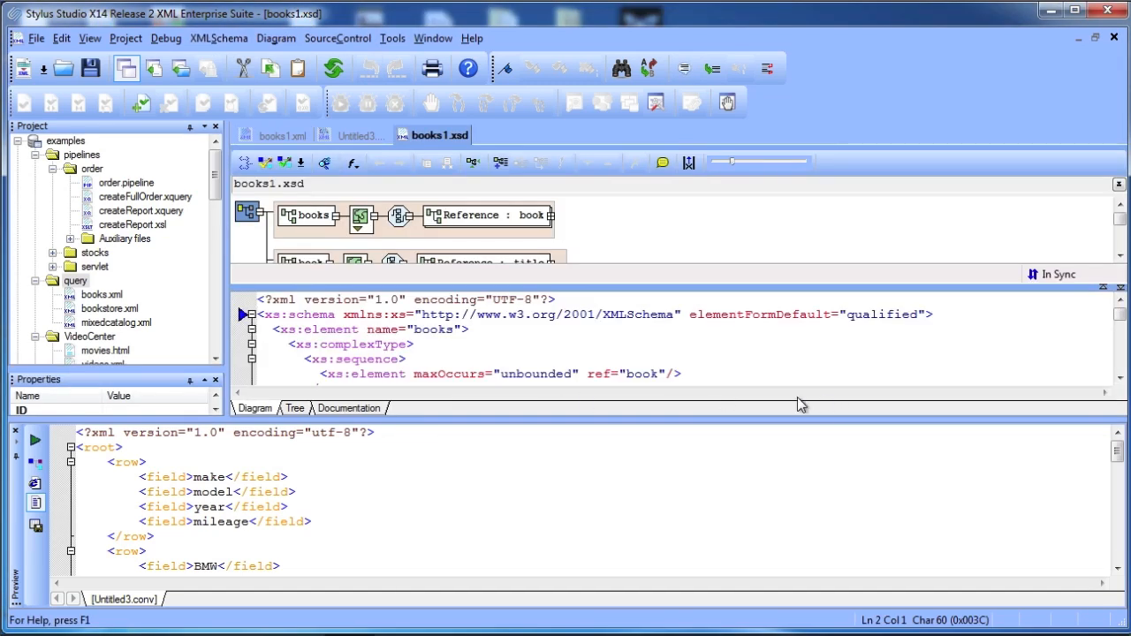
mouse_move(14, 433)
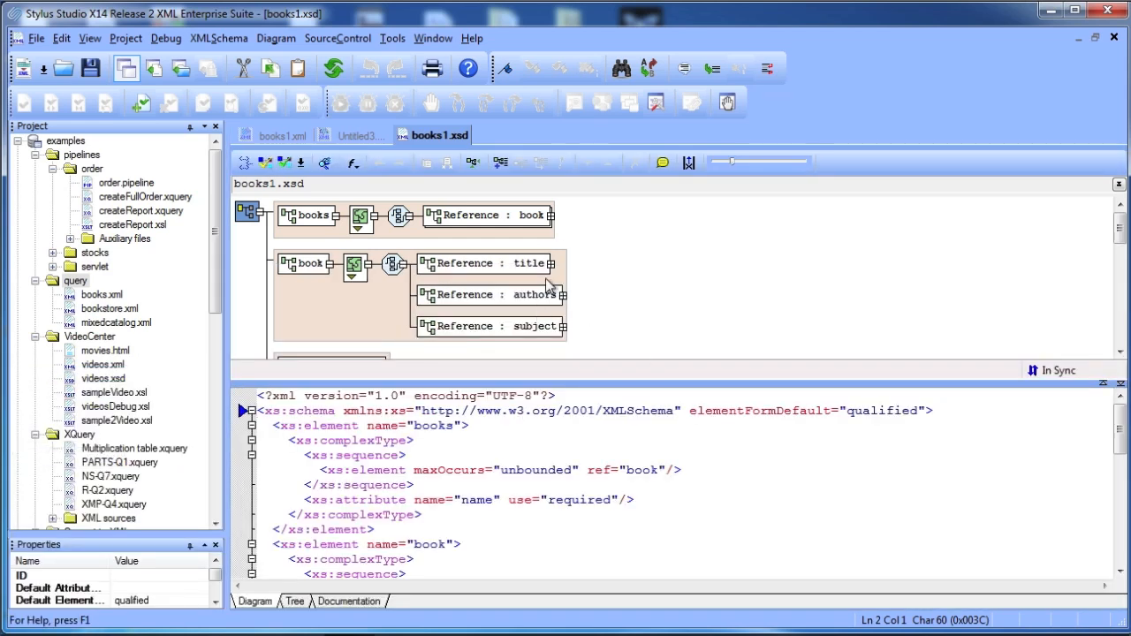
mouse_move(548, 269)
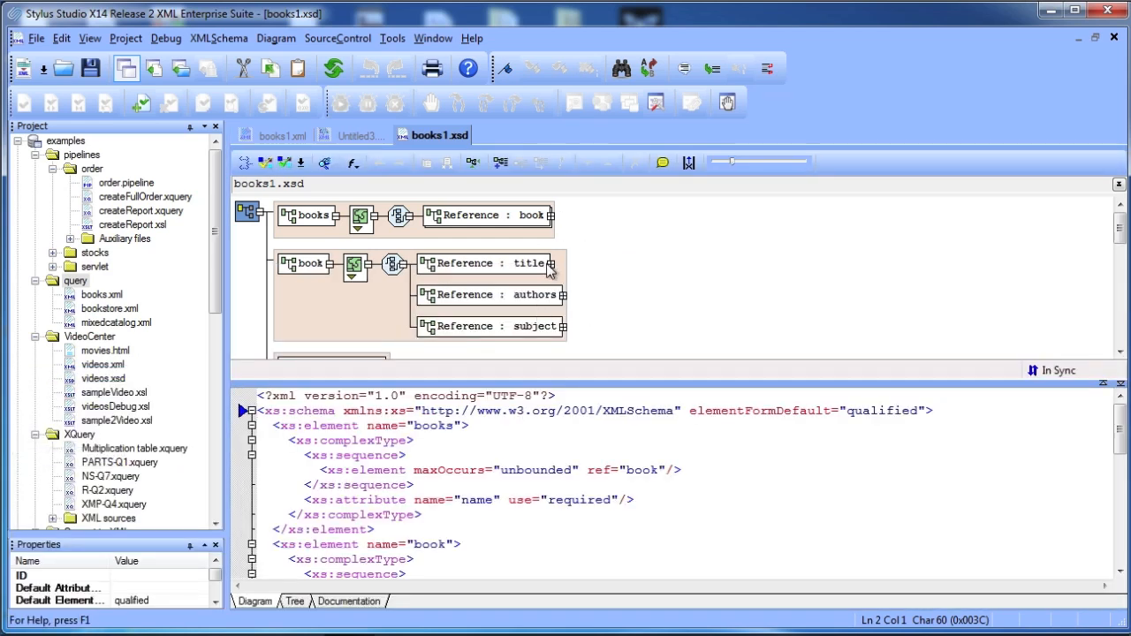
left_click(480, 263)
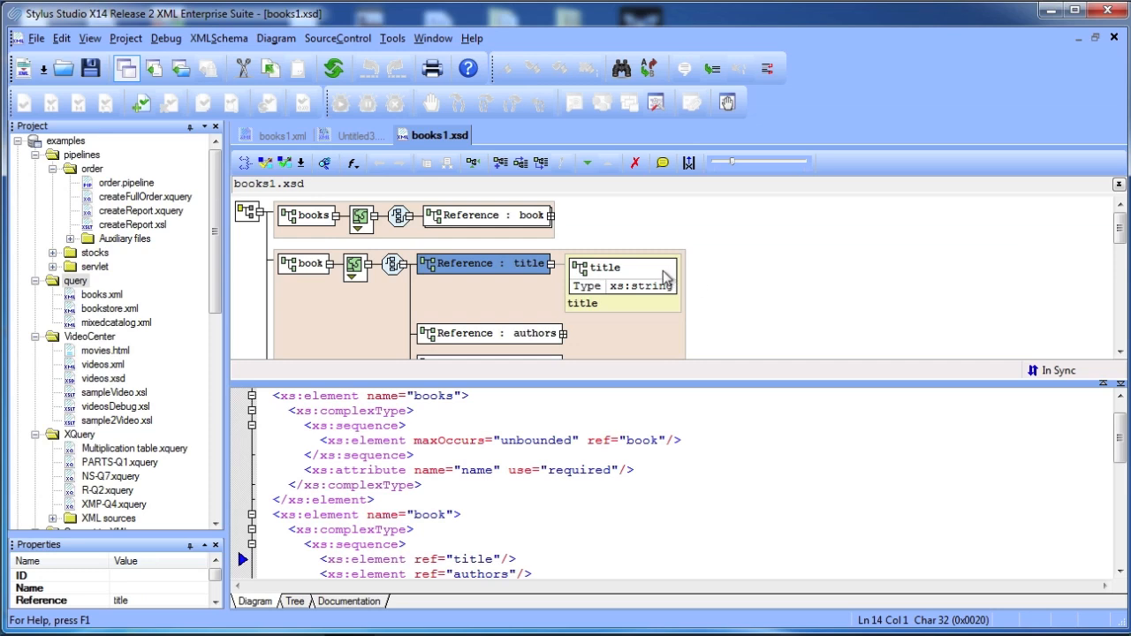
right_click(650, 274)
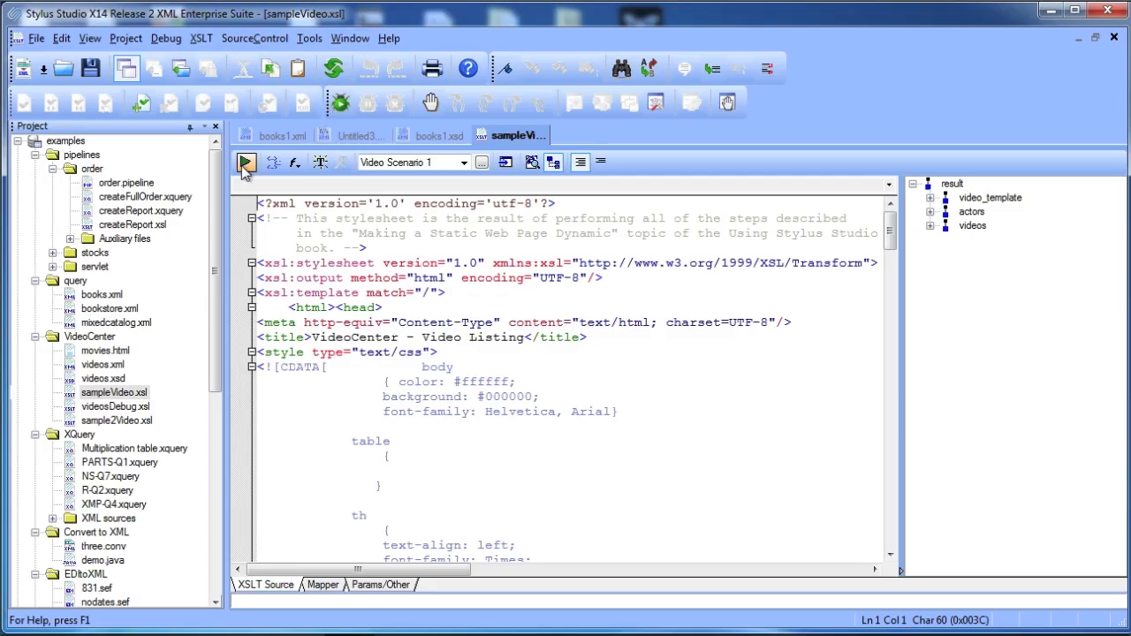
- Preview sampleVideo.xsl's VideoCenter output and set a breakpoint on the video template
left_click(244, 162)
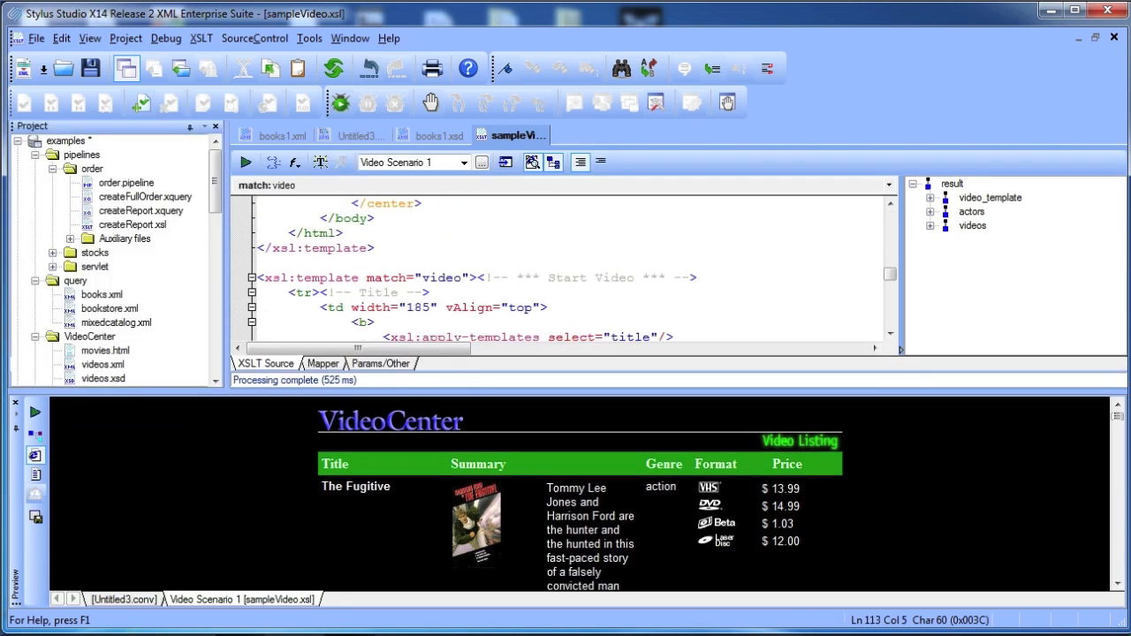
right_click(315, 297)
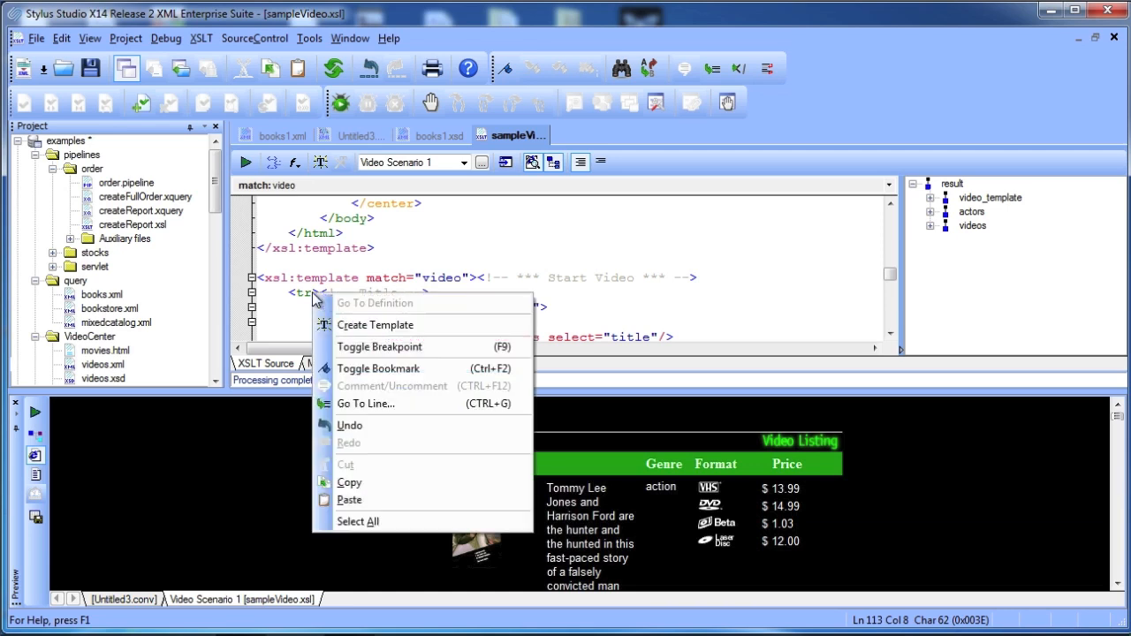
left_click(378, 347)
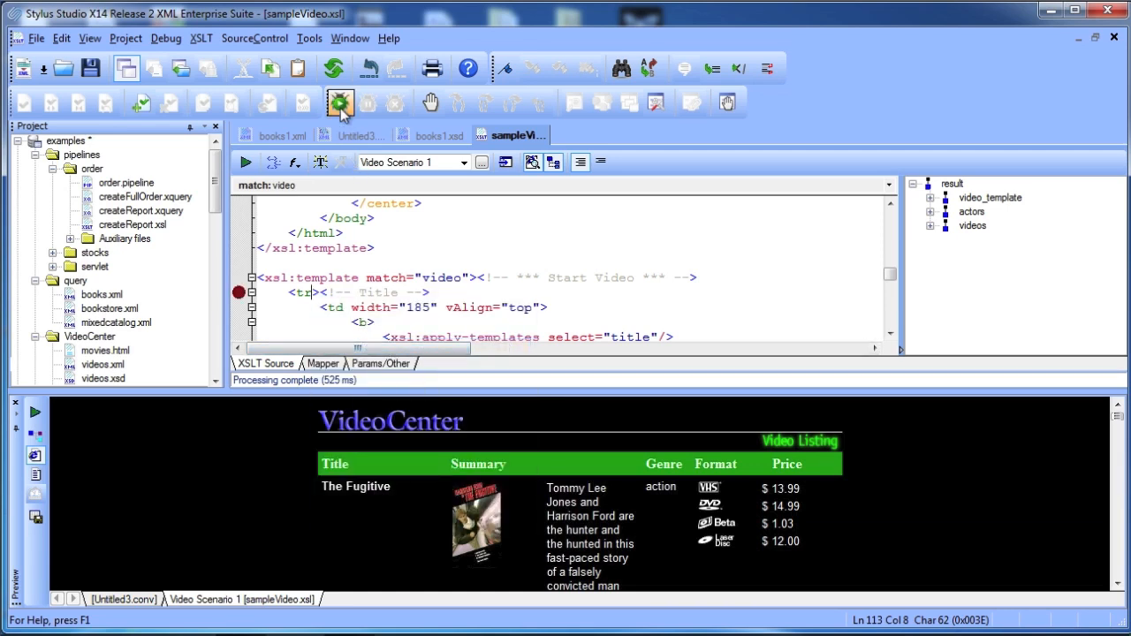
- Debug the transformation through the video template breakpoint and rerun the preview
left_click(339, 99)
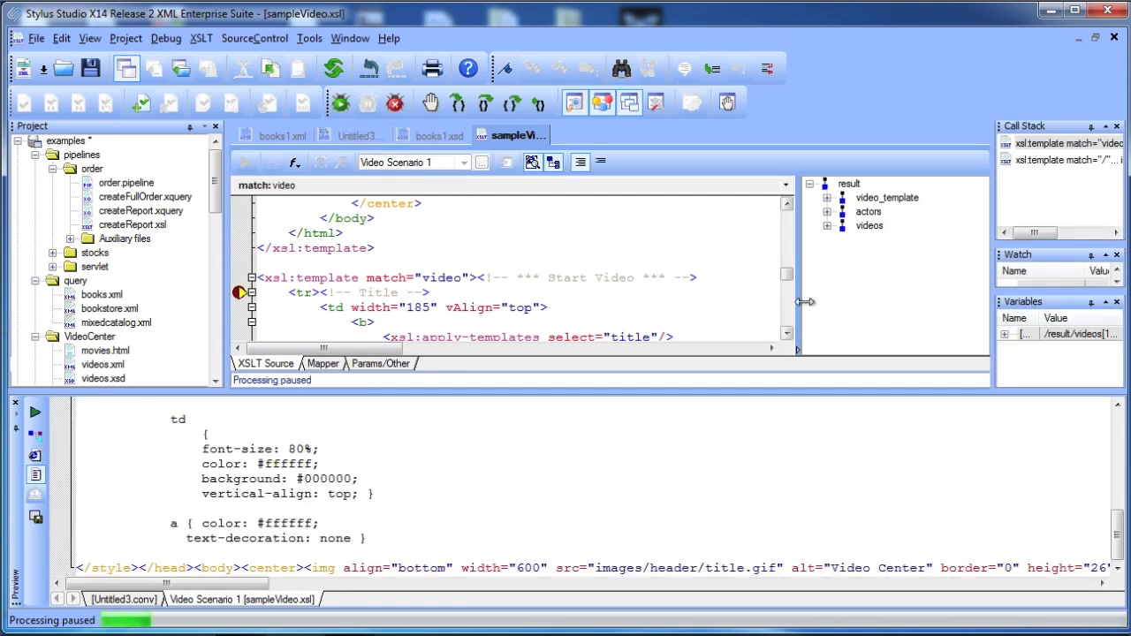
mouse_move(1039, 304)
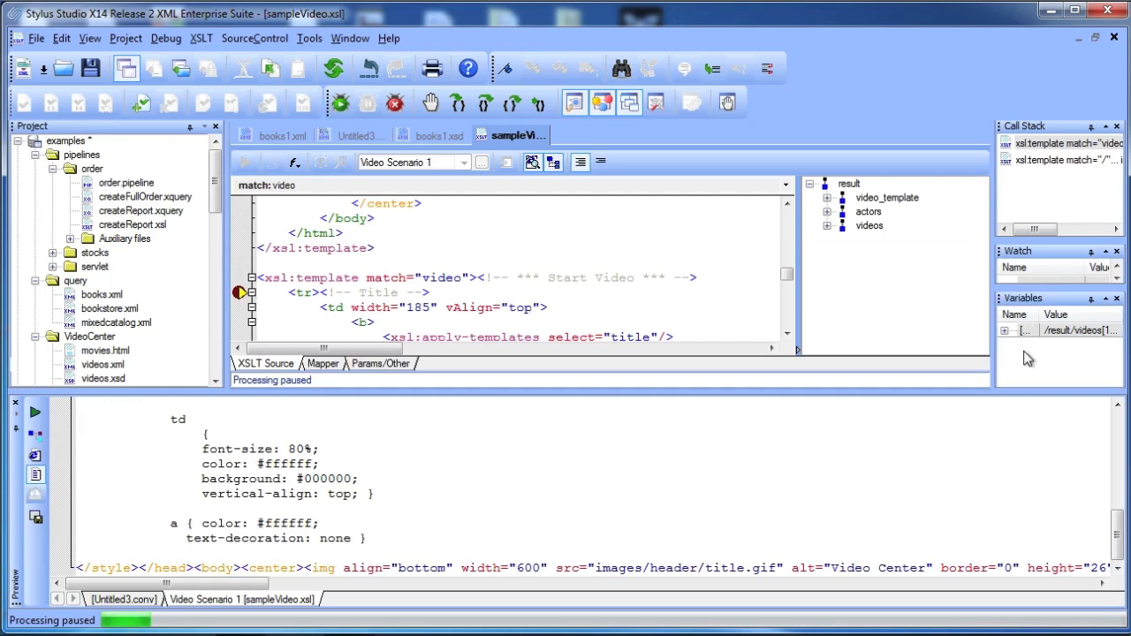
left_click(244, 163)
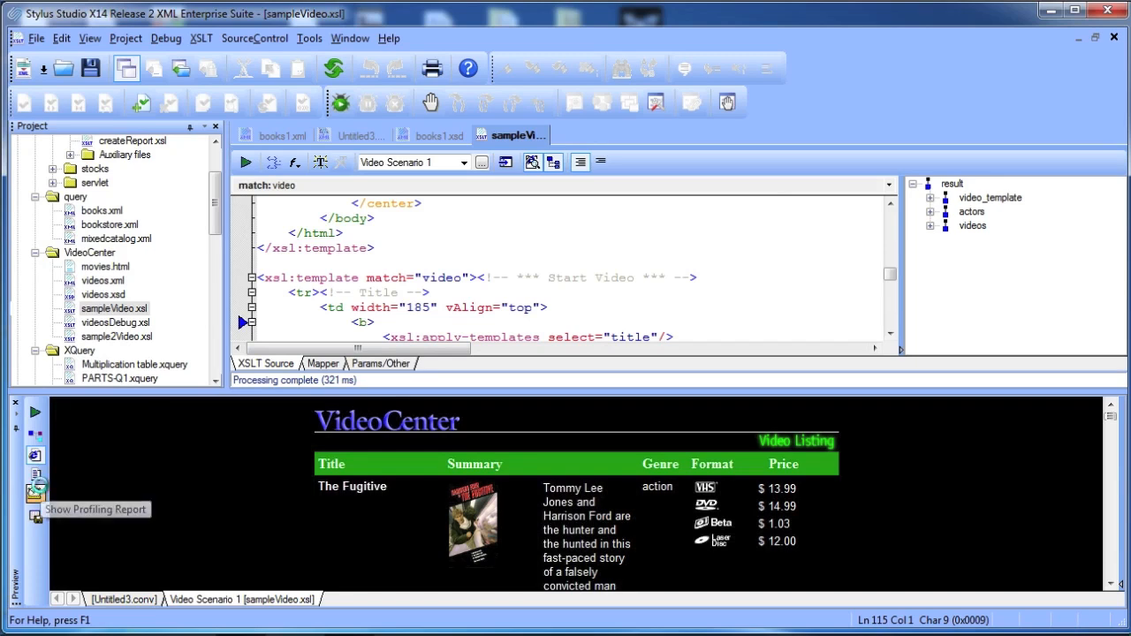
- Show the profiling report listing output elements, counts, percentages and source lines
left_click(35, 493)
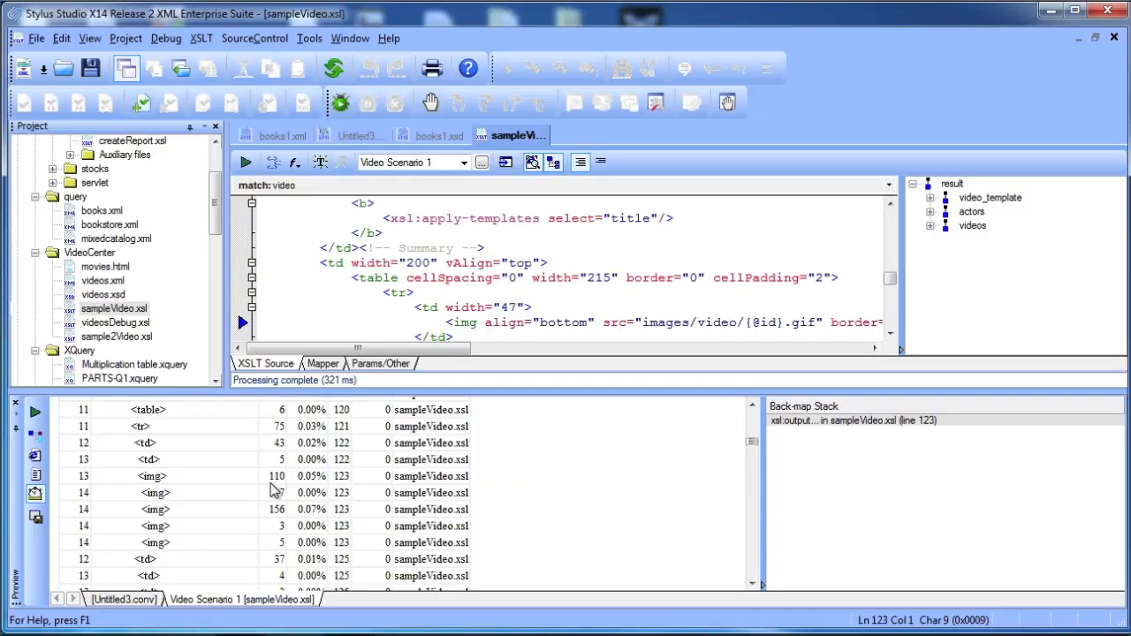
mouse_move(481, 163)
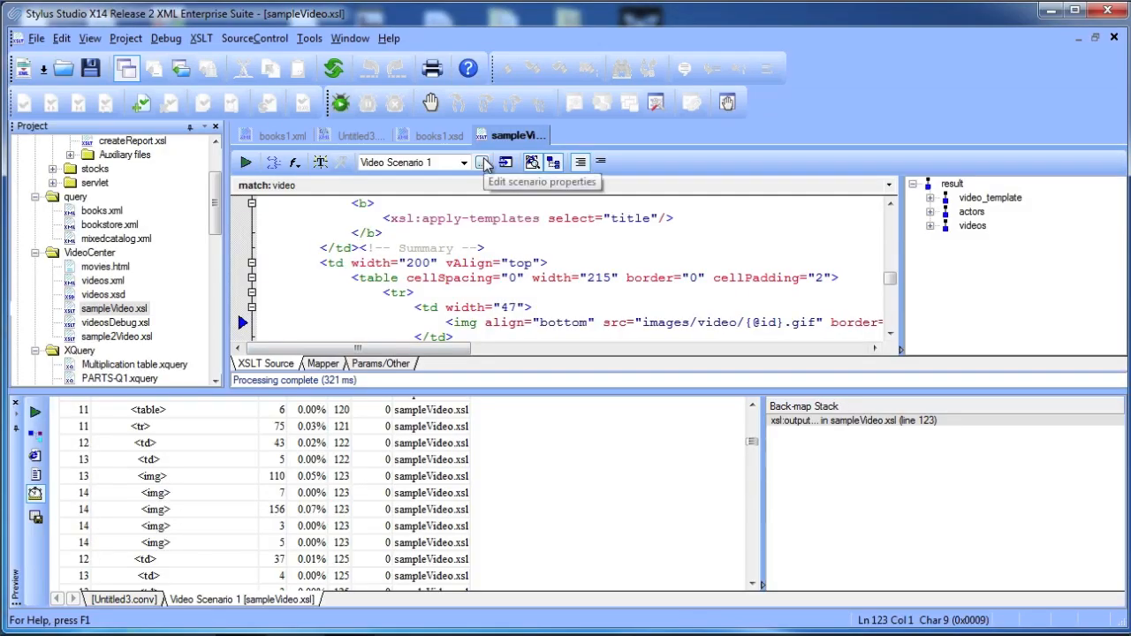
- Review Video Scenario 1's parameter values, post-process and processor settings, listing available XSLT processors
left_click(485, 163)
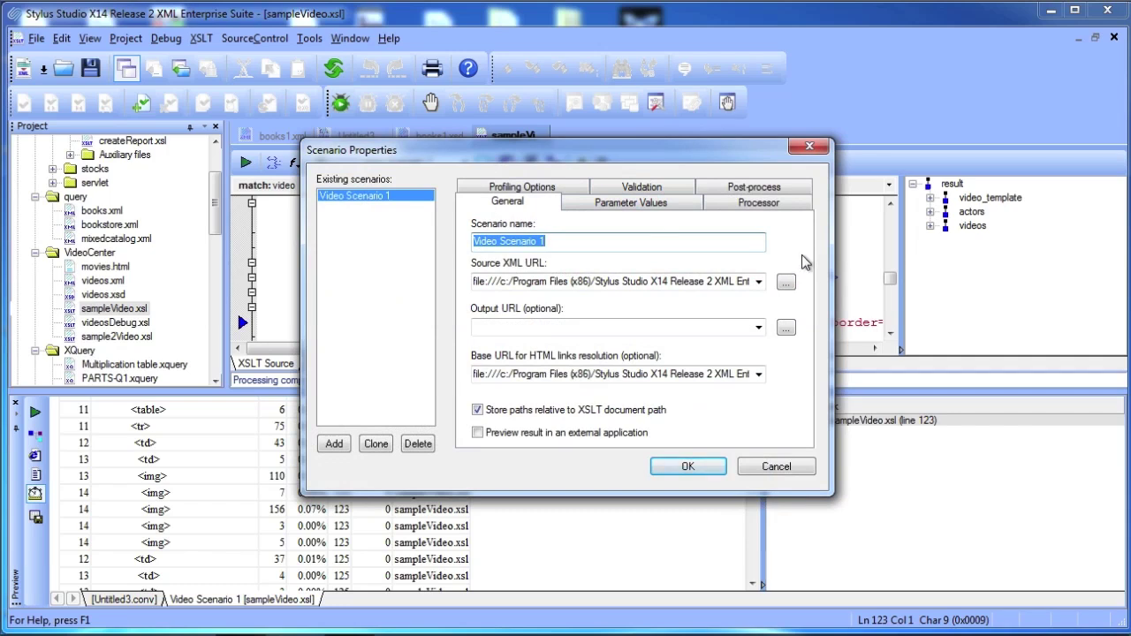
mouse_move(678, 226)
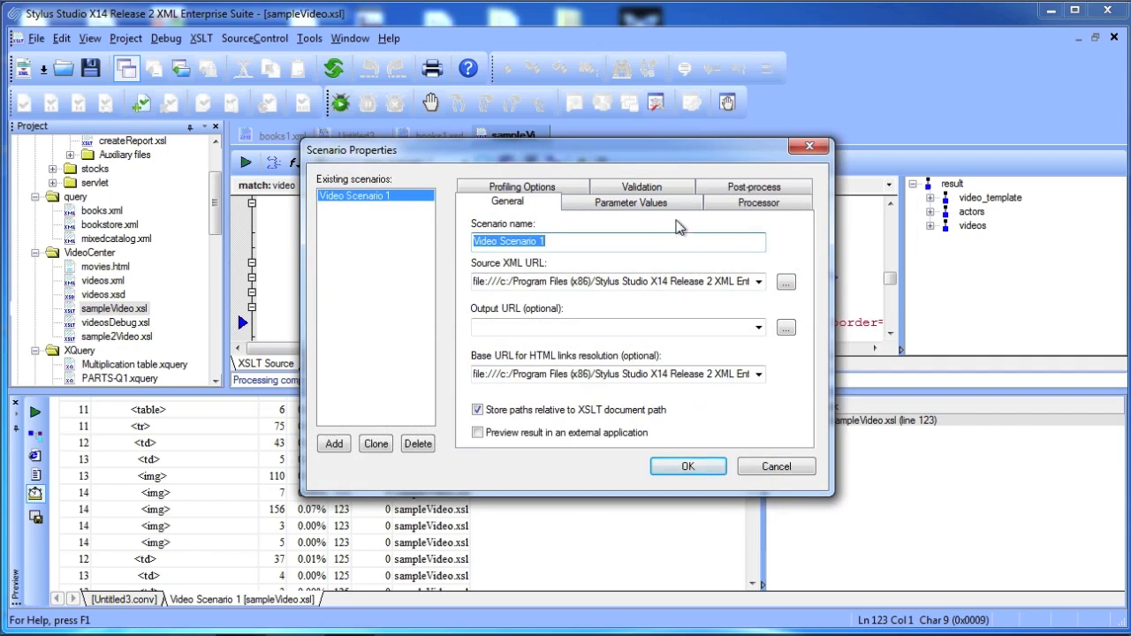
left_click(629, 201)
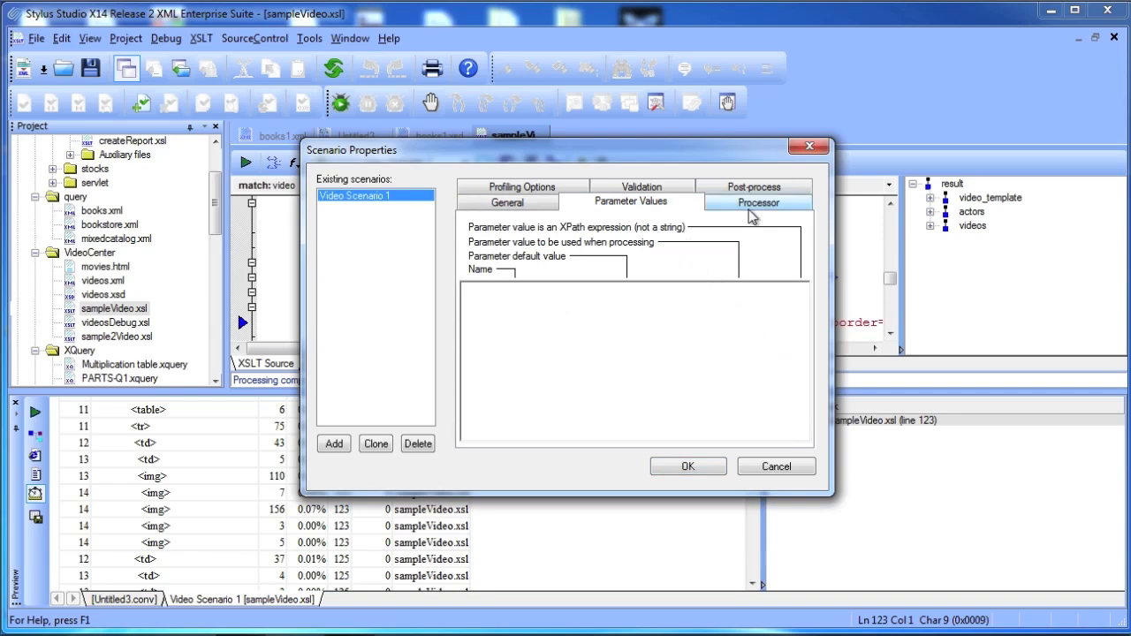
left_click(753, 188)
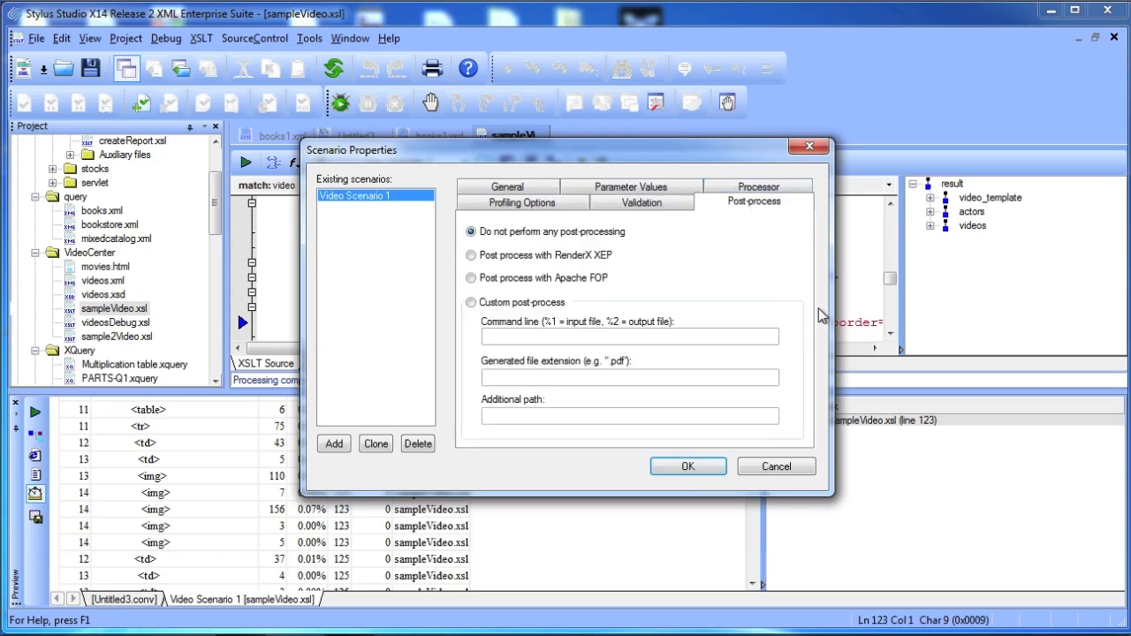
mouse_move(799, 311)
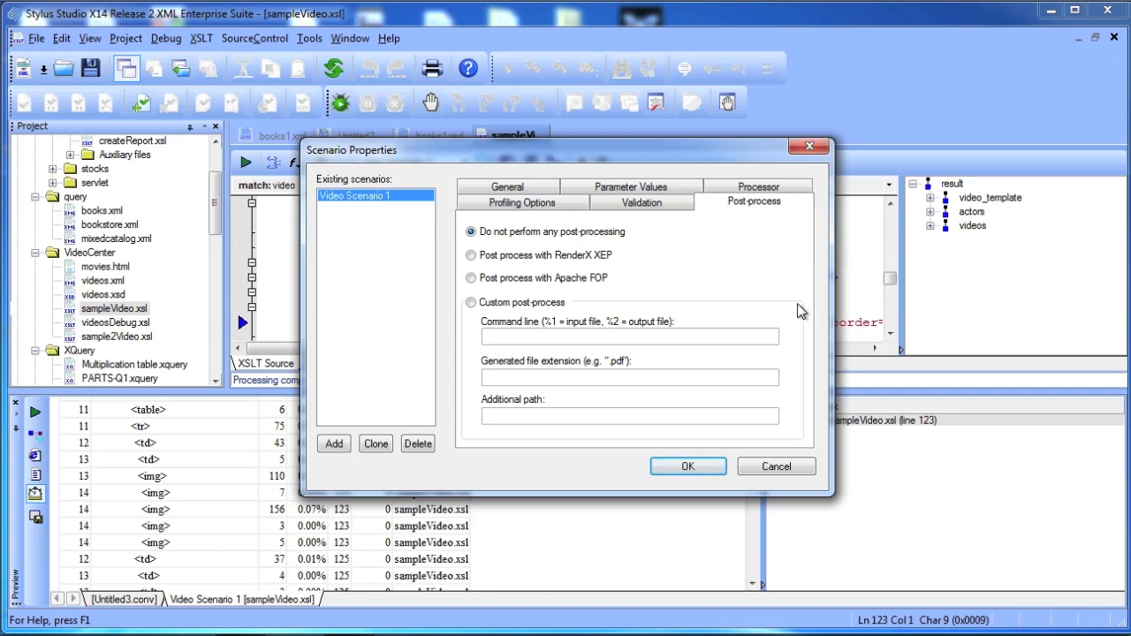
left_click(756, 187)
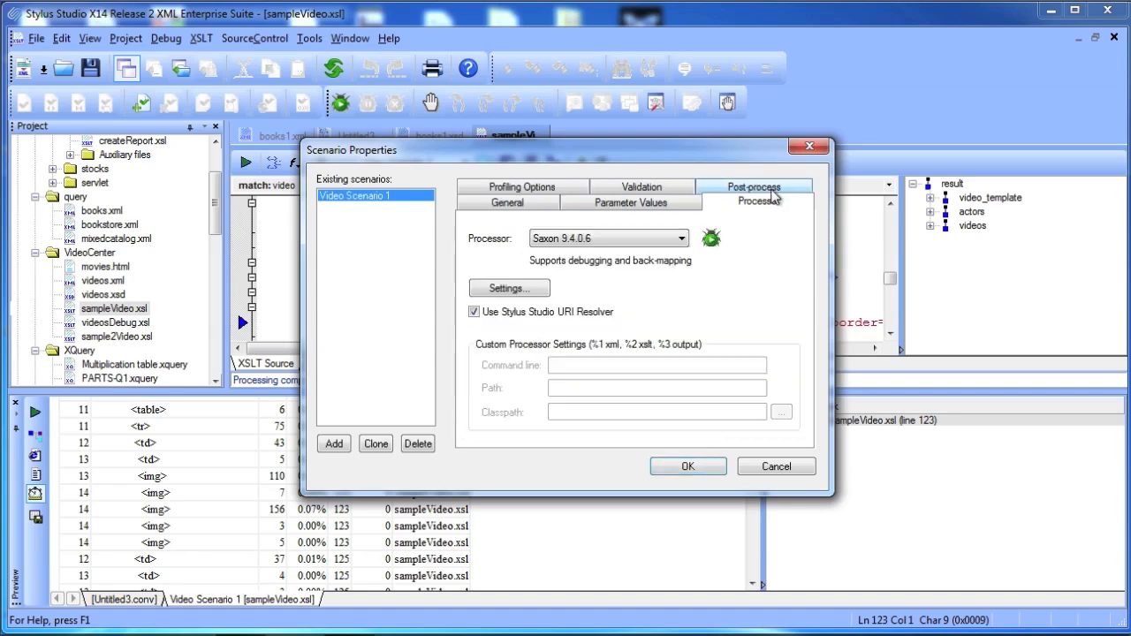
left_click(672, 239)
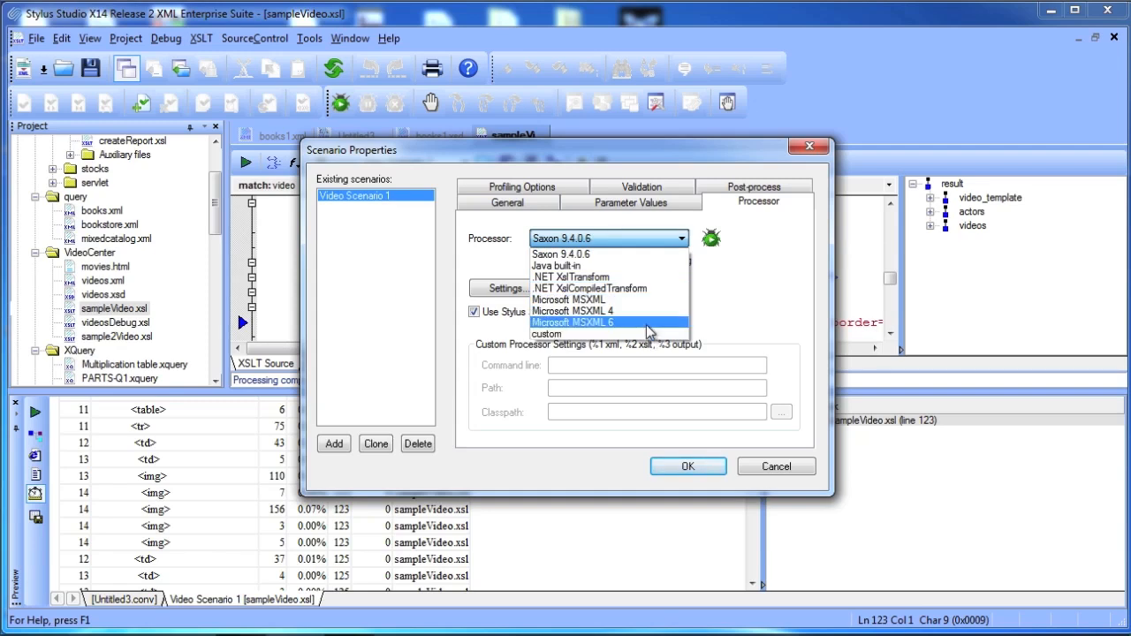
mouse_move(653, 268)
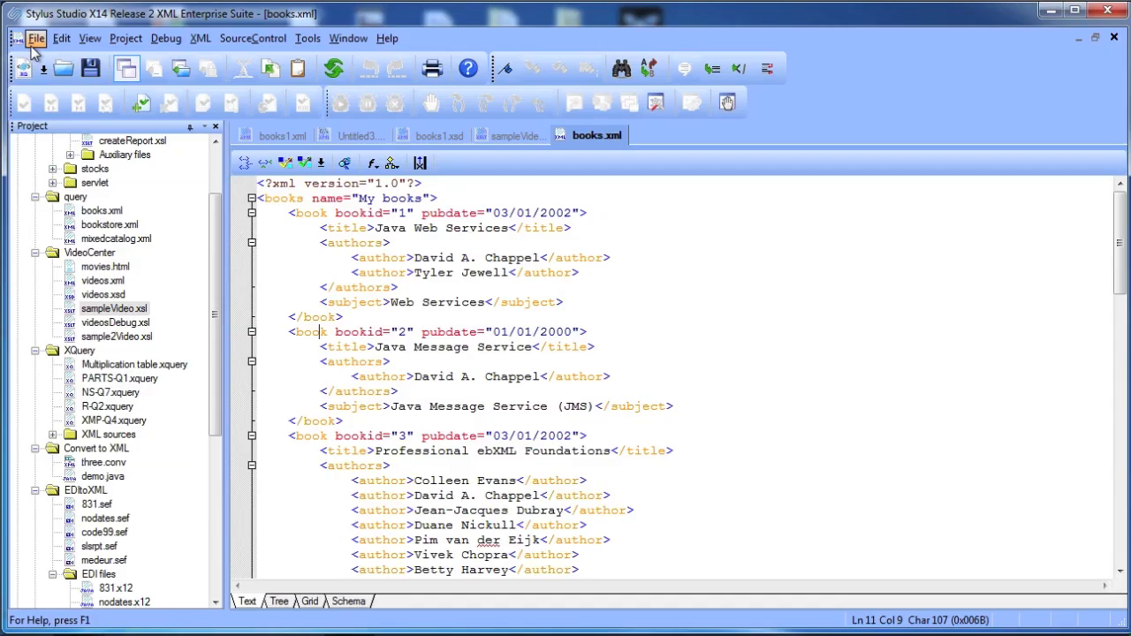
- Open authors.xquery from the examples folder into the XQuery editor
left_click(35, 39)
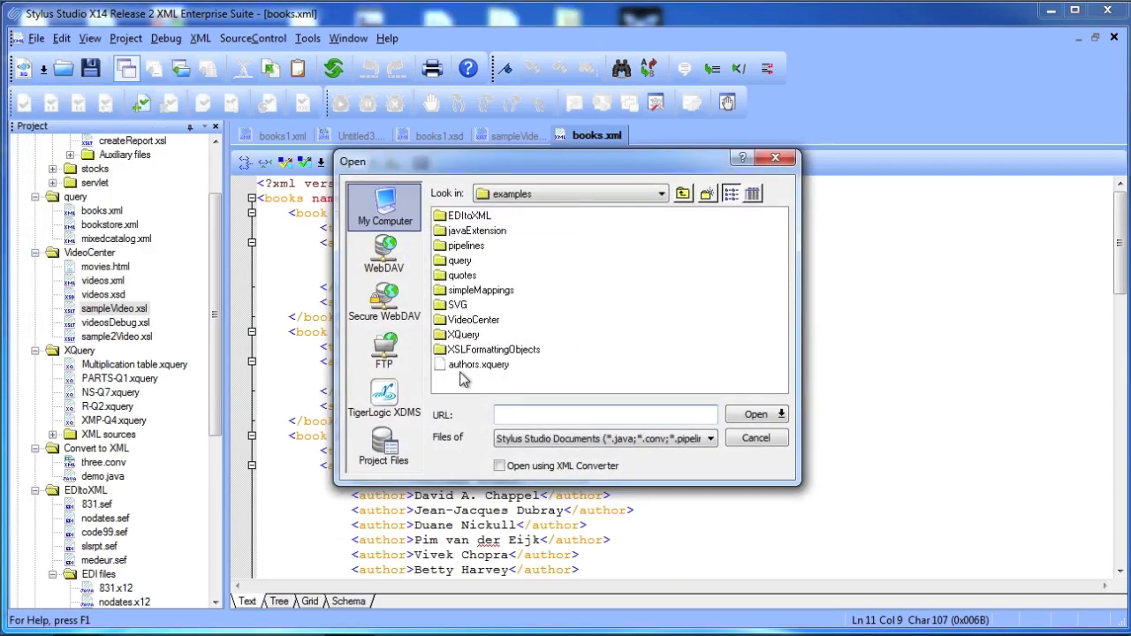
left_click(477, 364)
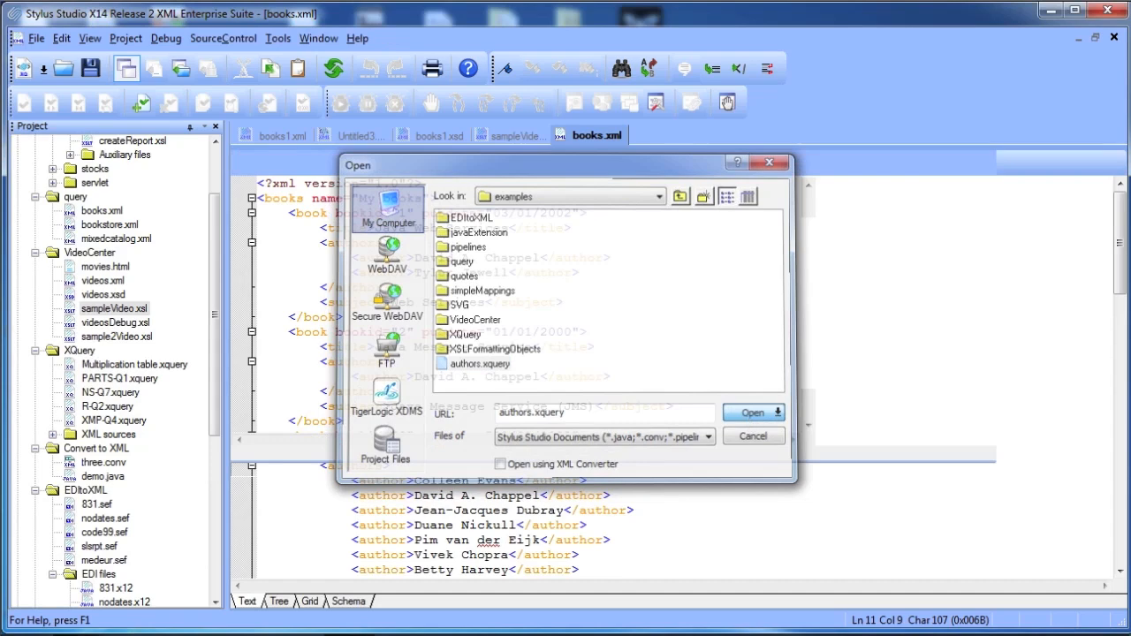
left_click(753, 413)
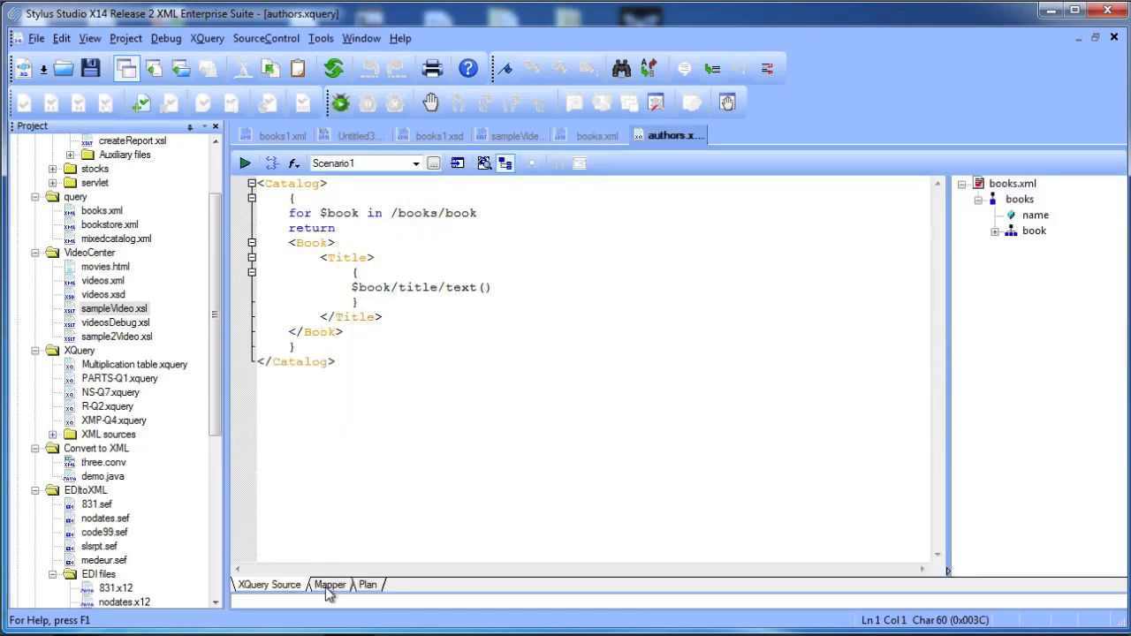
- Inspect the query in the visual XQuery mapper, including the Author target node
left_click(329, 584)
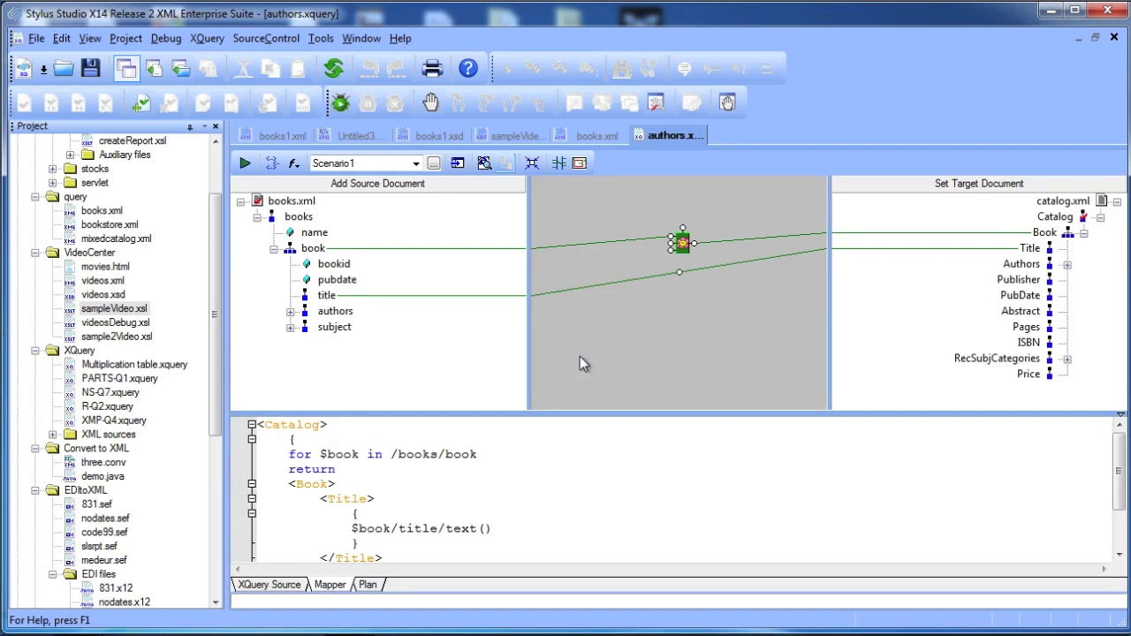
left_click(290, 311)
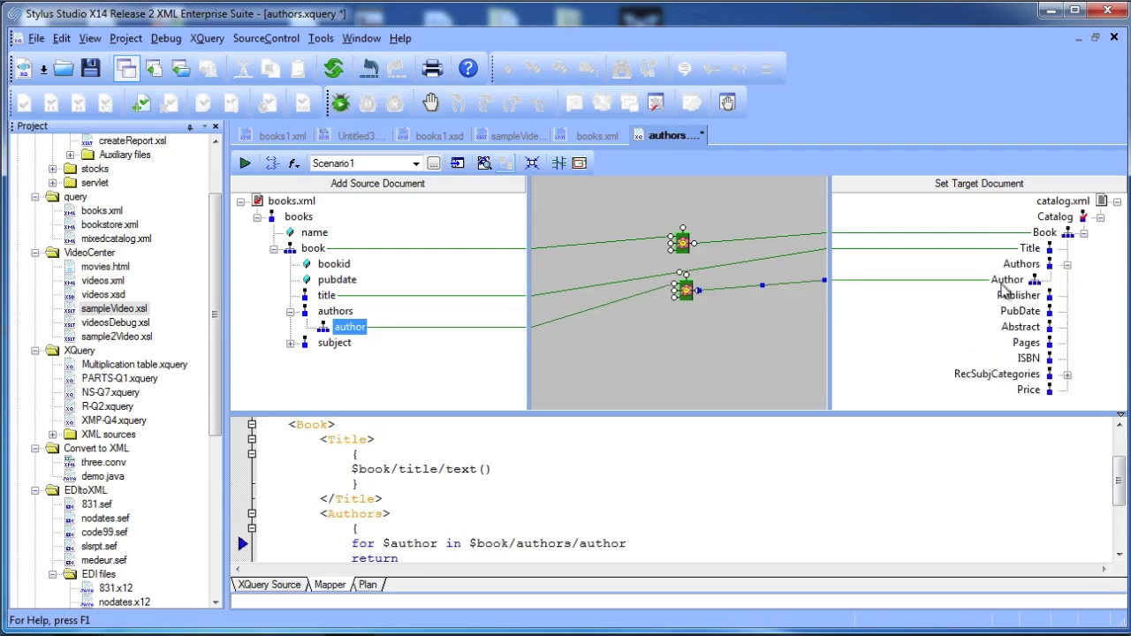
right_click(1007, 279)
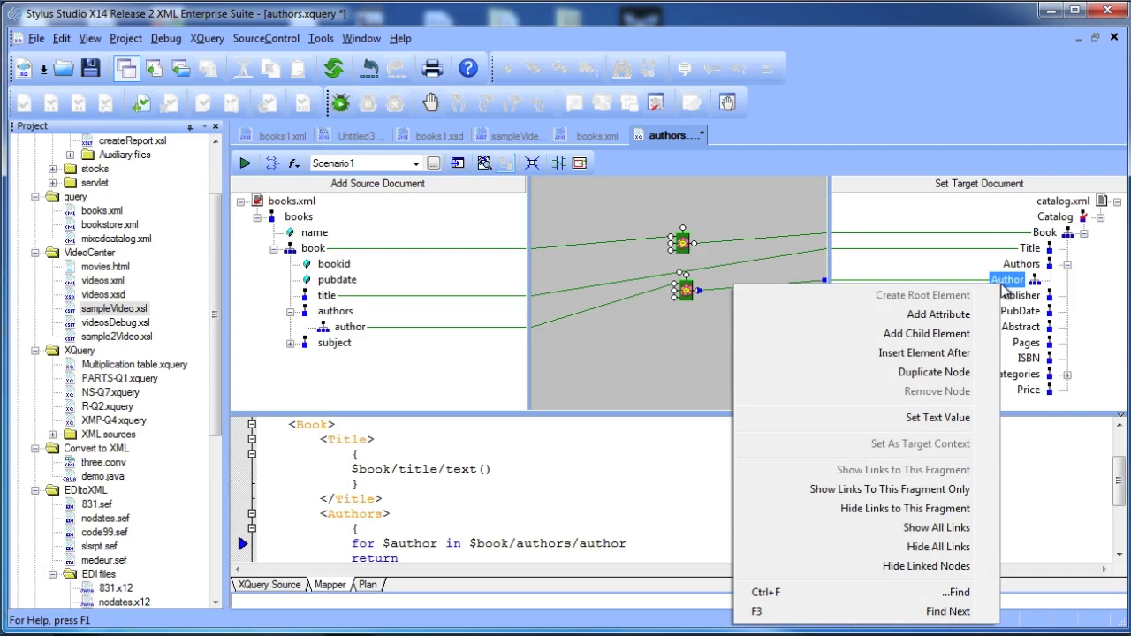
mouse_move(654, 322)
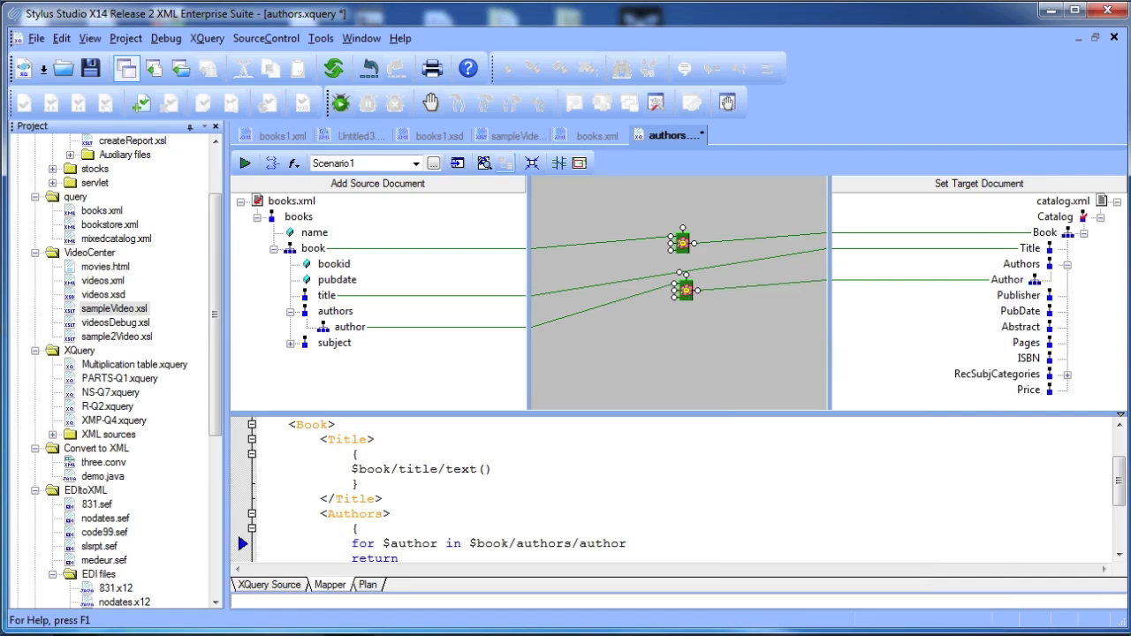
scroll("down", 3)
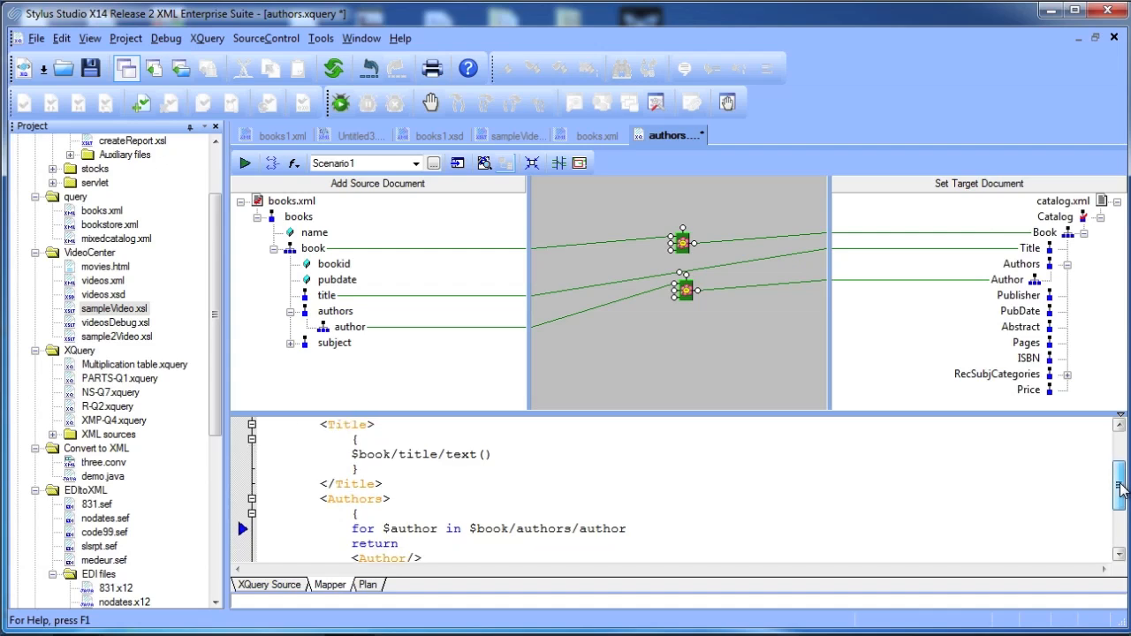
scroll("down", 3)
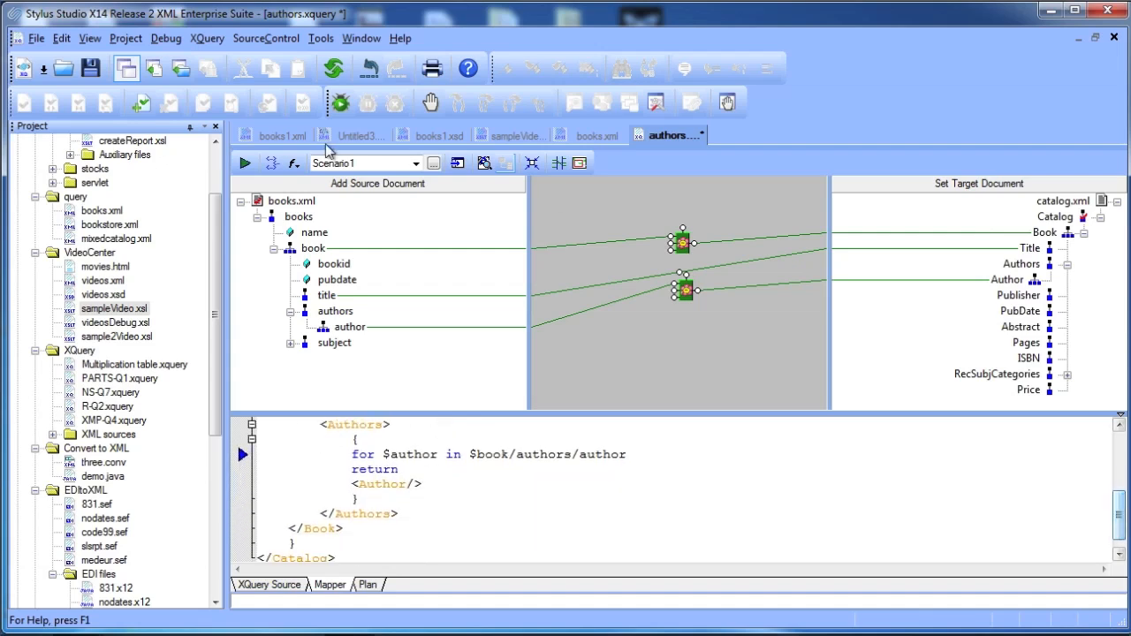
mouse_move(243, 162)
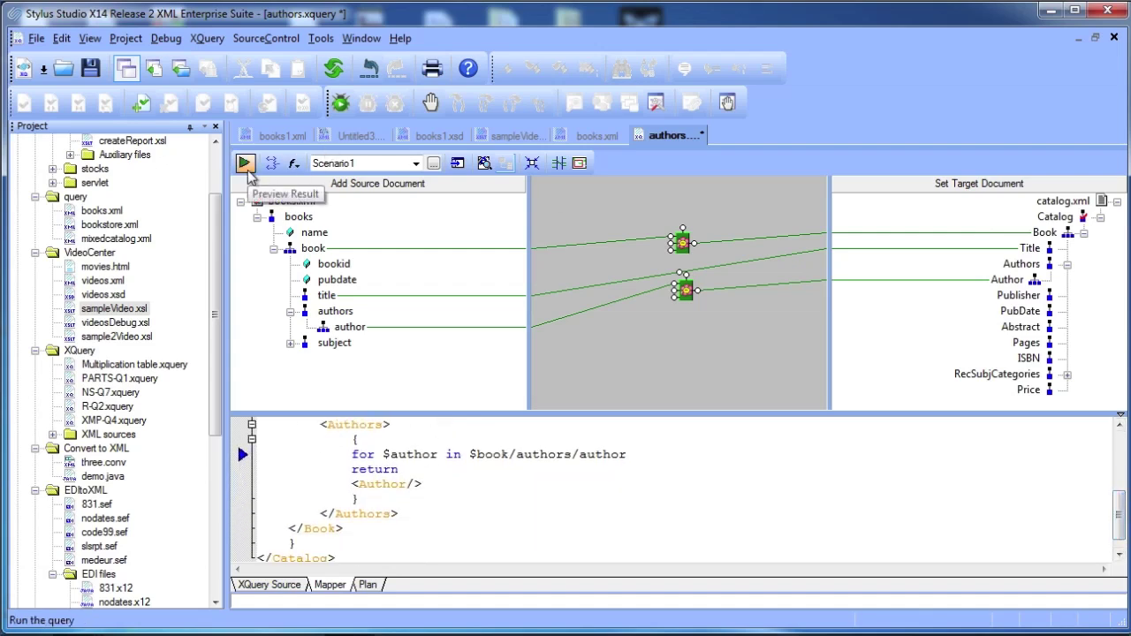
- Run the authors query to produce the catalog of book titles with authors
left_click(244, 162)
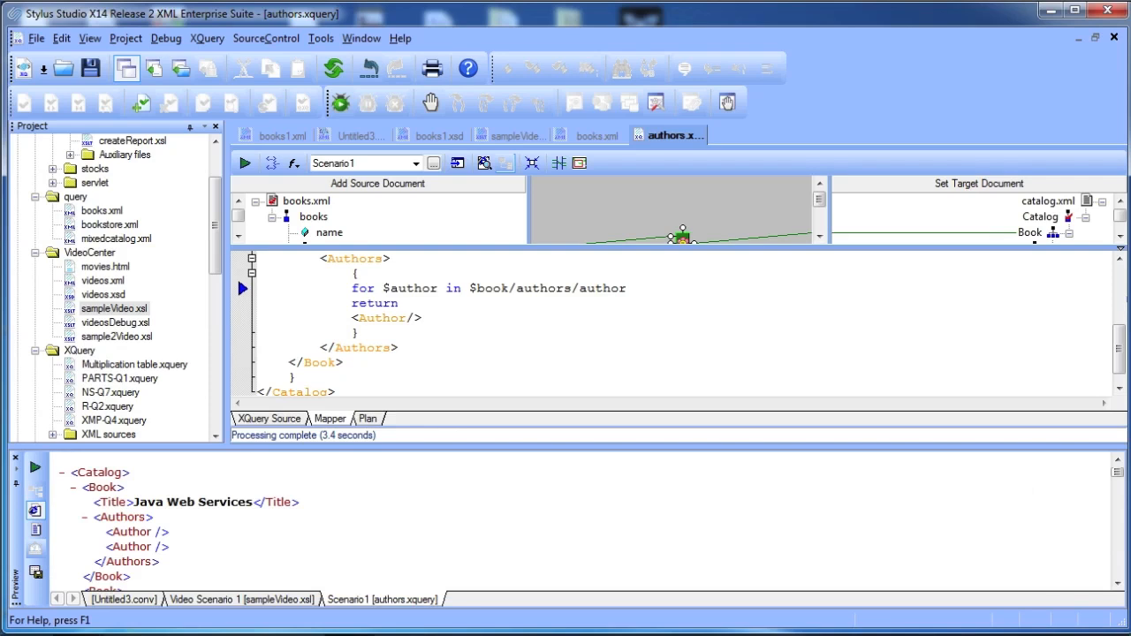
scroll("down", 3)
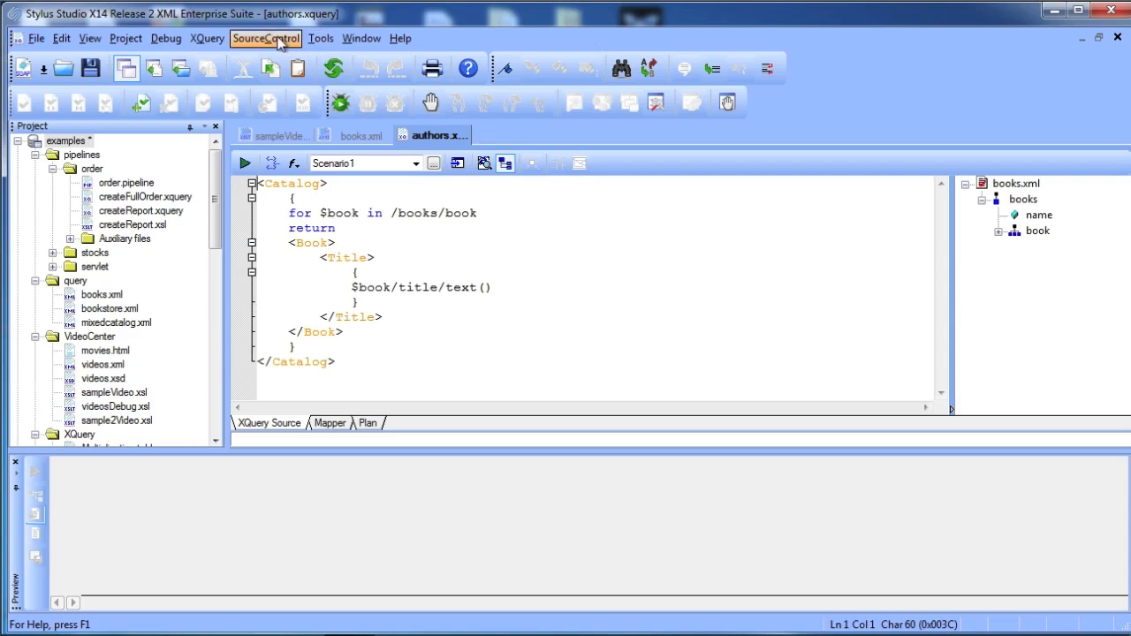
- Generate Java code from the query as class authors in C:\Stylus, overwriting authors.java
left_click(205, 39)
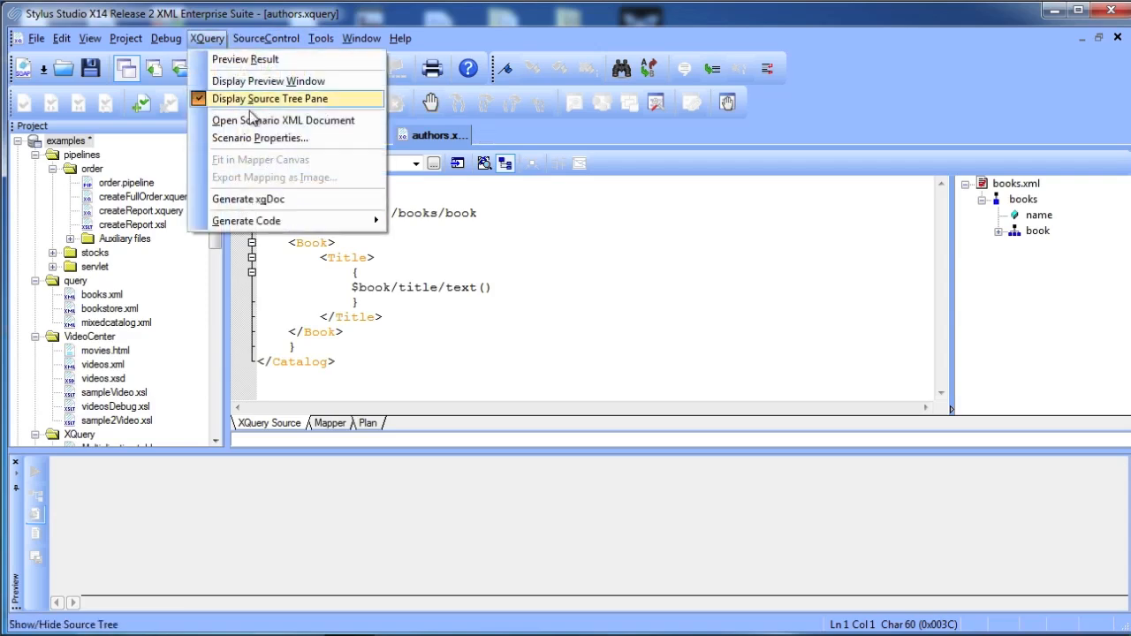
mouse_move(248, 221)
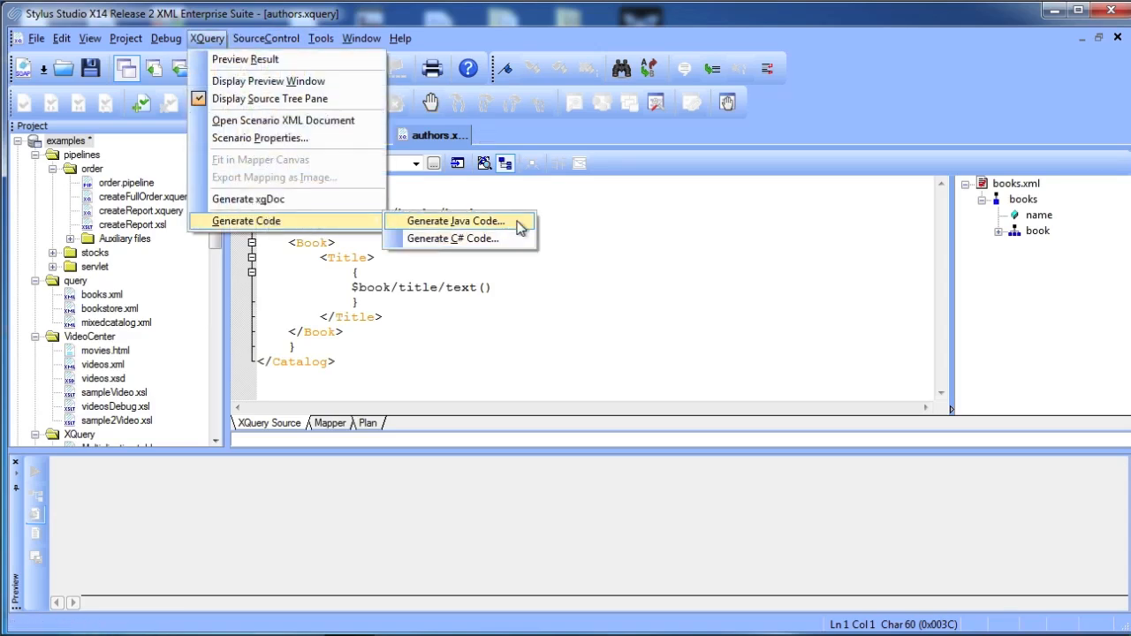
left_click(456, 221)
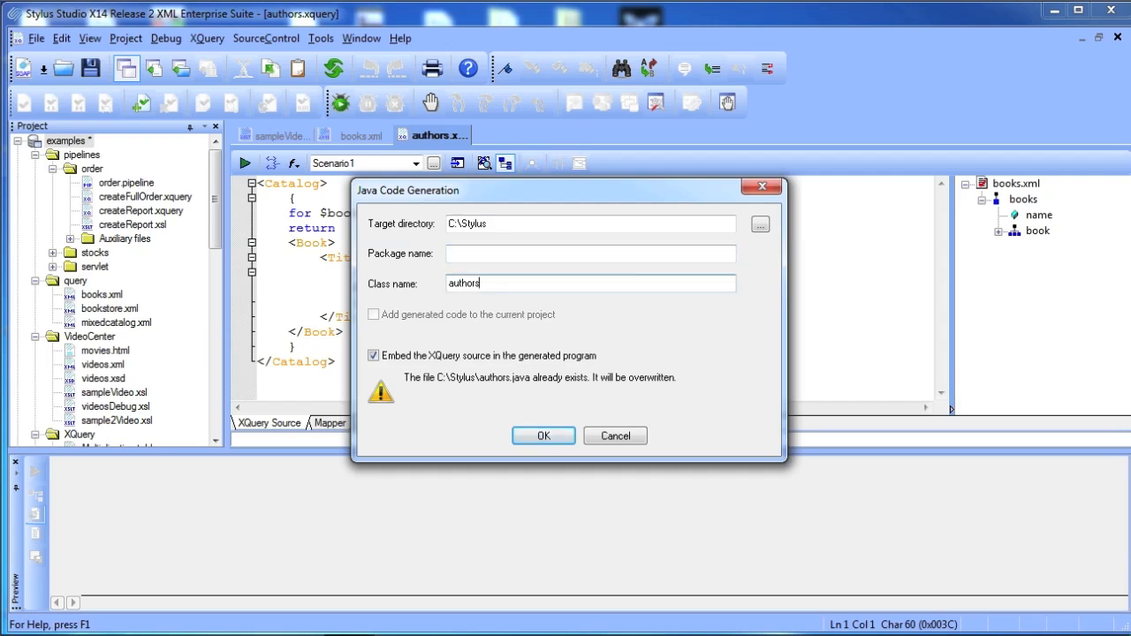
mouse_move(479, 332)
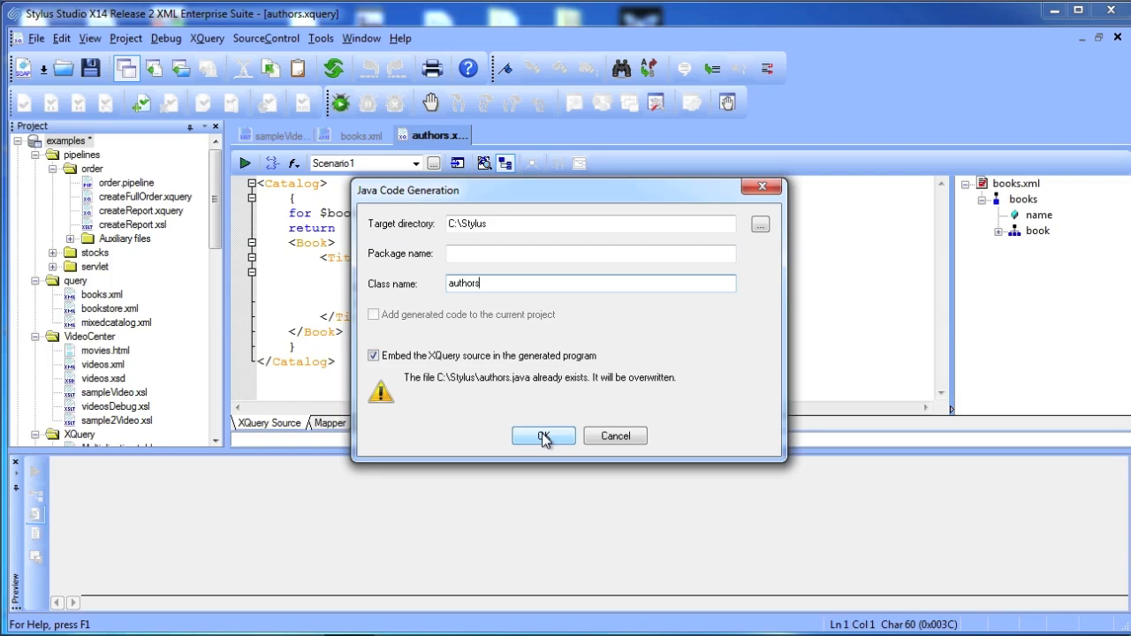
left_click(545, 435)
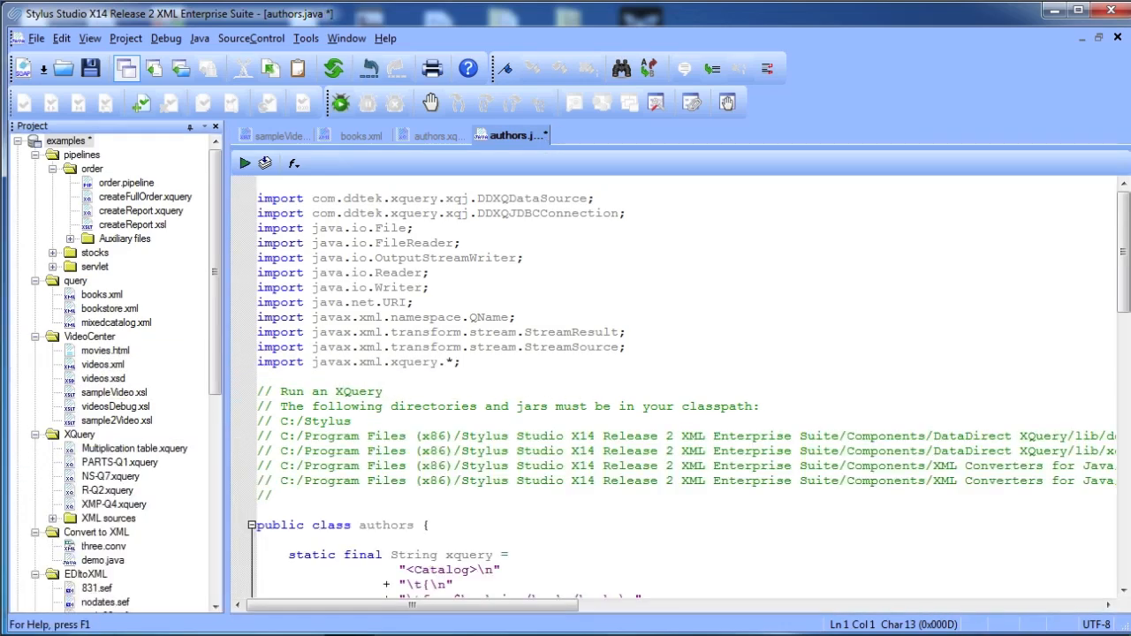
scroll("down", 3)
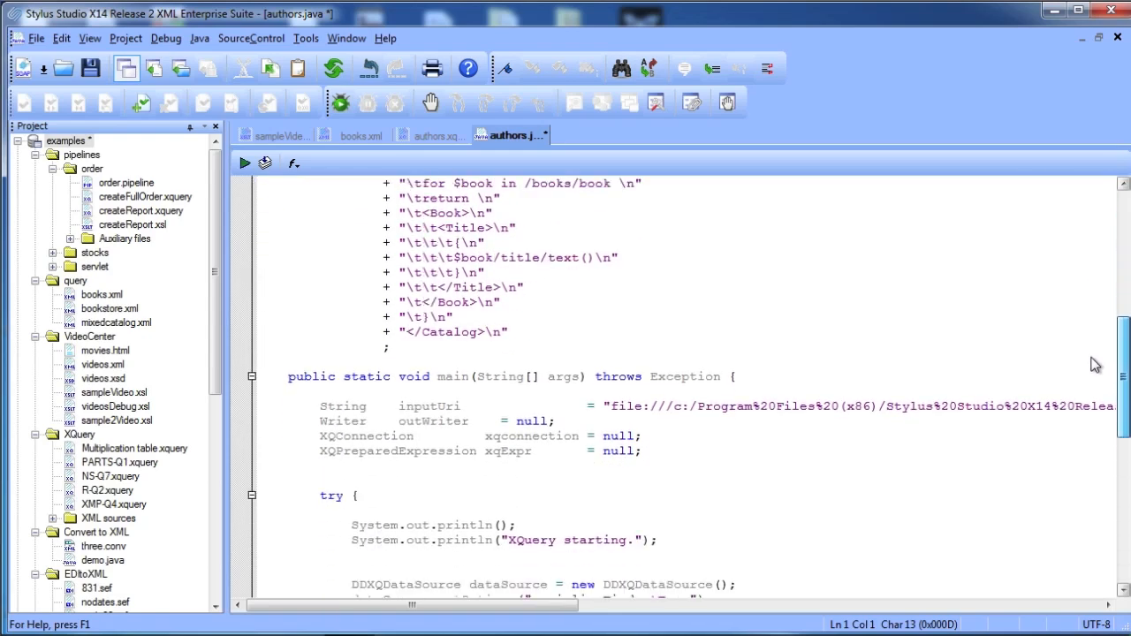
scroll("down", 3)
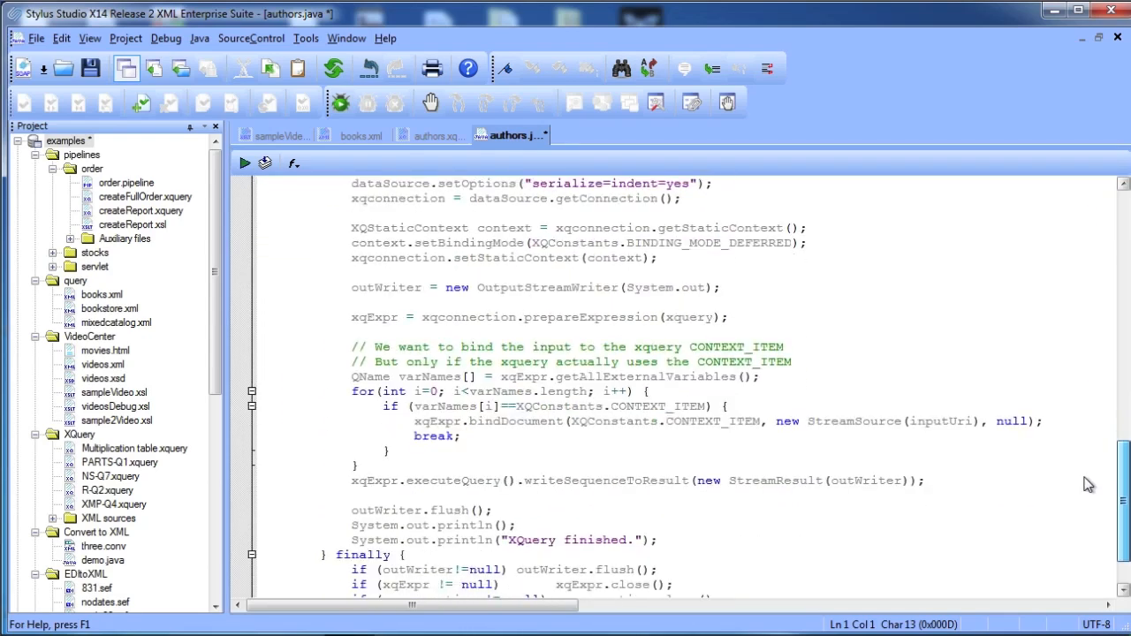
left_click(37, 39)
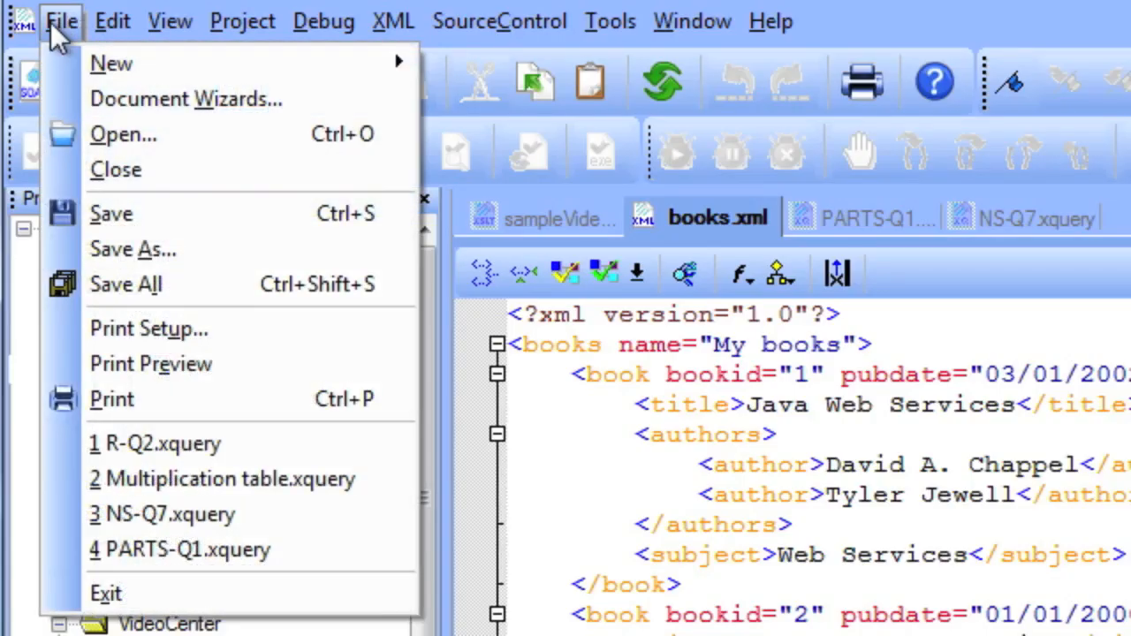
mouse_move(113, 64)
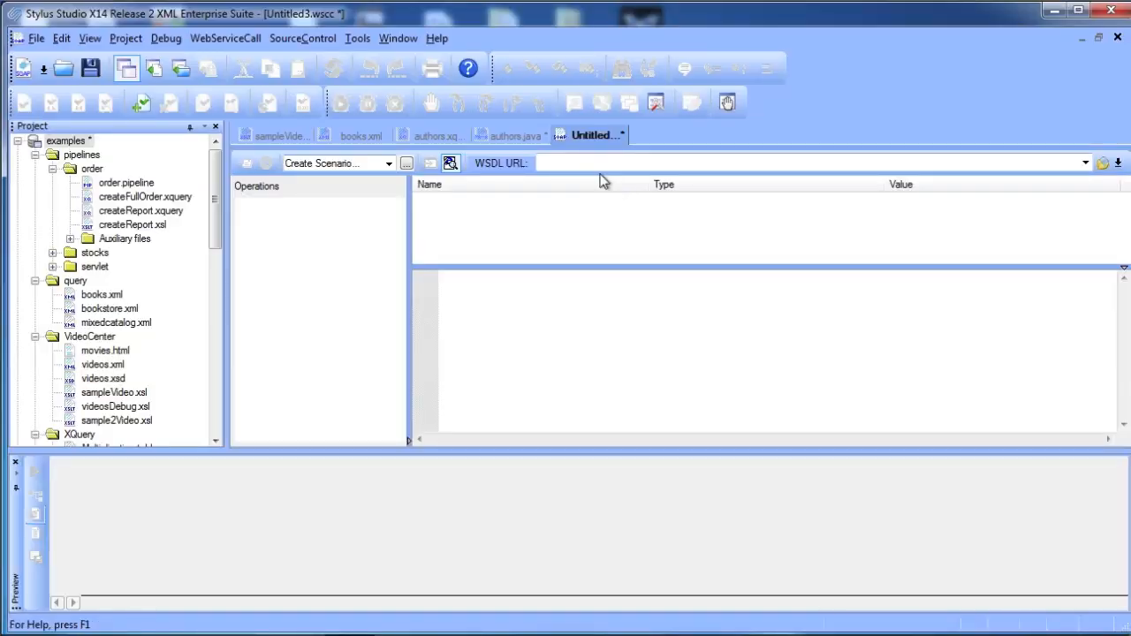
- Load the QuoteOfTheDay WSDL URL and select the tns:GetQuote parameter for editing
type("http://www.swanandmokashi.com/Homepage/Webservices/QuoteOfTheDay.asmx?WSDL")
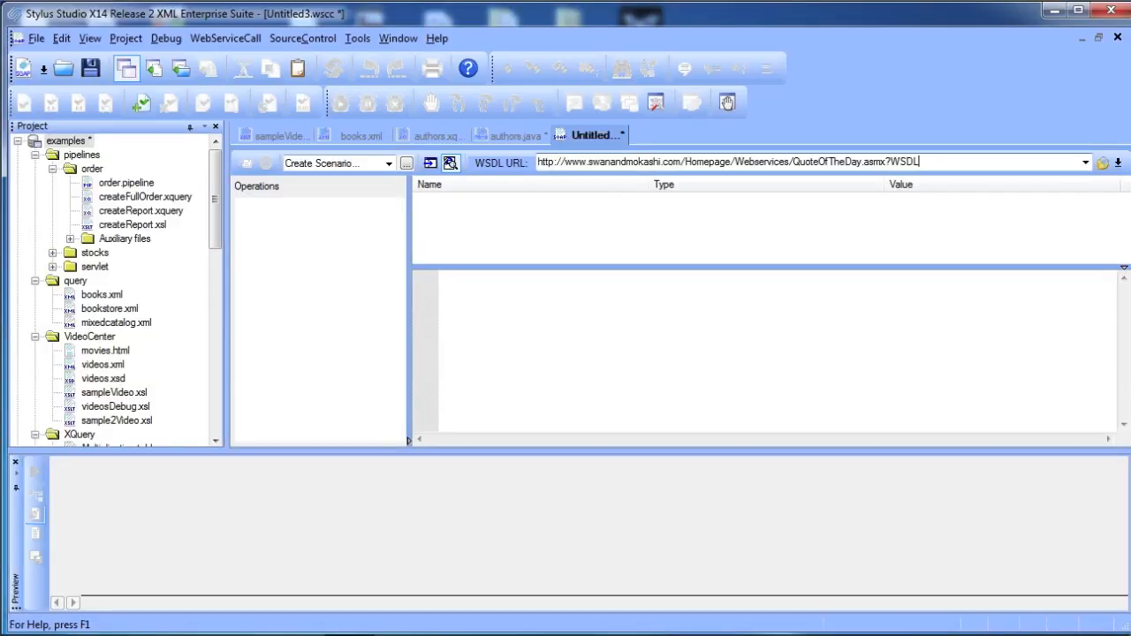
mouse_move(902, 202)
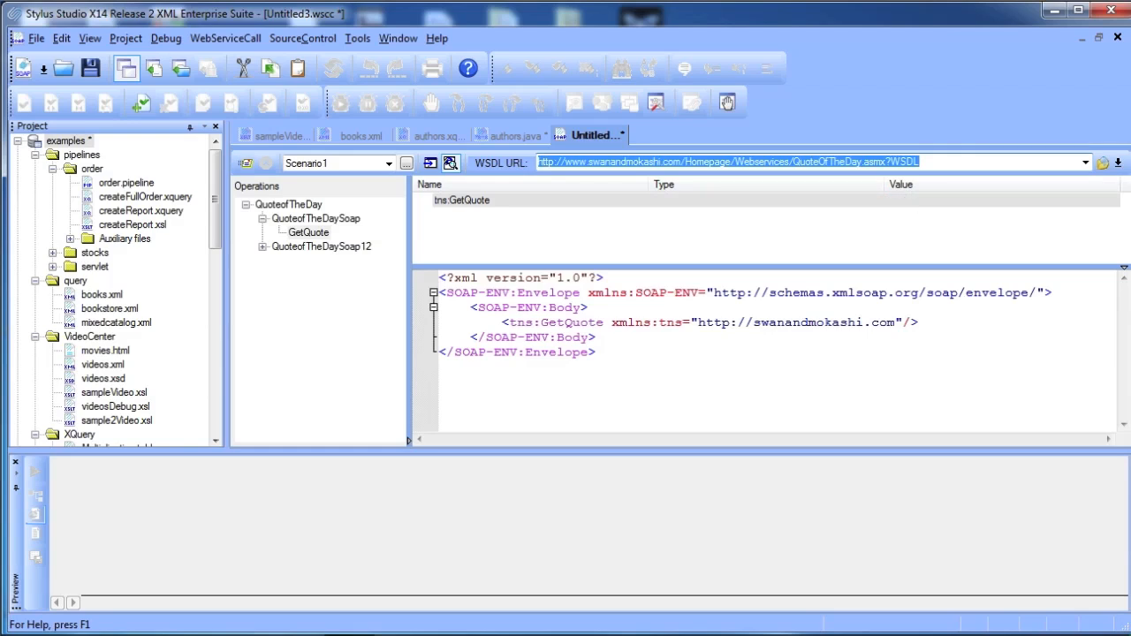
left_click(461, 199)
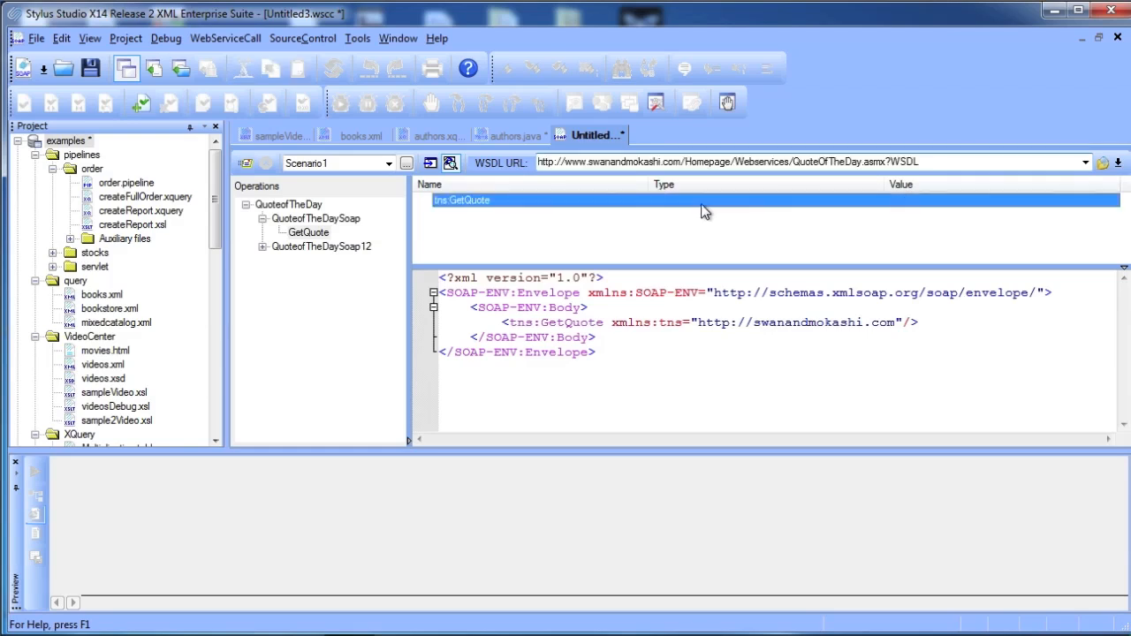
left_click(998, 199)
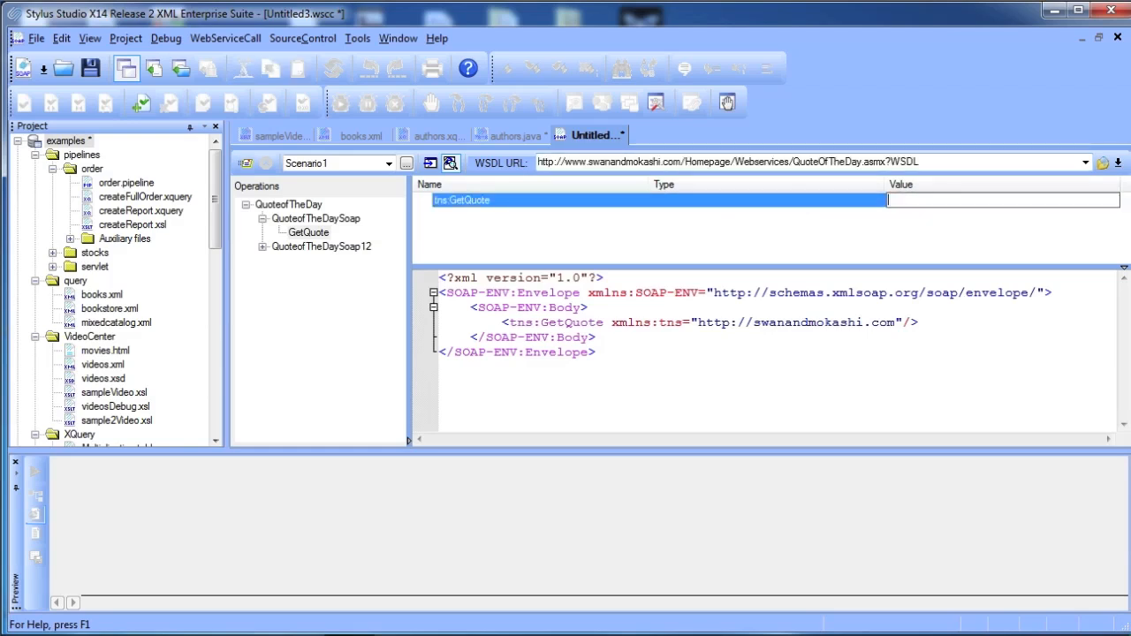
mouse_move(657, 208)
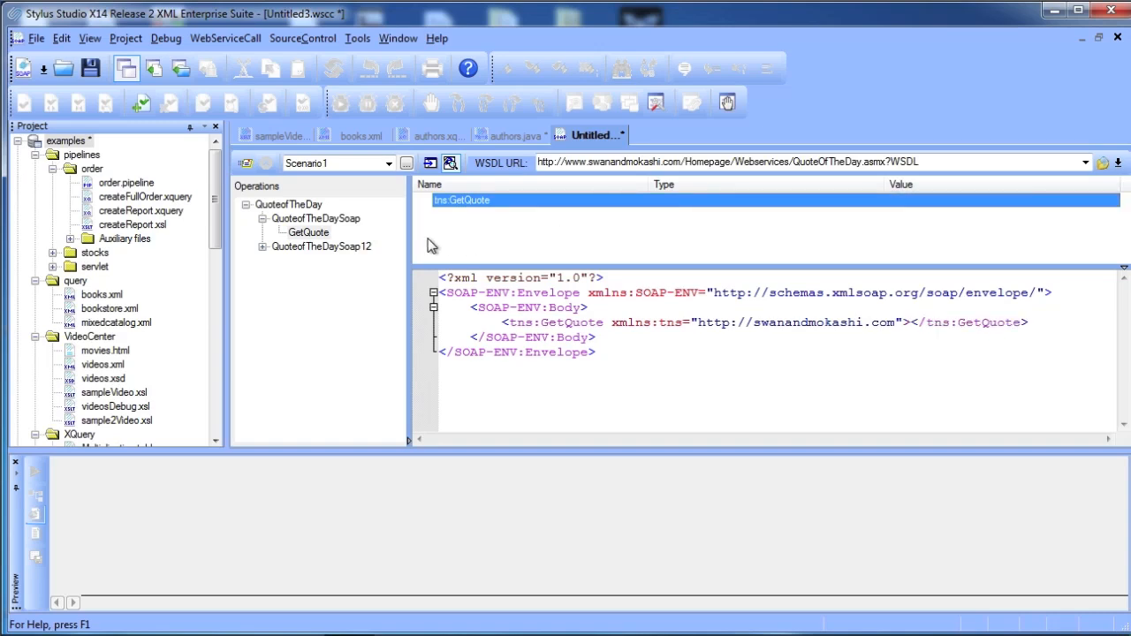
mouse_move(304, 286)
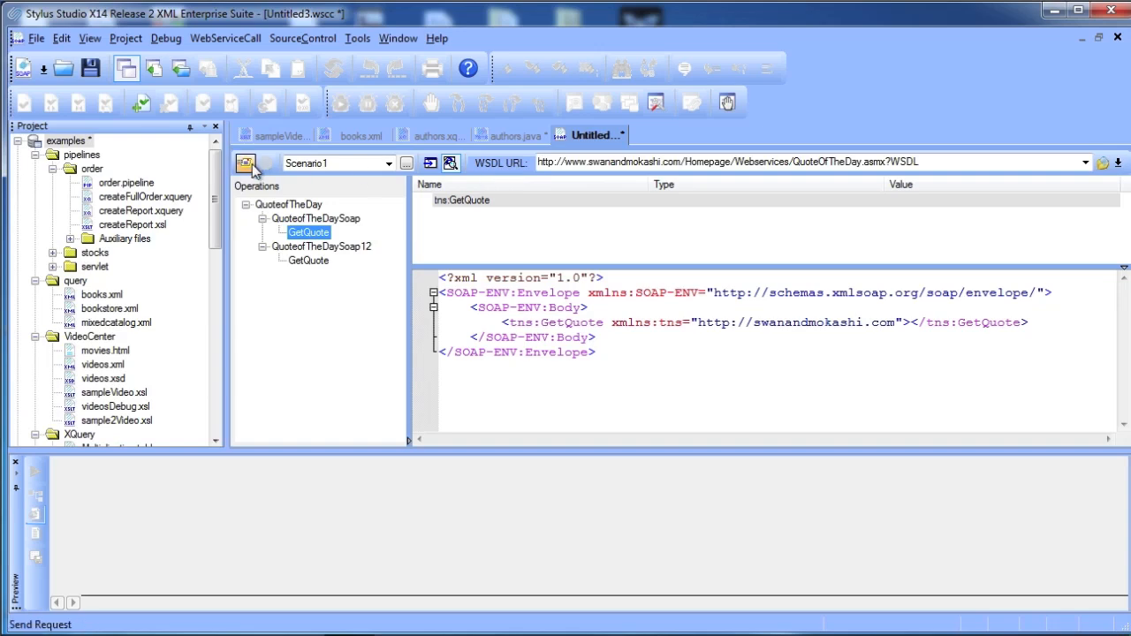
- Send the GetQuote request and read the SOAP response quote by Steven Wright
left_click(247, 162)
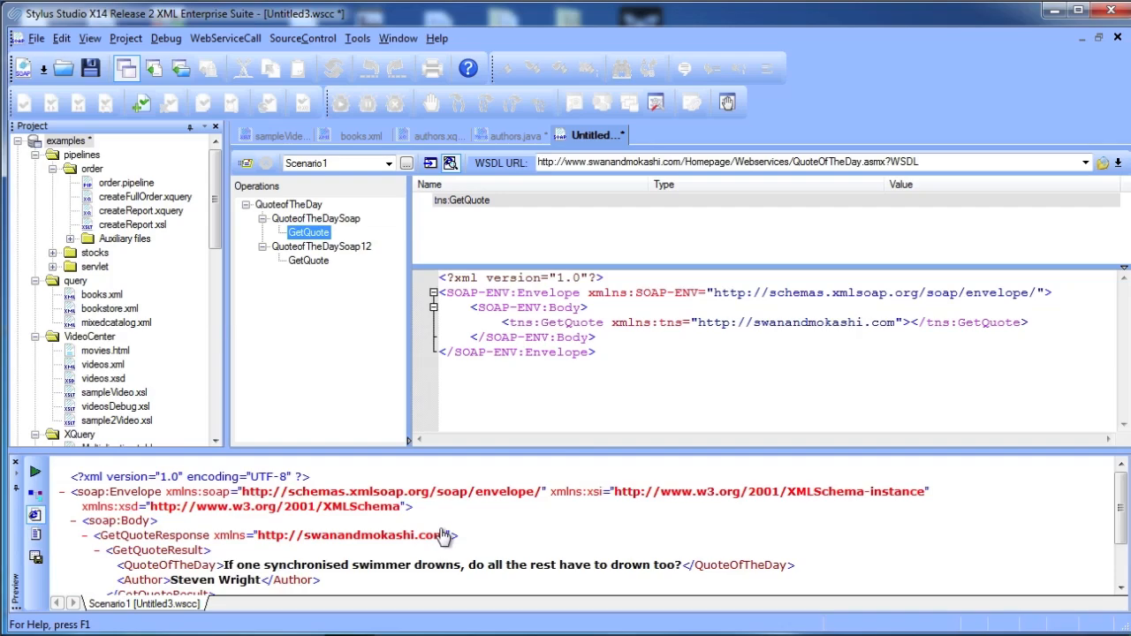
scroll("down", 3)
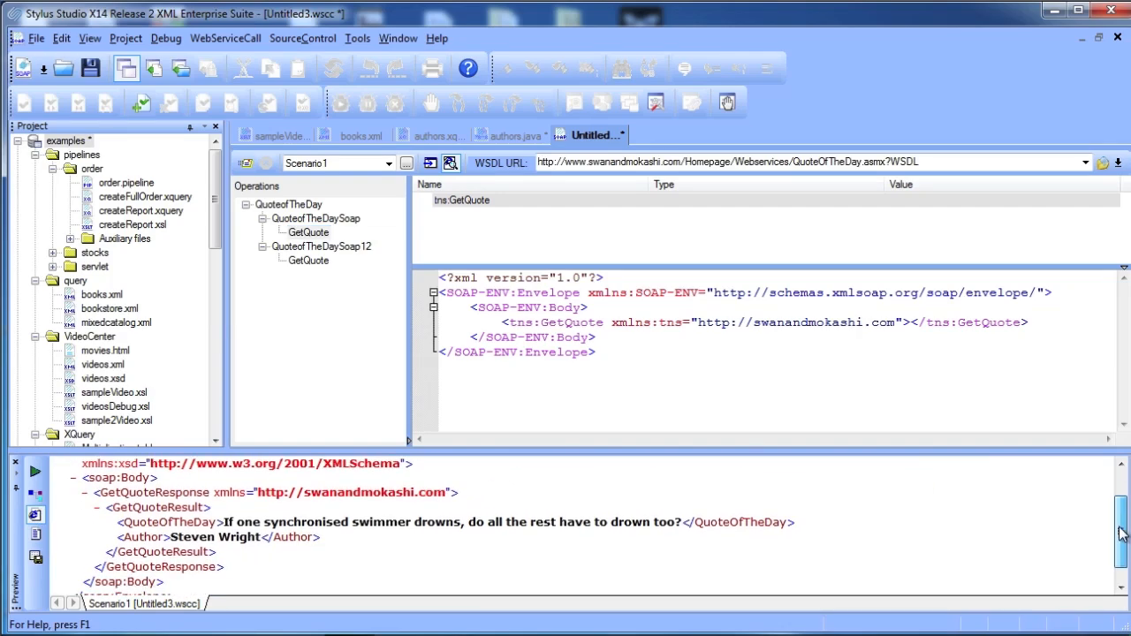